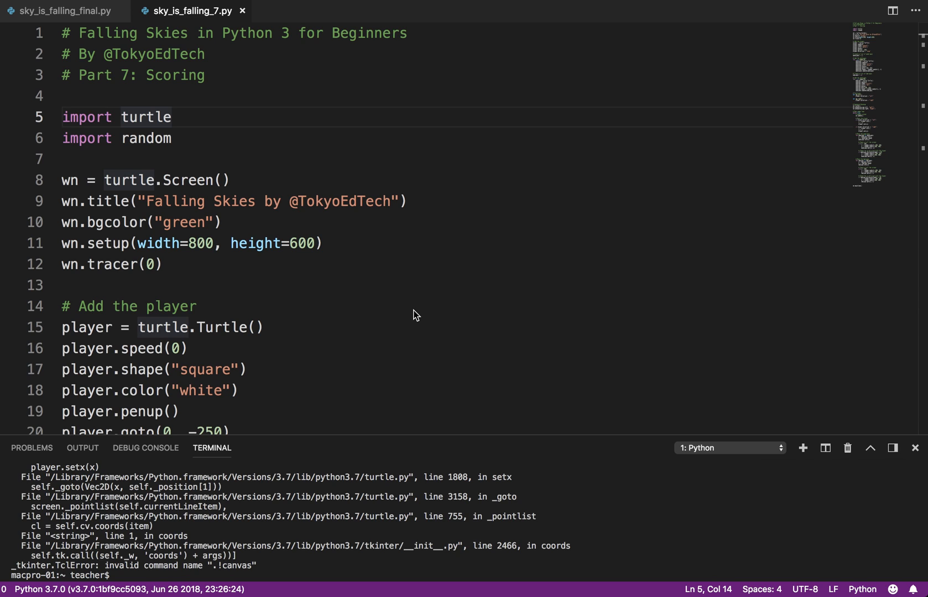
mouse_move(438, 299)
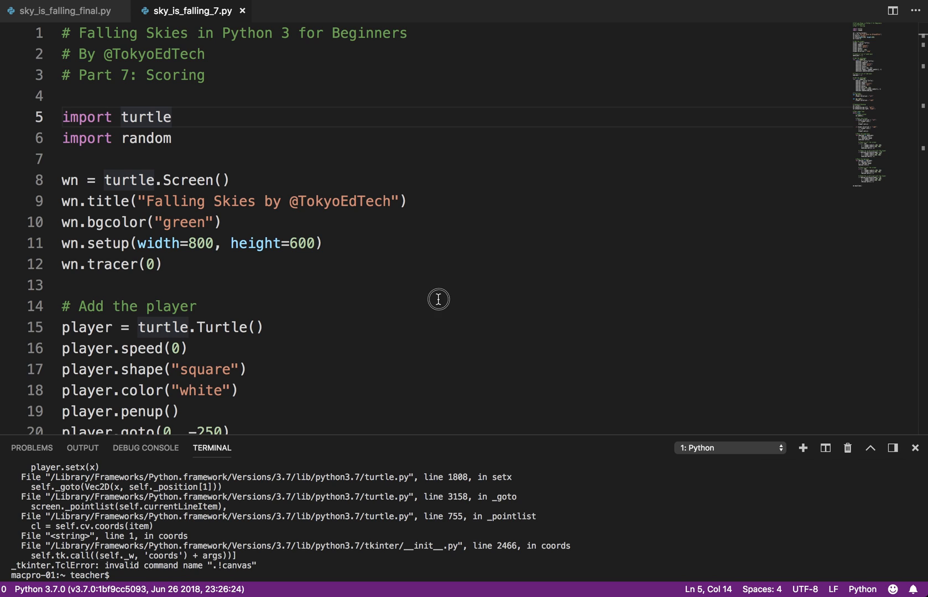
- Launch sky_is_falling_7.py with 'Run Python File in Terminal' to open the game window
right_click(439, 299)
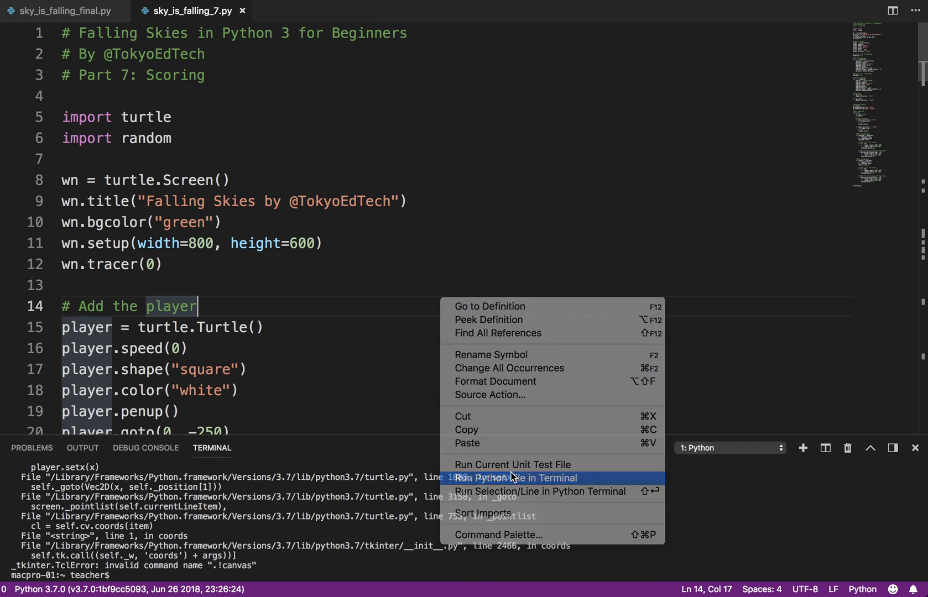
click(508, 478)
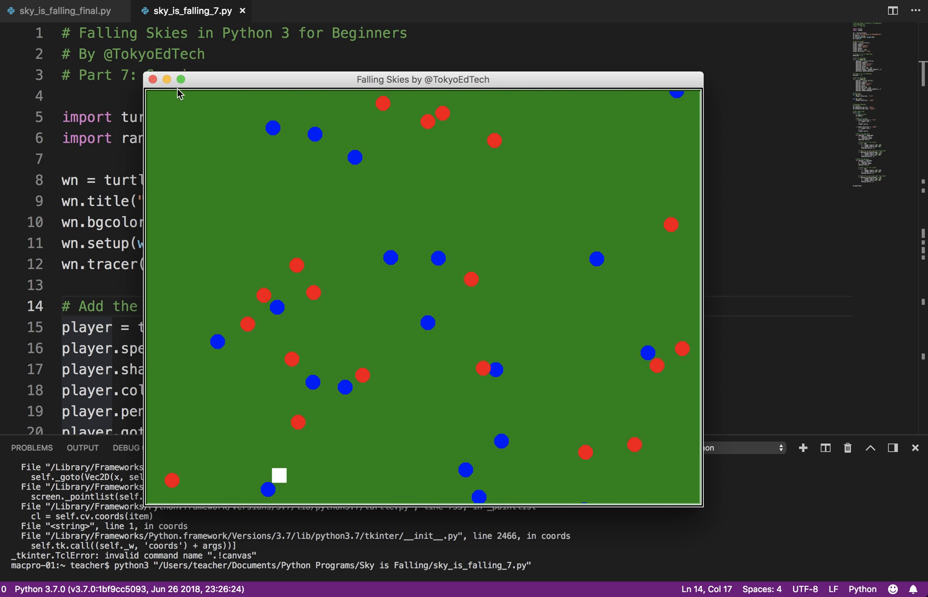
- Close the game window and review the player, good guy and bad guy setup code
click(152, 79)
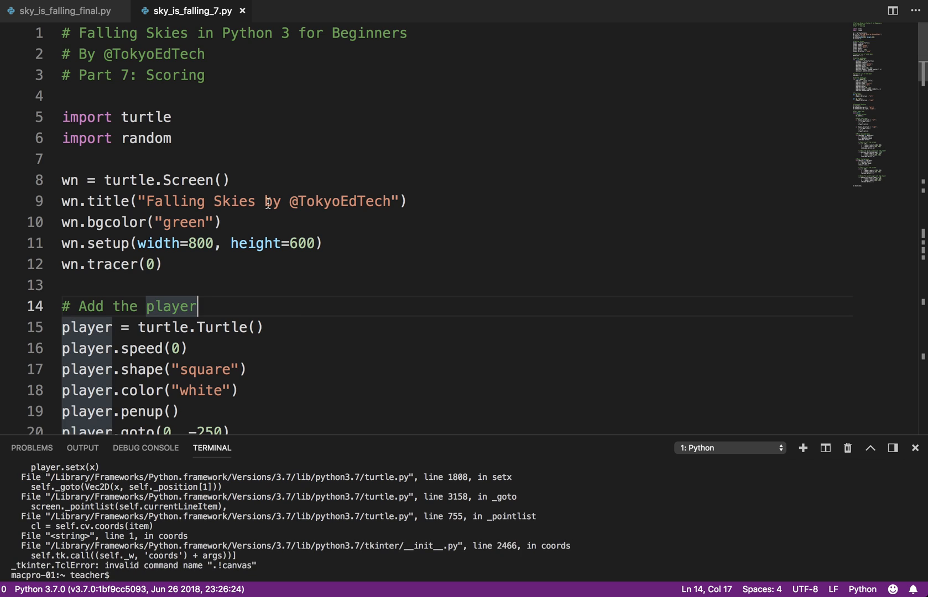
scroll(down, 3)
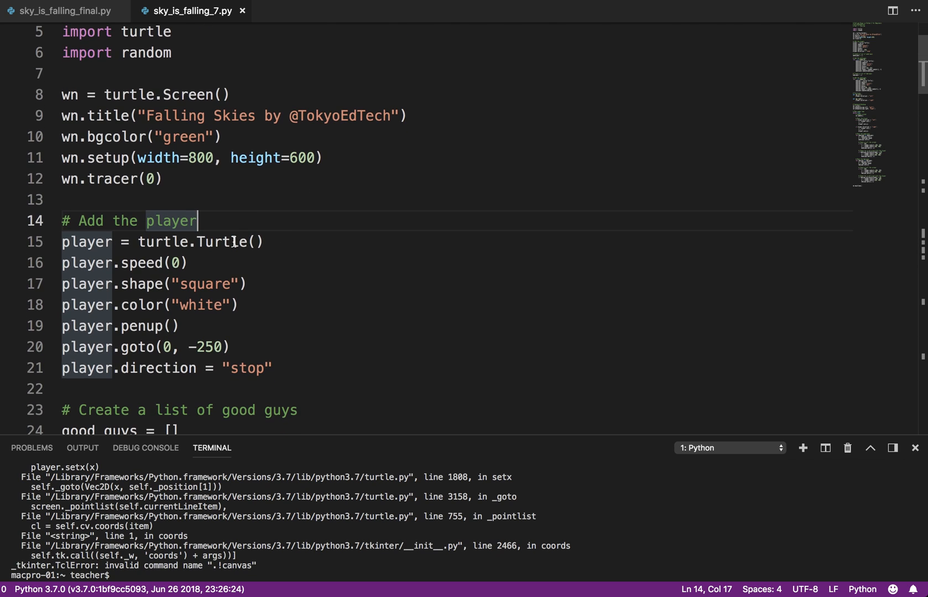
scroll(up, 3)
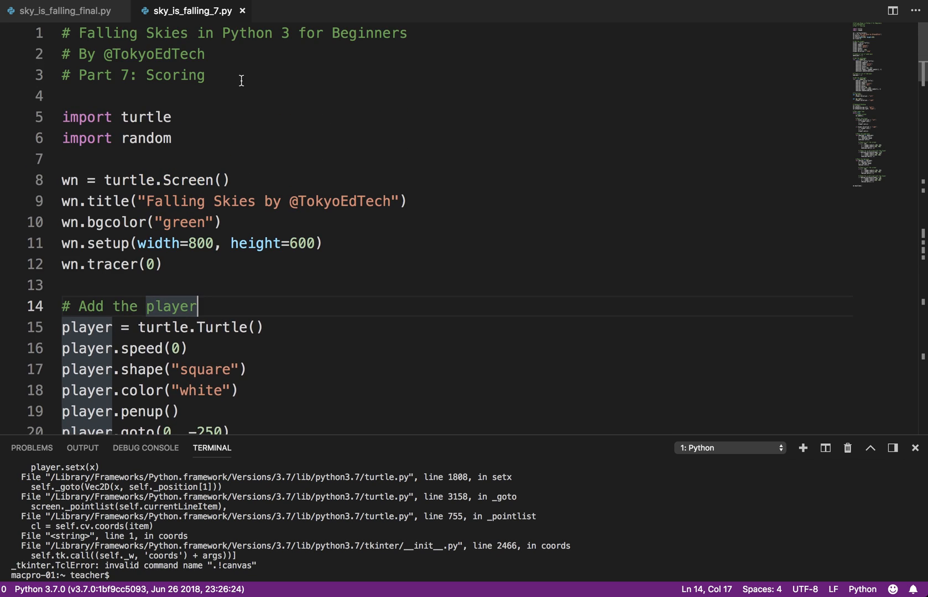
mouse_move(188, 23)
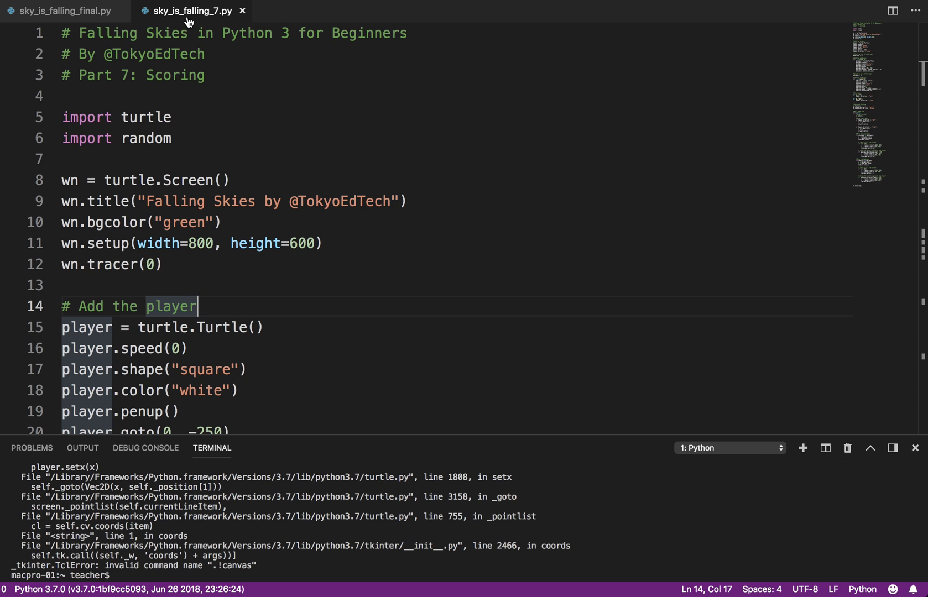
scroll(down, 3)
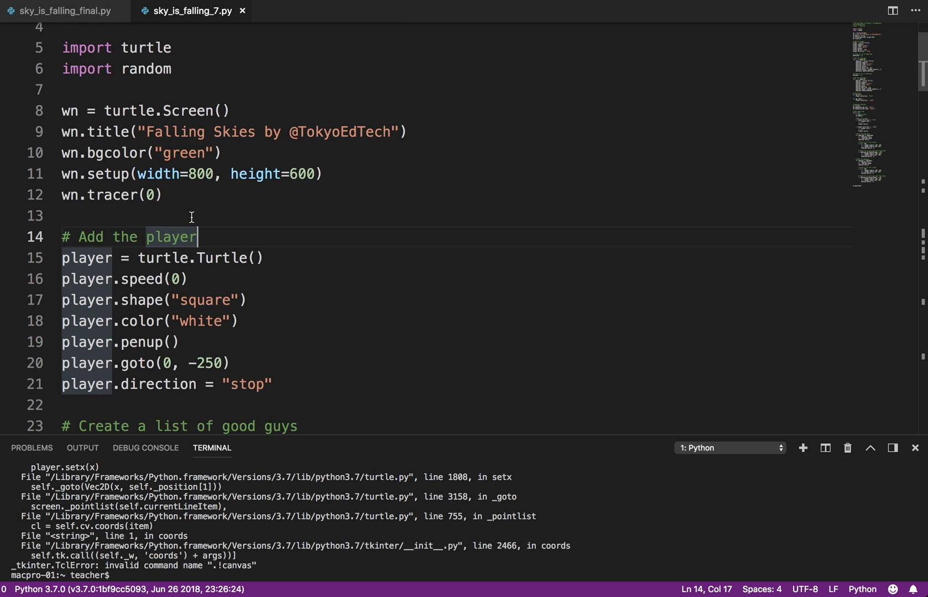
scroll(up, 3)
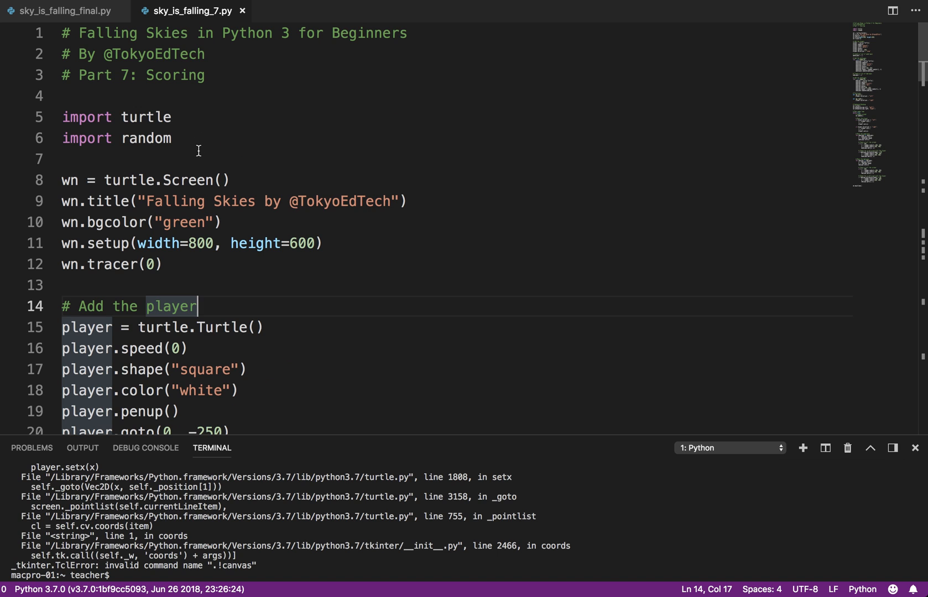
scroll(down, 3)
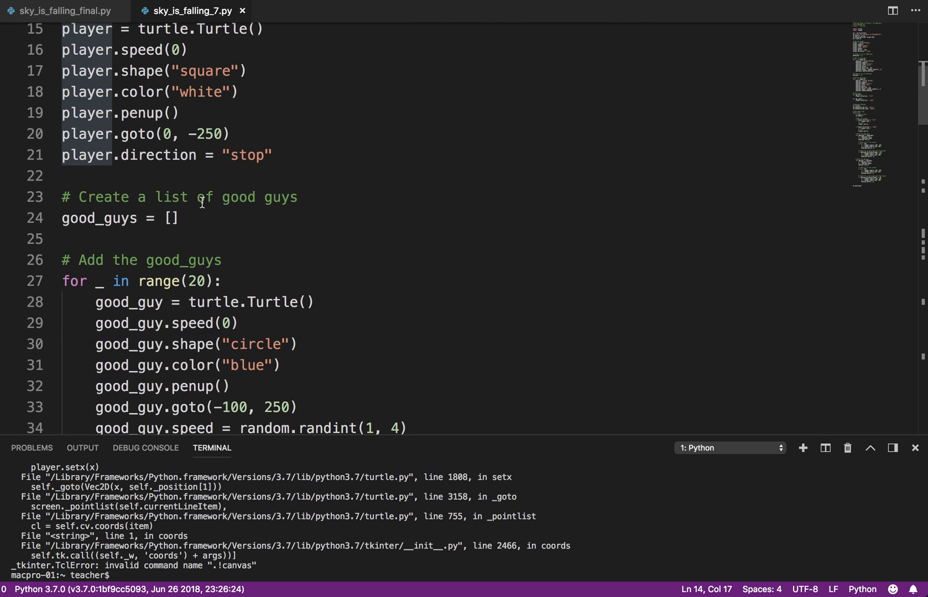
scroll(down, 3)
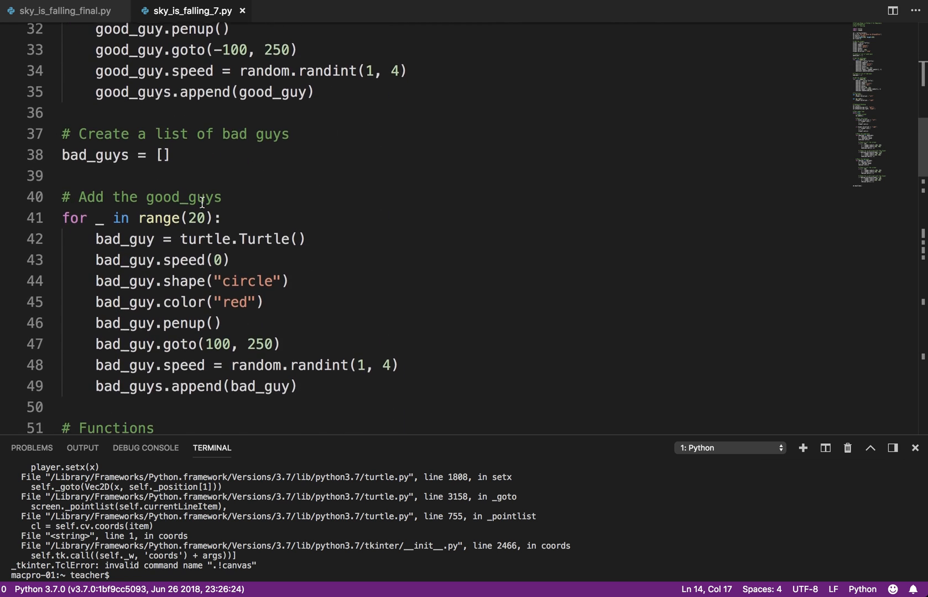
scroll(up, 3)
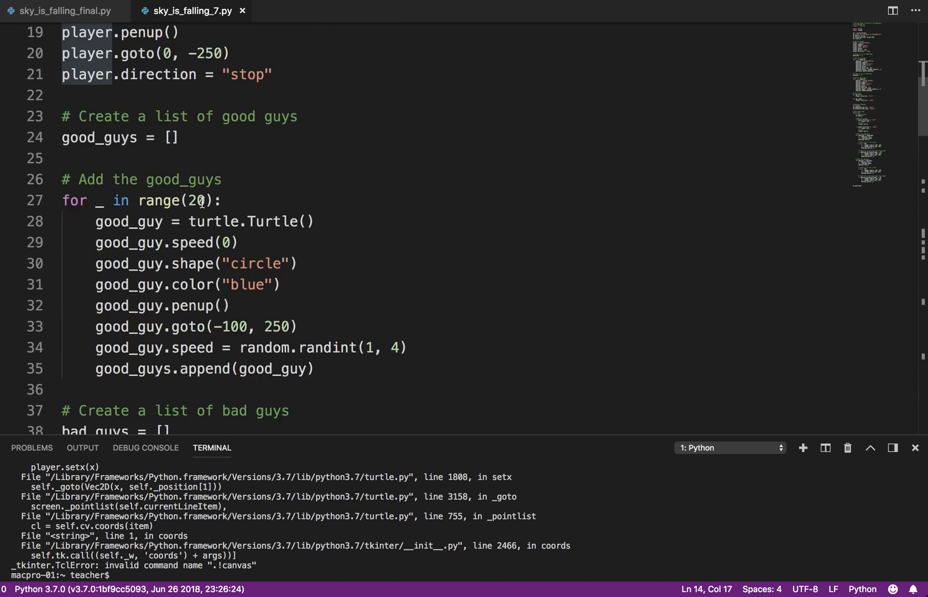
scroll(up, 3)
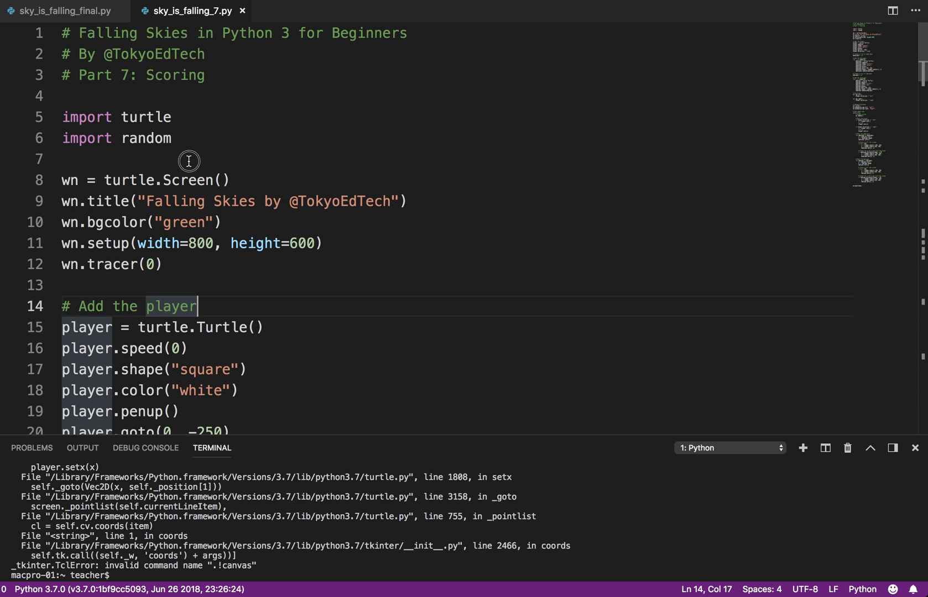
- Add a 'score = 0' variable near the top of the script
text(score)
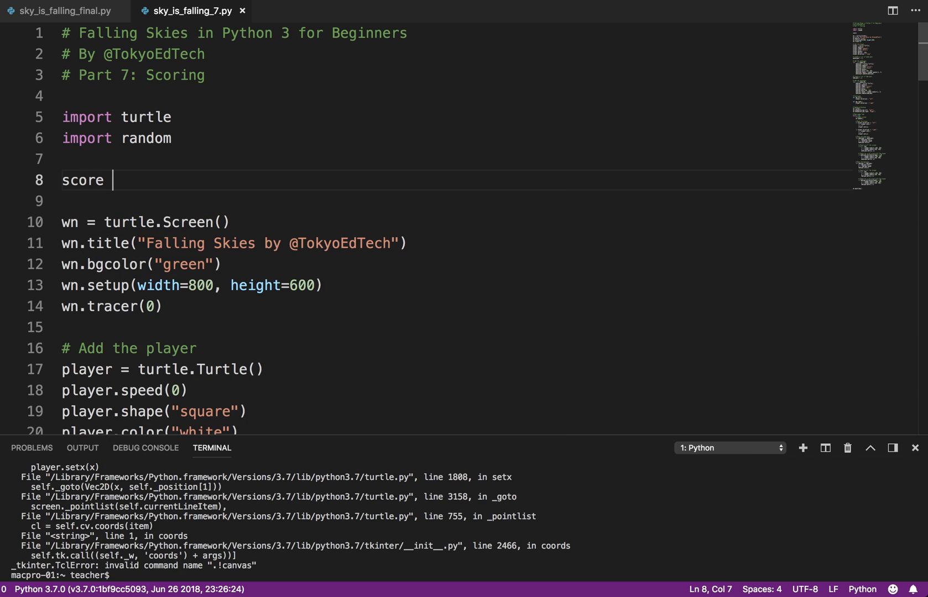
text(= 0)
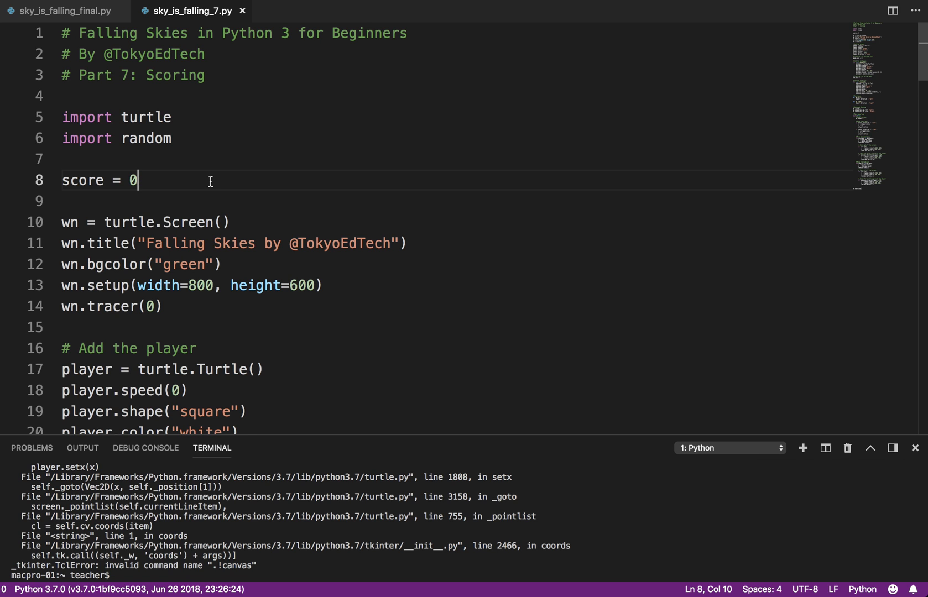
scroll(down, 3)
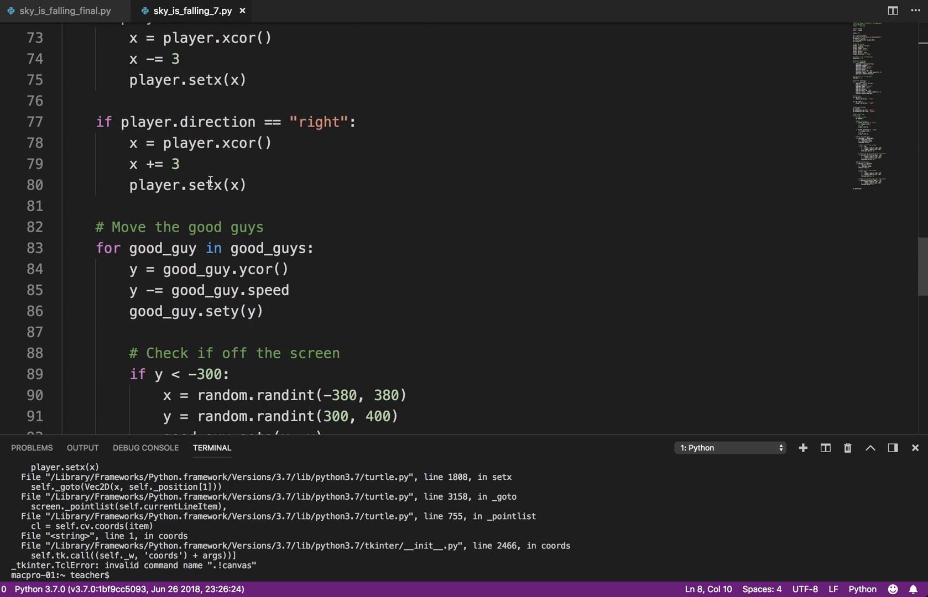
scroll(down, 3)
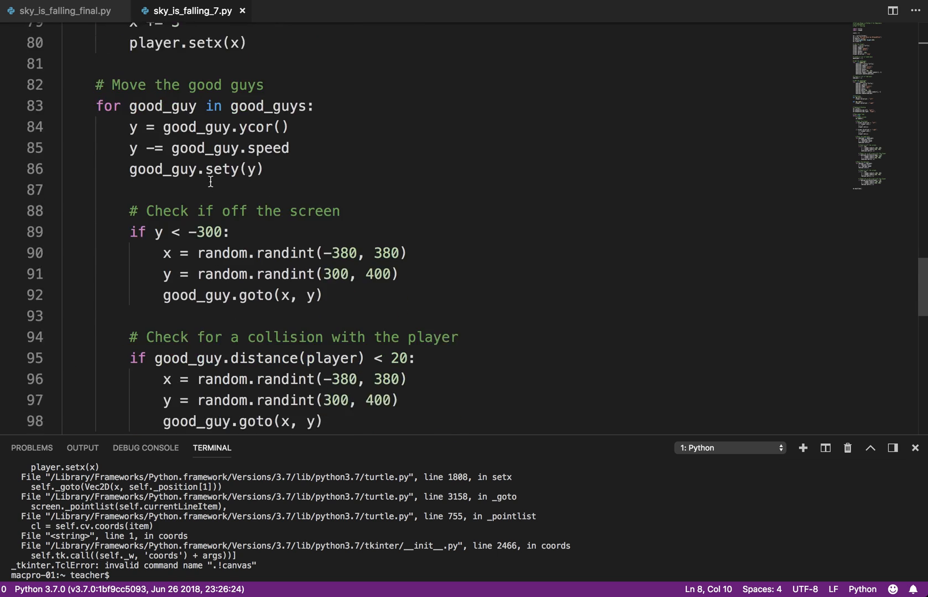
scroll(down, 3)
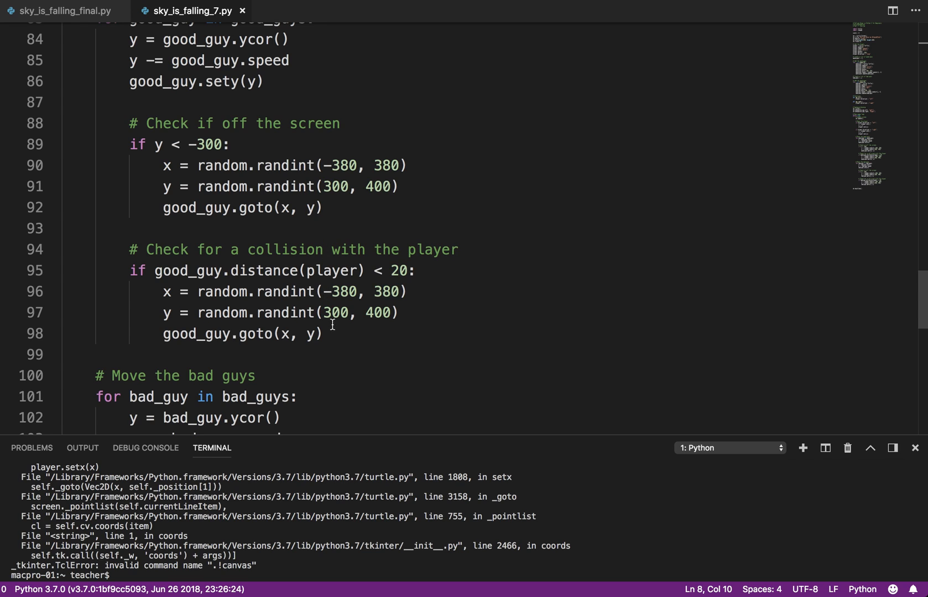
mouse_move(421, 271)
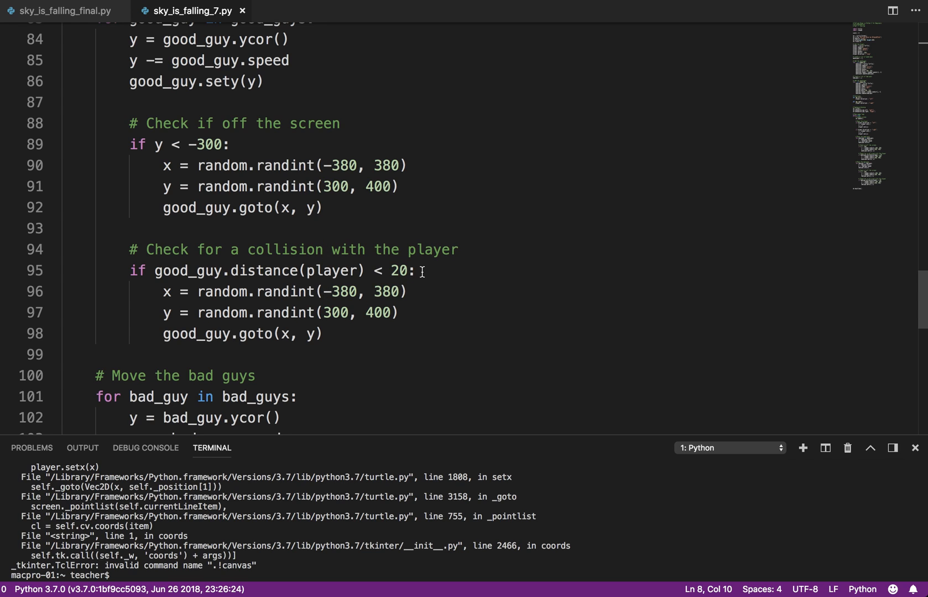
- Add 'score += 10' to the good_guy collision block
text(s)
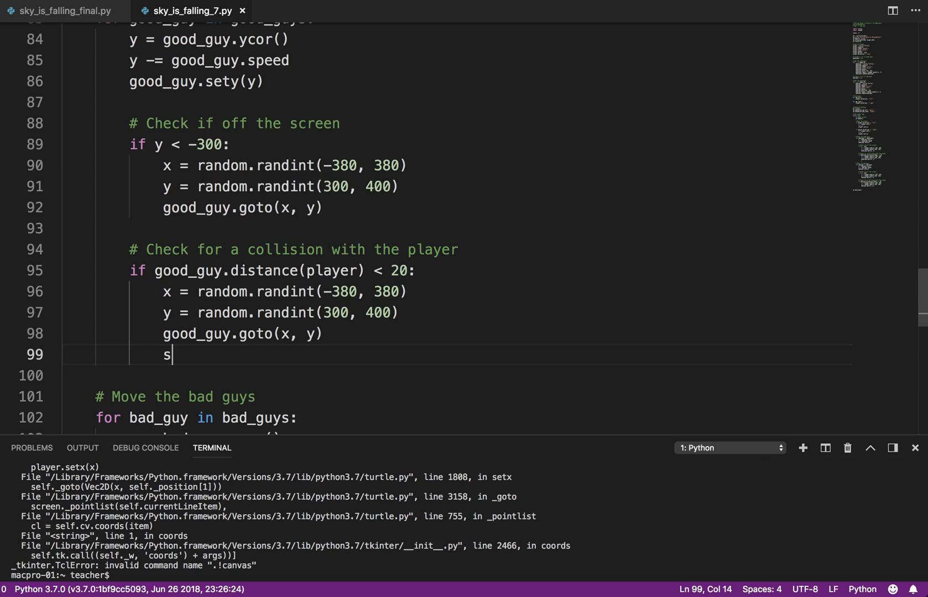
text(core += 1)
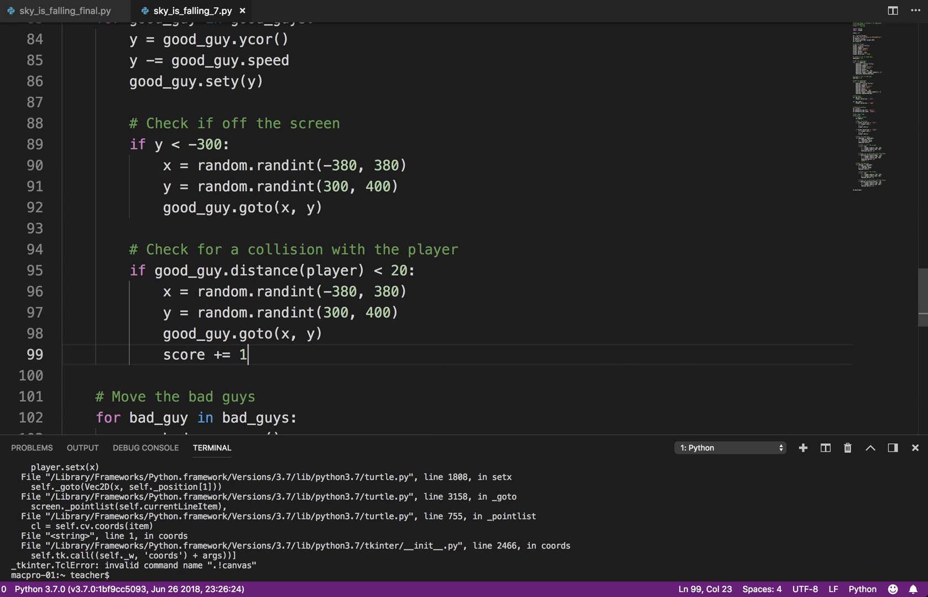
text(0)
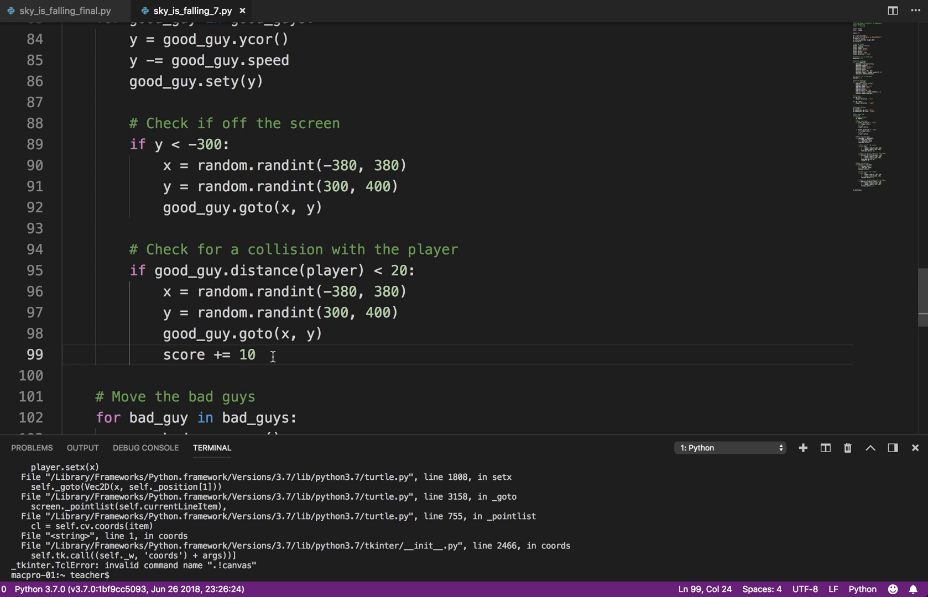
- Print the new score with 'print("Score: {}".format(score))'
text(print()
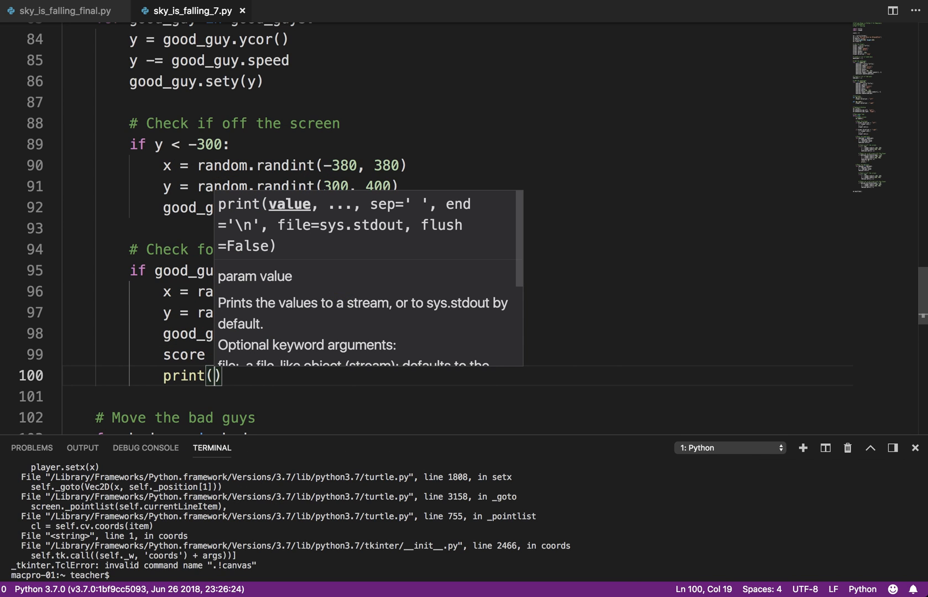
text(S")
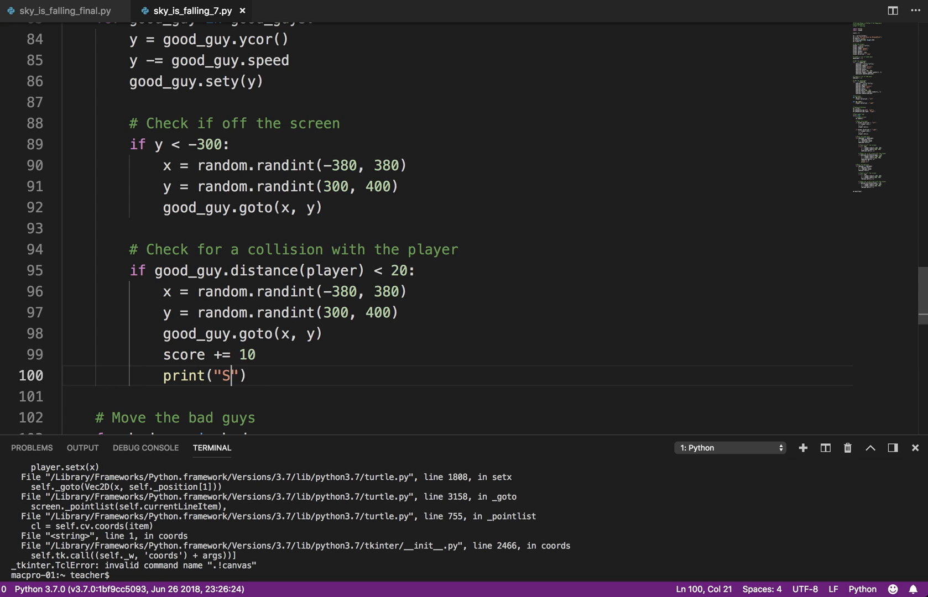
text(core: {})
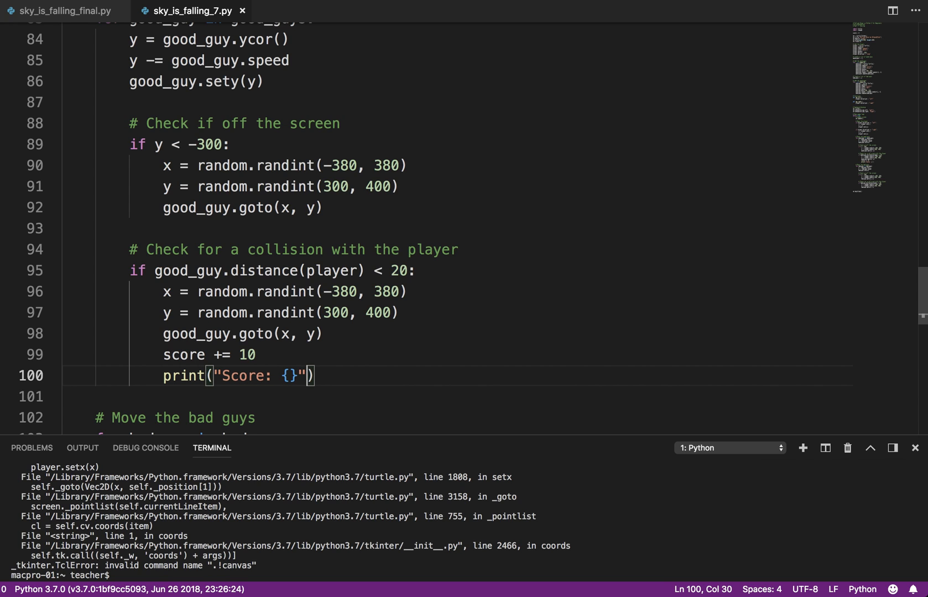
text(.format()
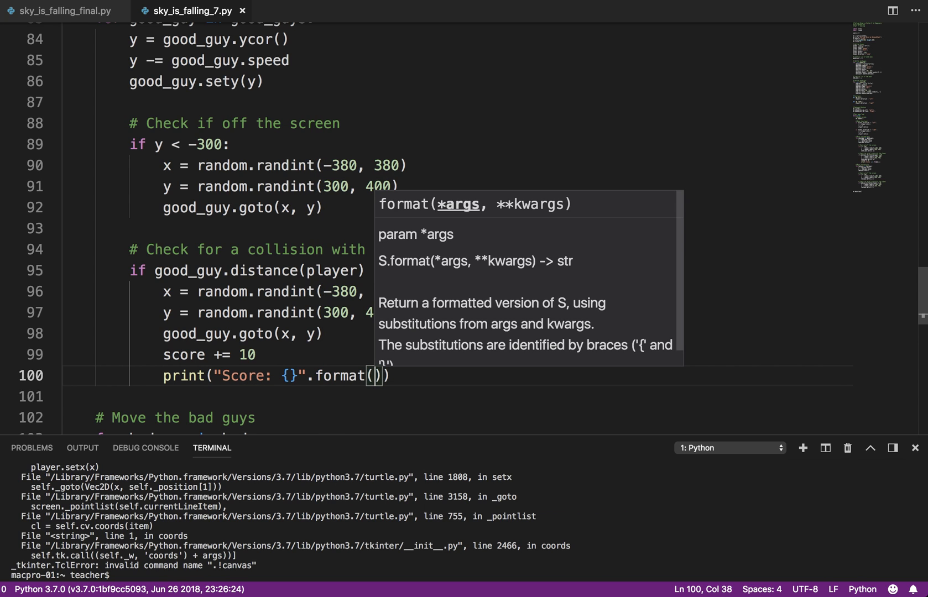
text(score)
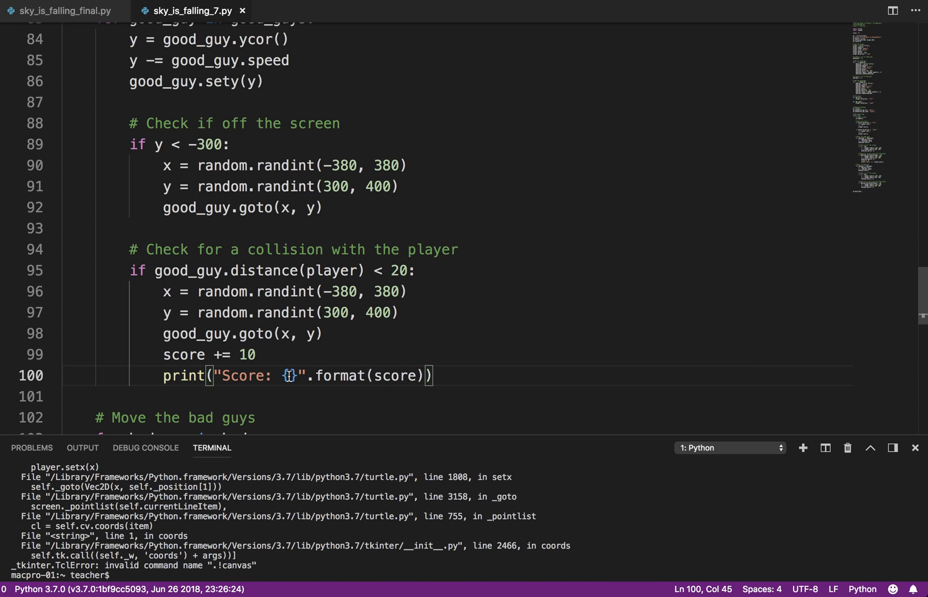
click(287, 376)
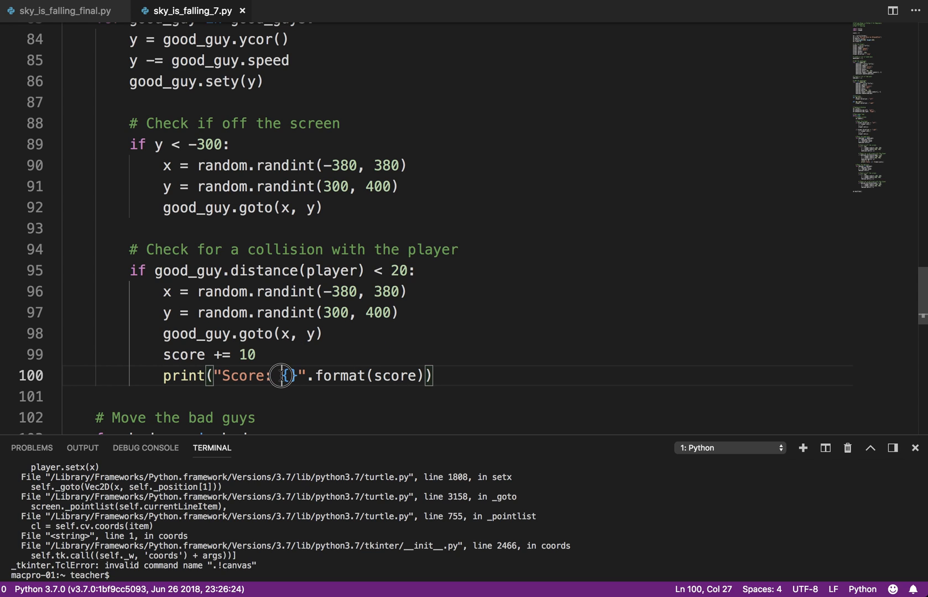
mouse_move(497, 227)
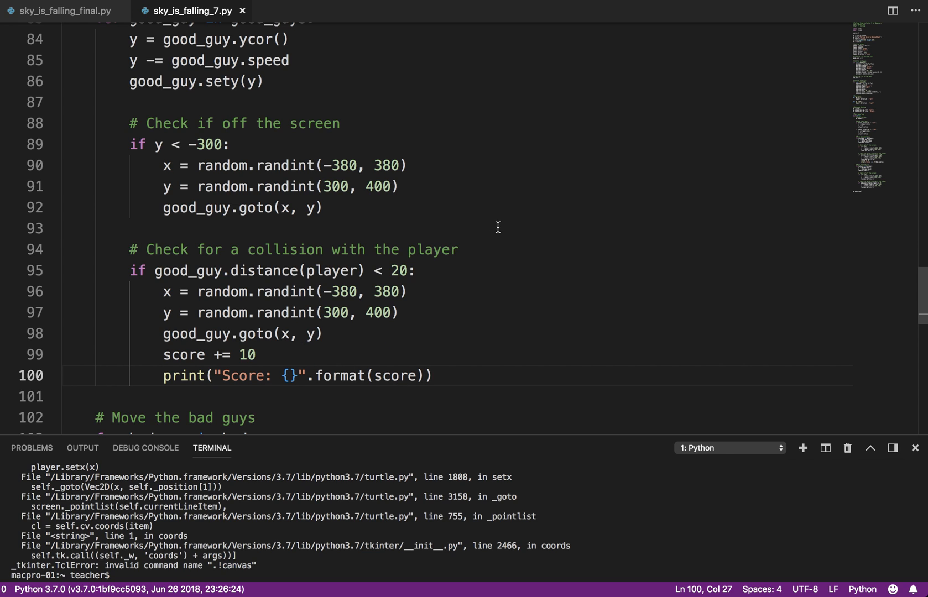
right_click(497, 228)
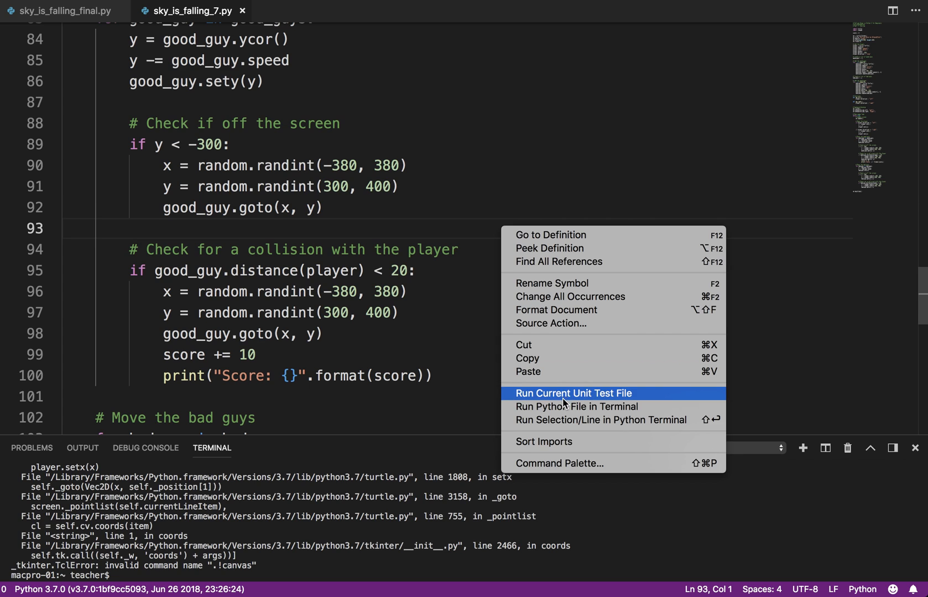
click(577, 406)
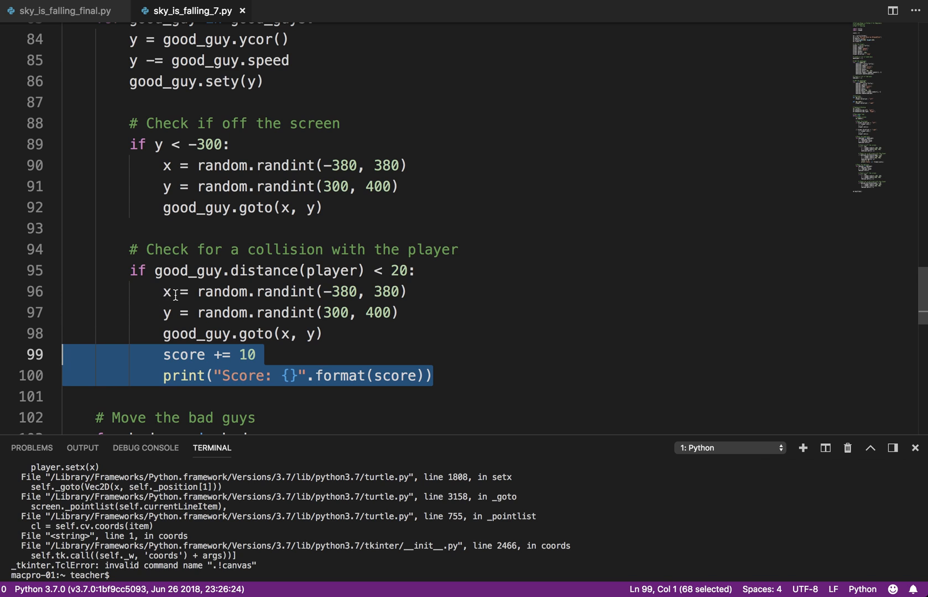
- Add the score change (score -= 10) to the bad_guy block, test-run, then close the game
scroll(down, 3)
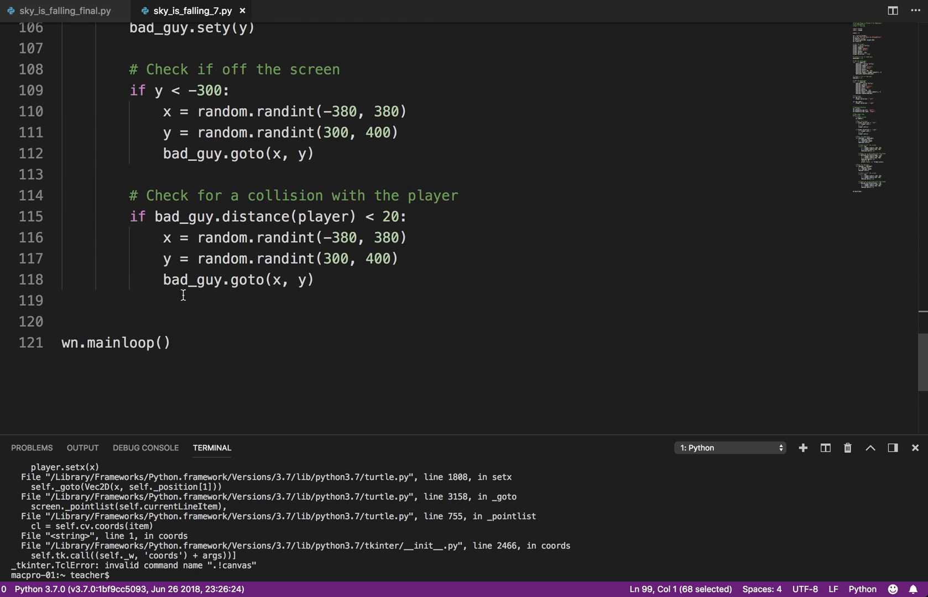
text(score += 10)
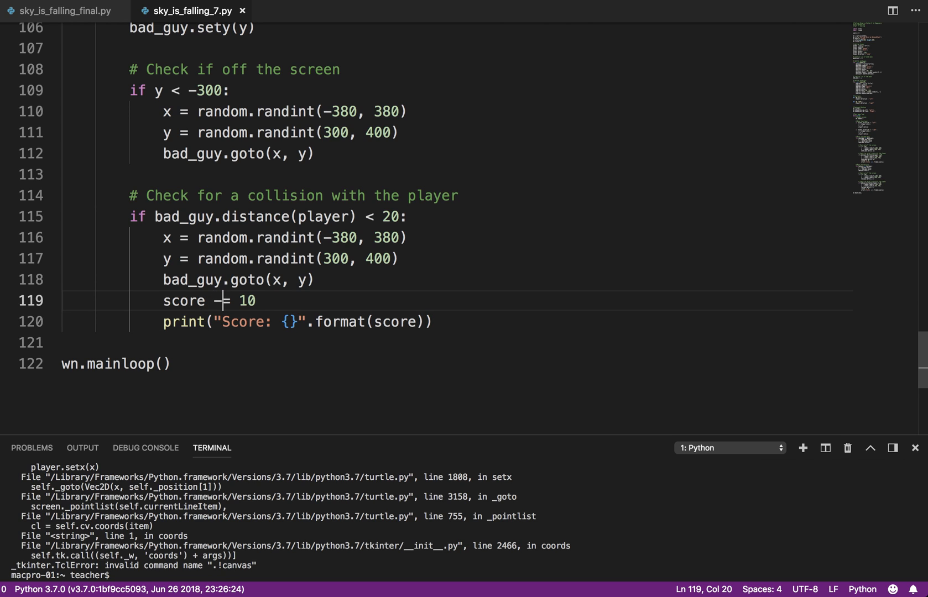
right_click(290, 279)
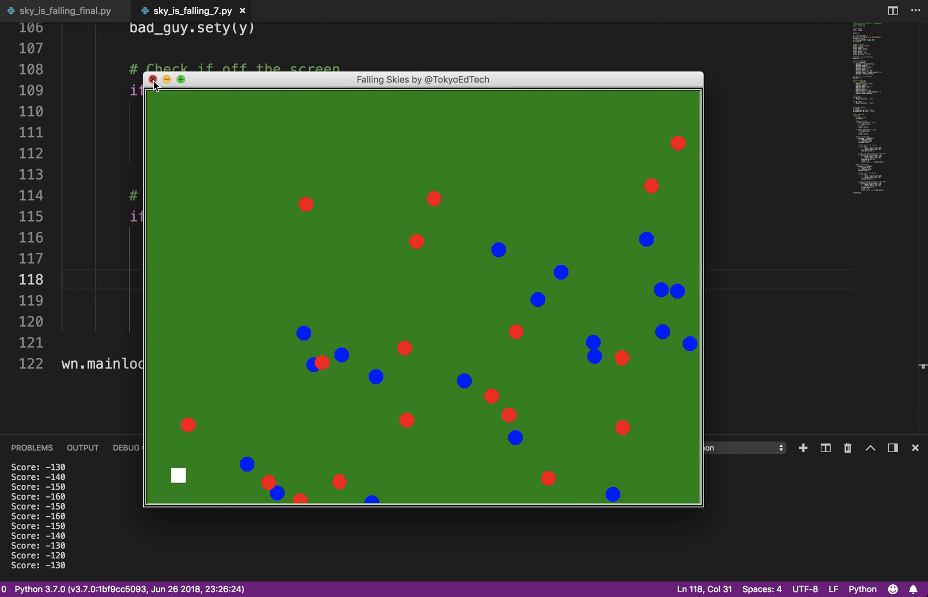
click(153, 79)
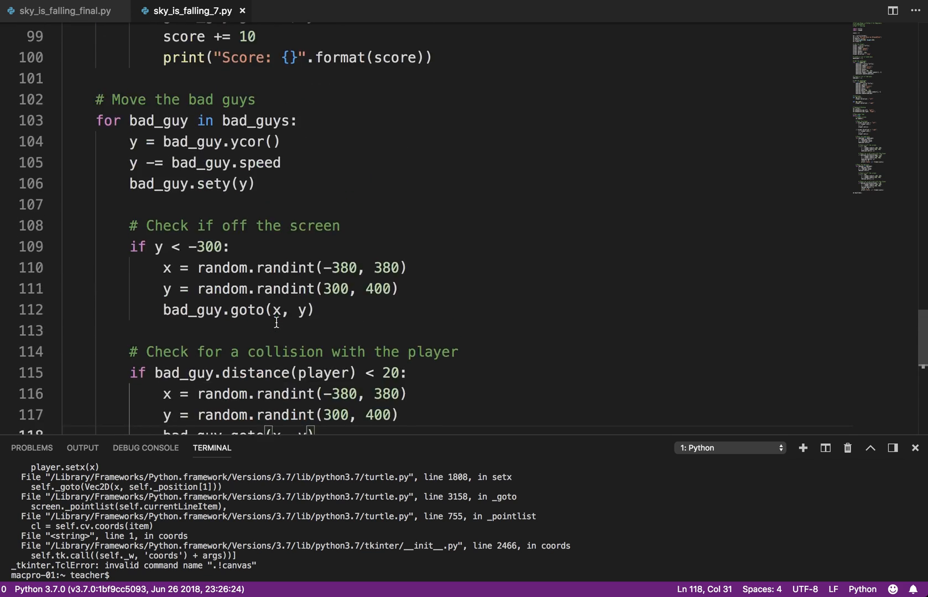
scroll(up, 3)
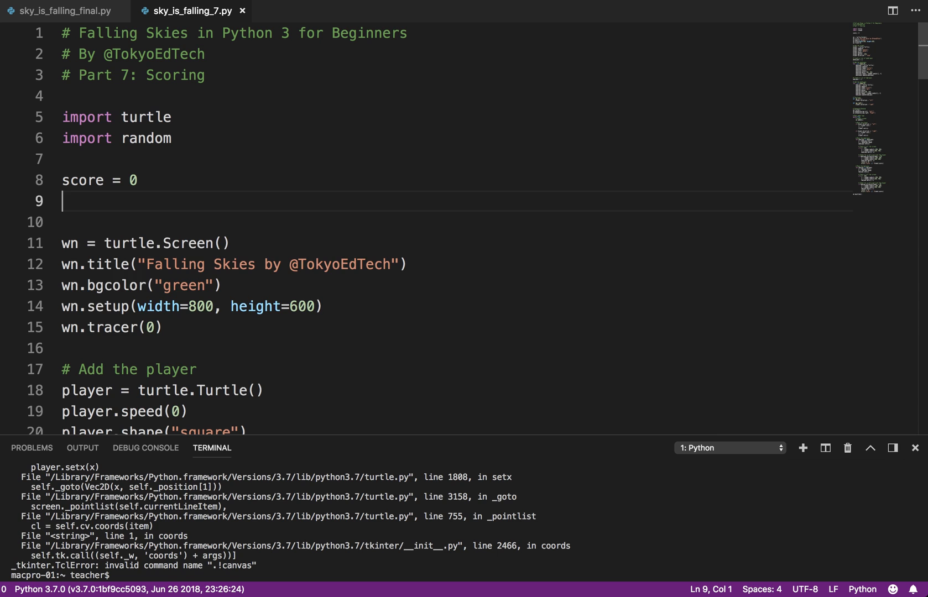
- Add 'lives = 3' at the top and 'lives -= 1' in the bad_guy block
text(lives = 3)
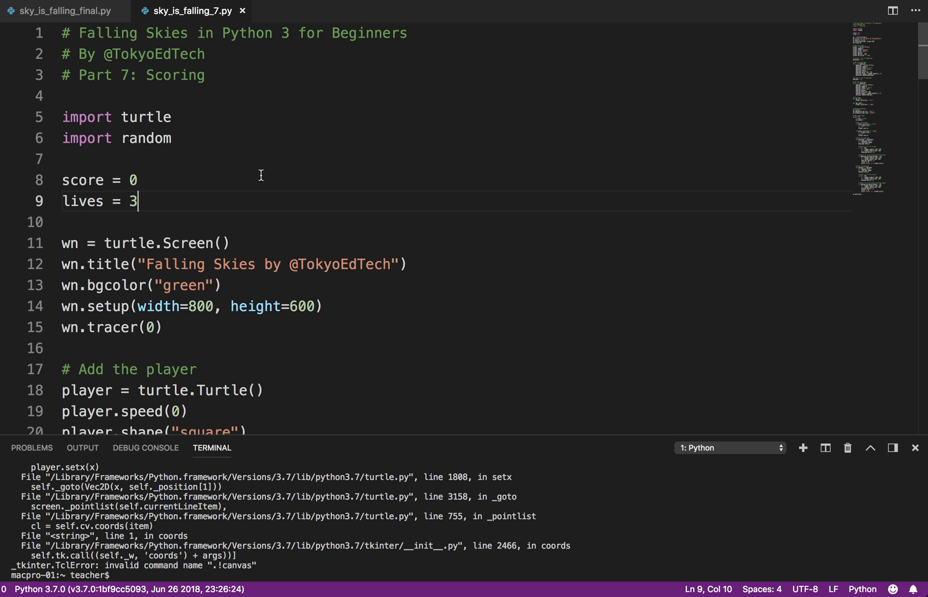
scroll(down, 3)
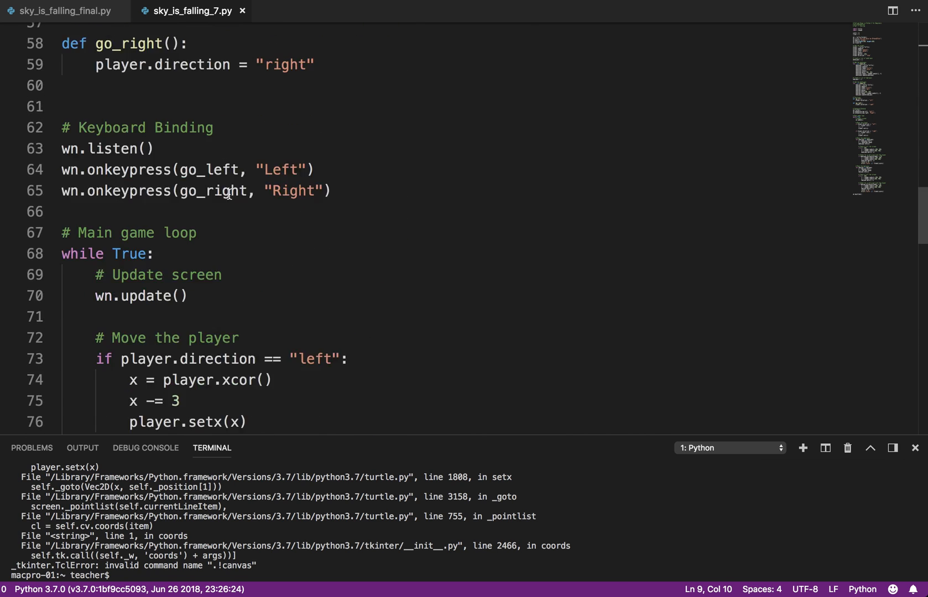
scroll(down, 3)
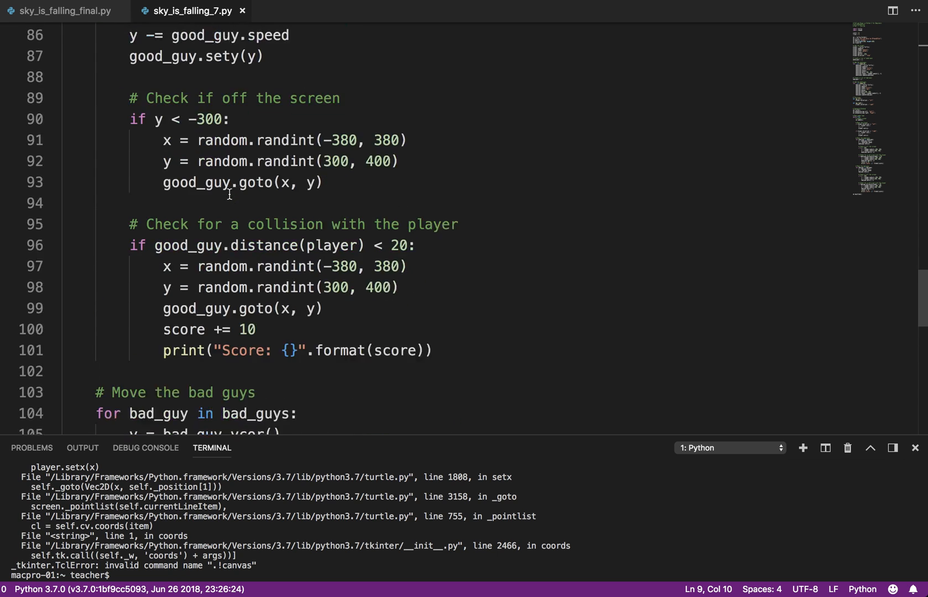
scroll(down, 3)
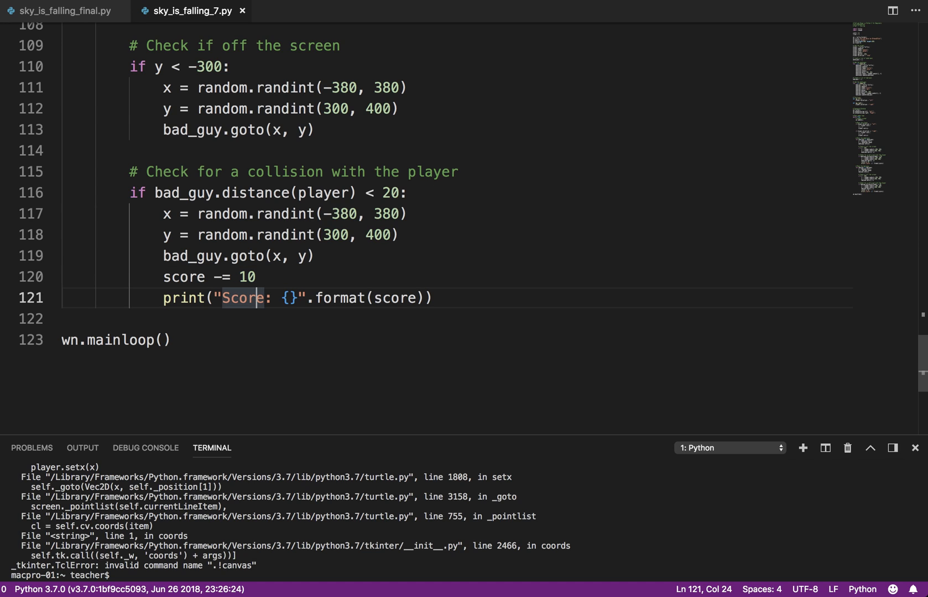
text(lives =)
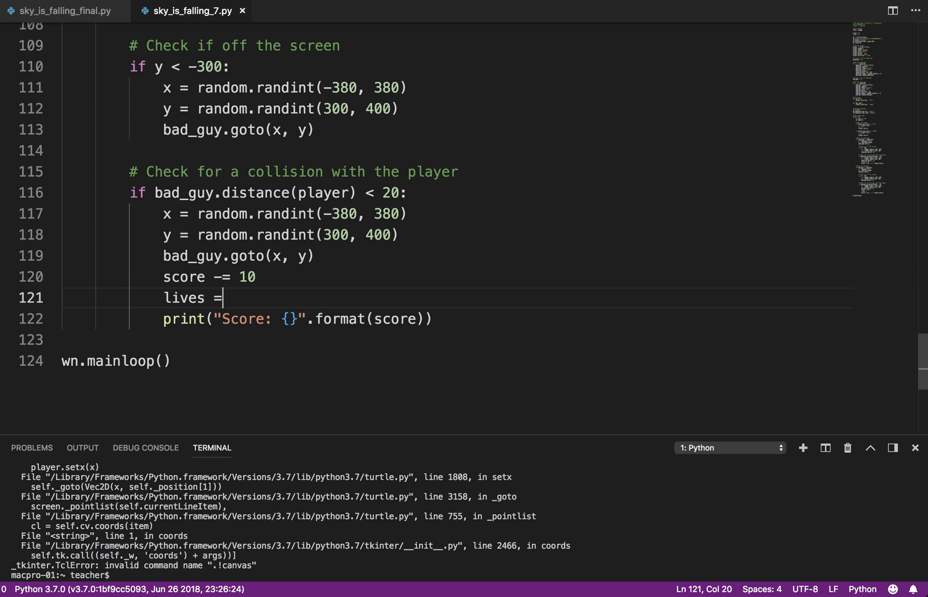
text(- 1)
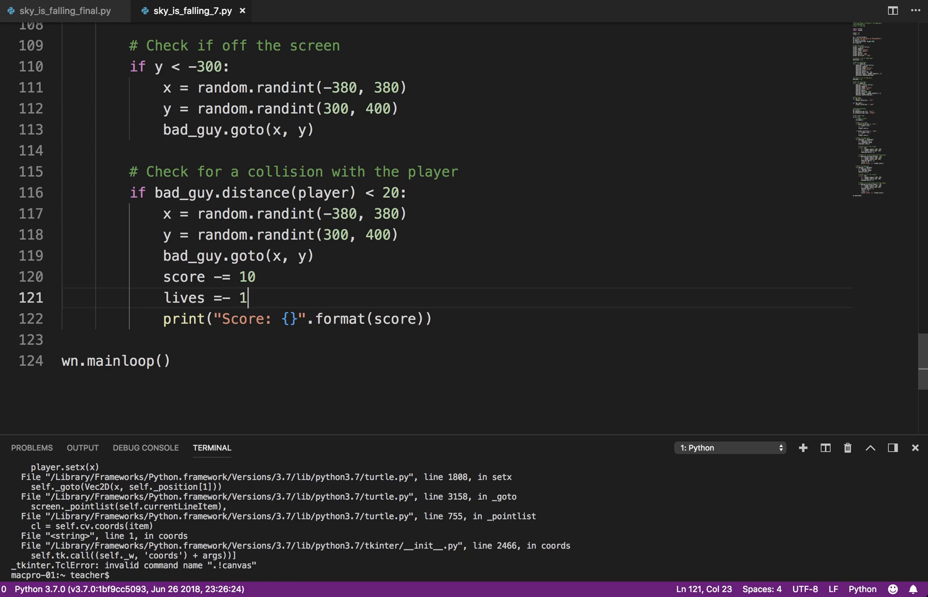
- Extend the score print lines to also show 'Lives: {}'
click(298, 319)
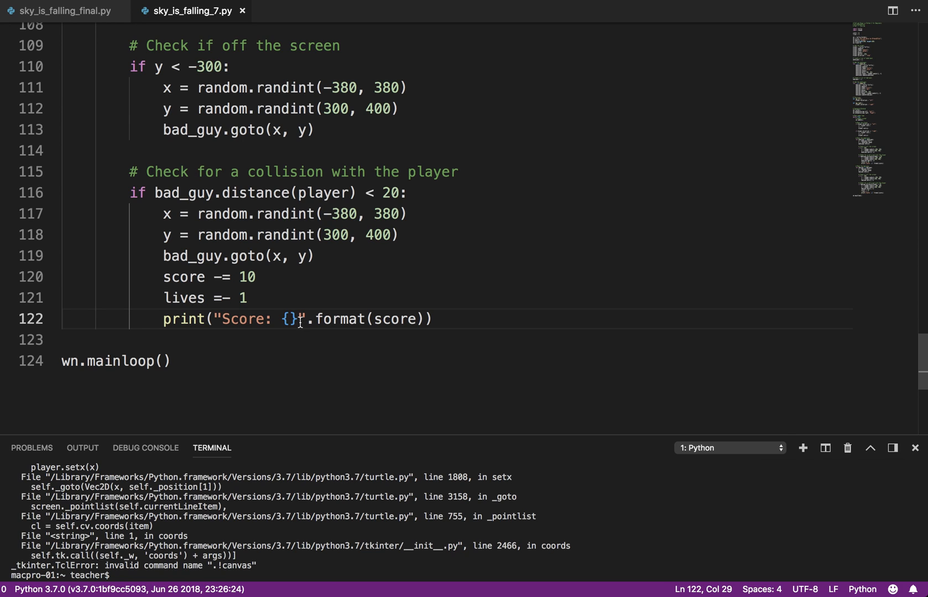
text(Live)
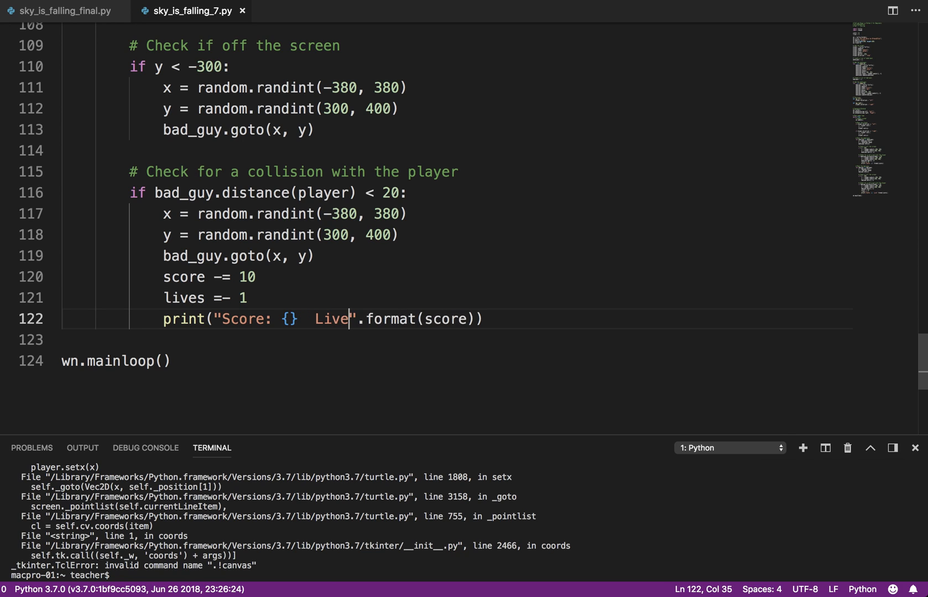
text(s: {})
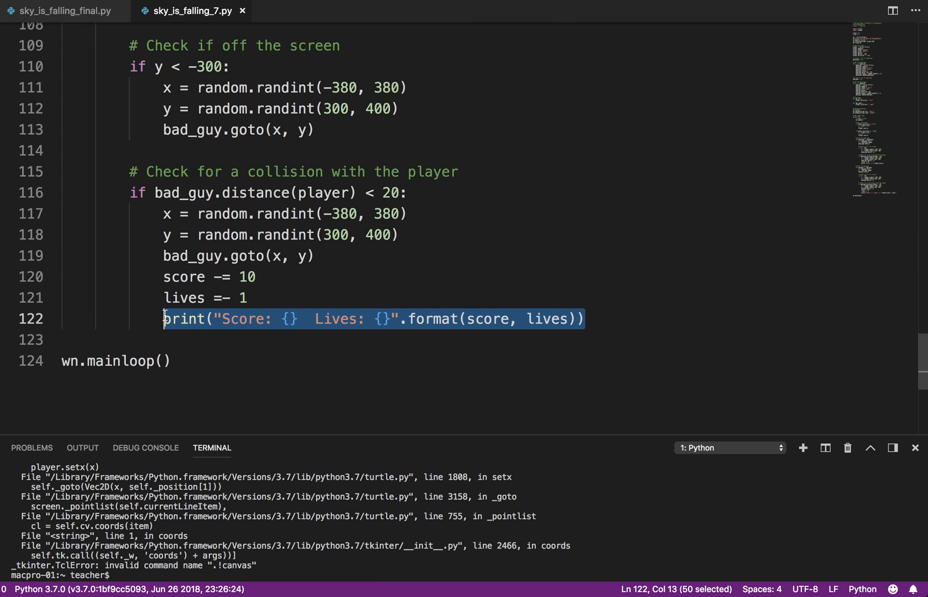
scroll(up, 3)
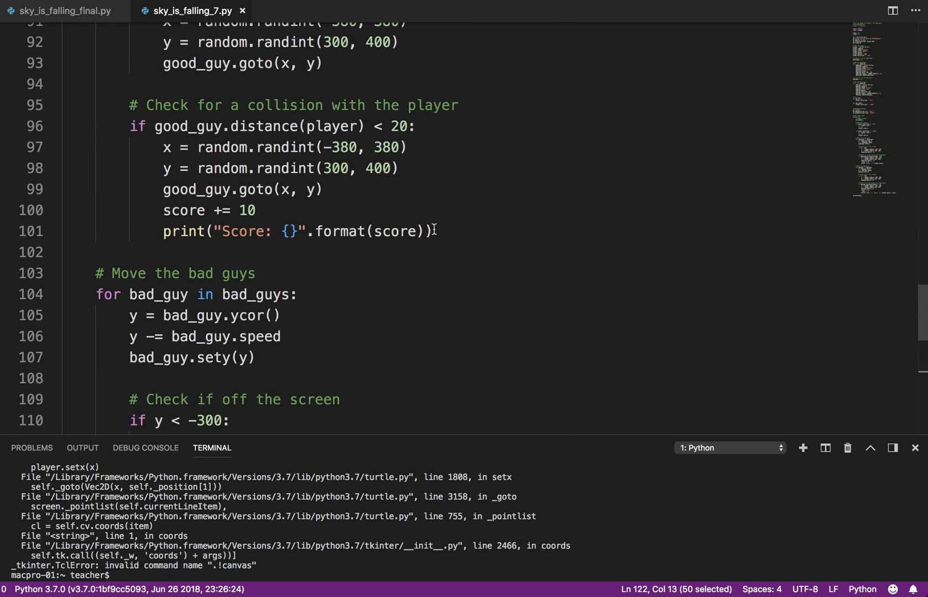
triple_click(296, 232)
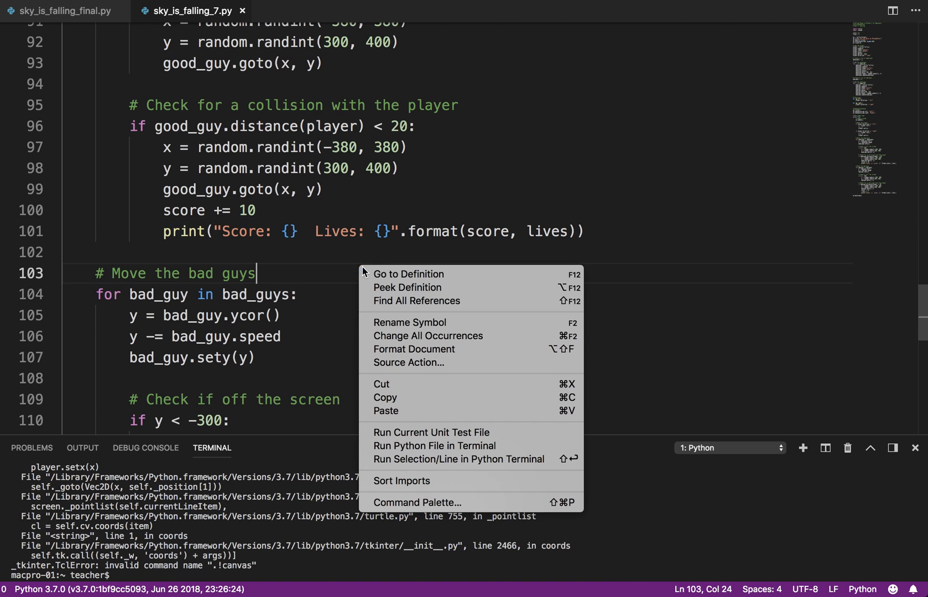
- Run the updated game in the terminal again
click(434, 446)
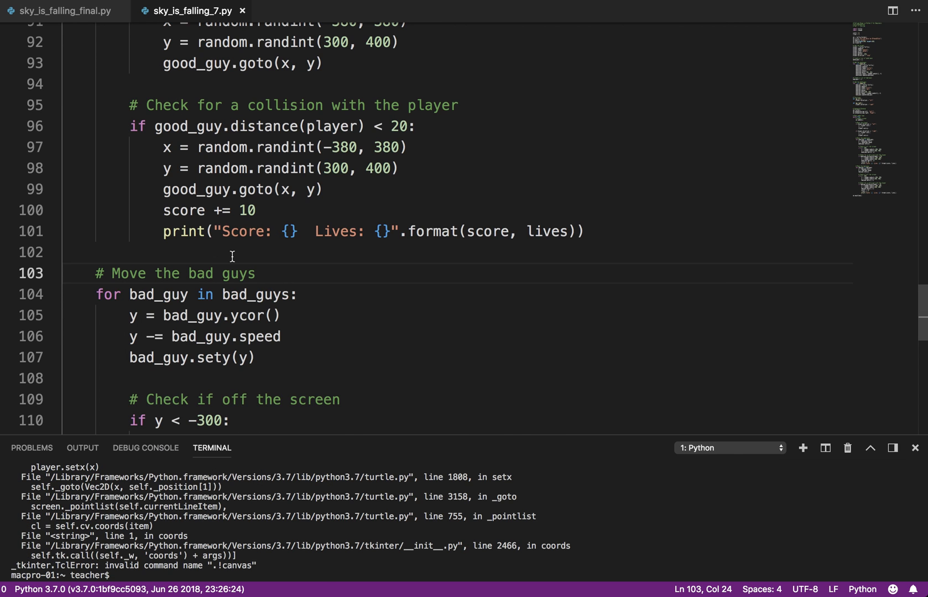
scroll(down, 3)
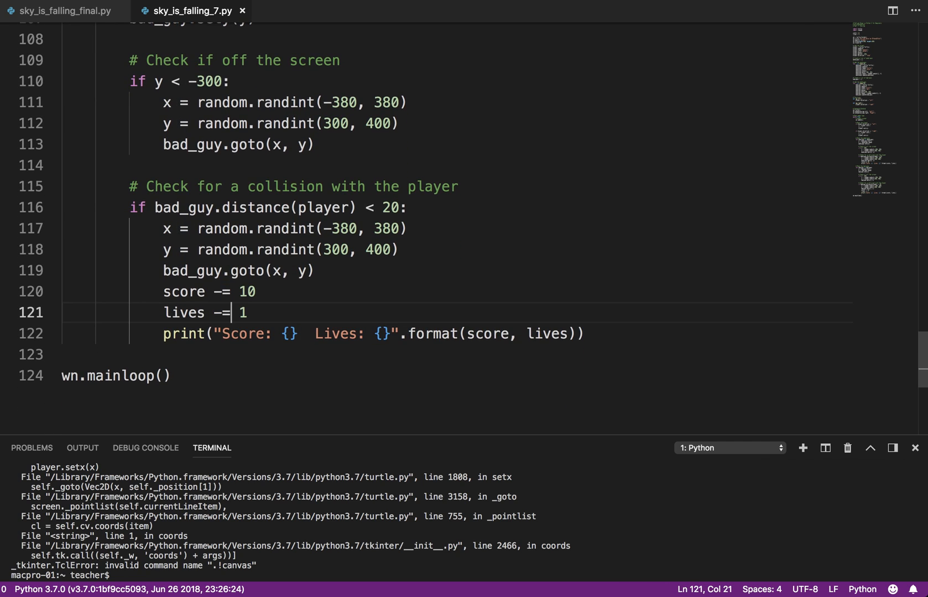
right_click(256, 291)
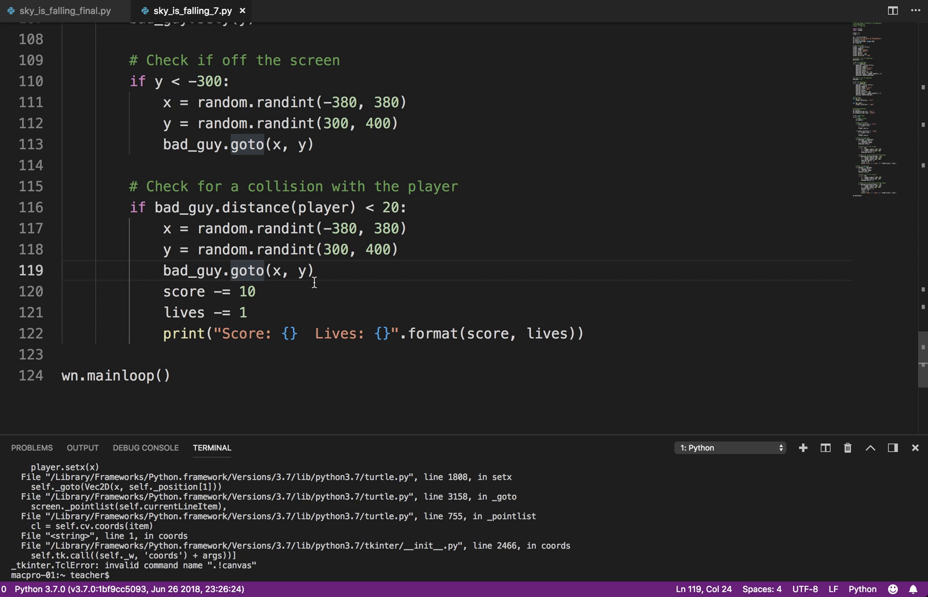
scroll(up, 3)
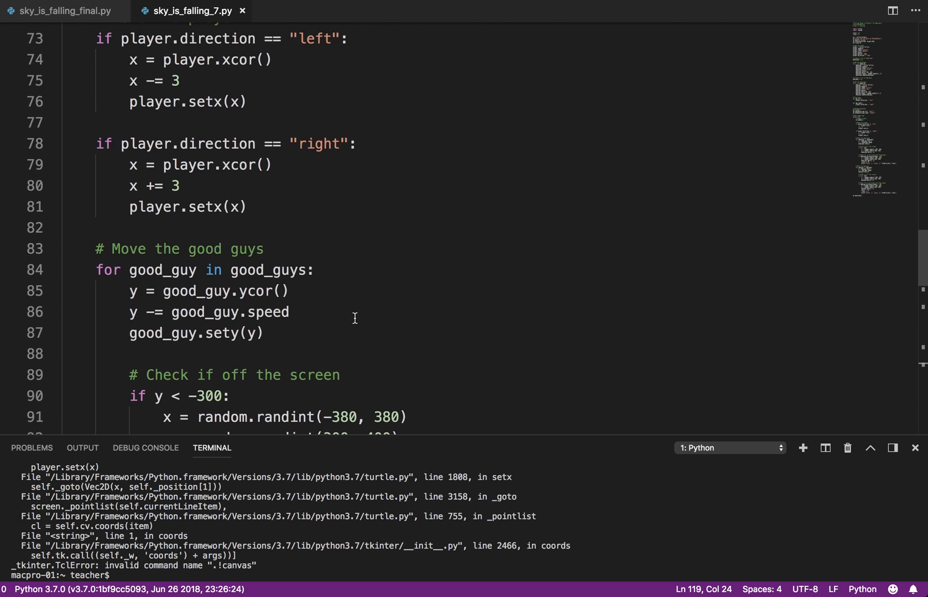
scroll(up, 3)
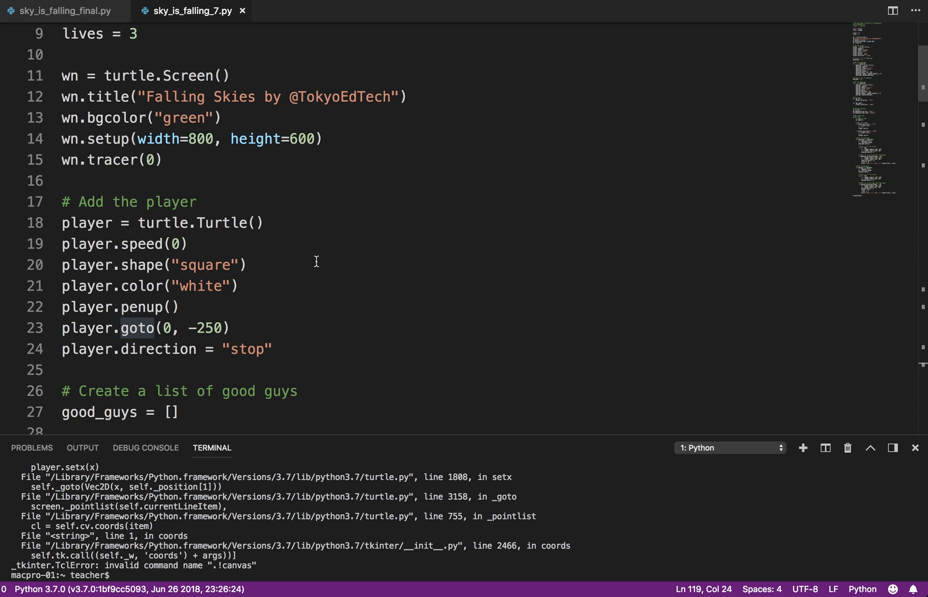
scroll(down, 3)
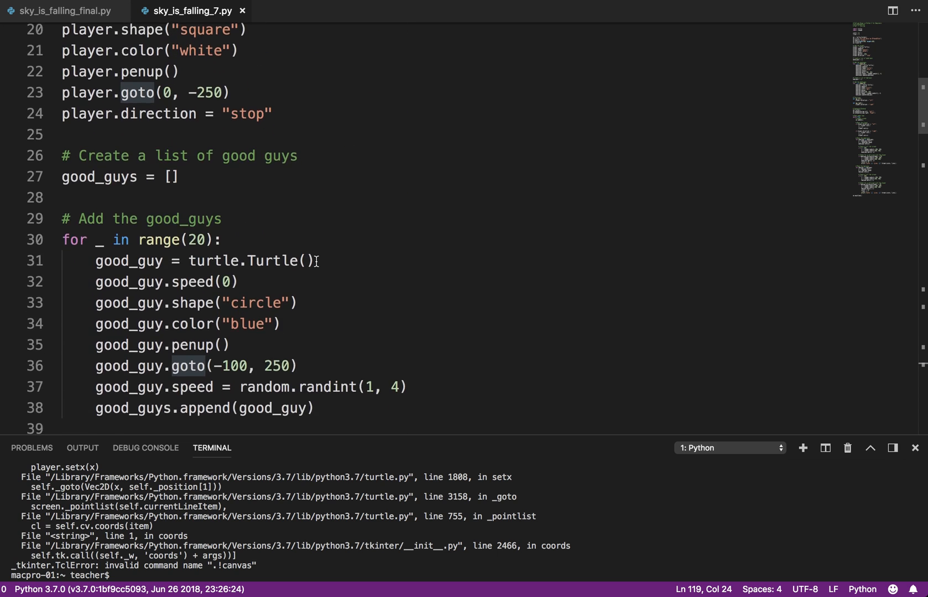
scroll(down, 3)
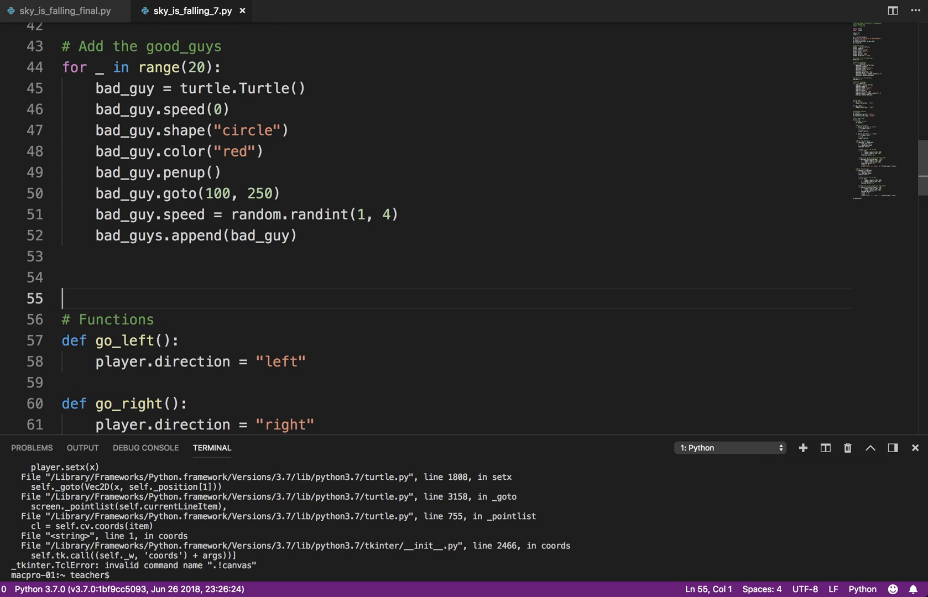
text(pen)
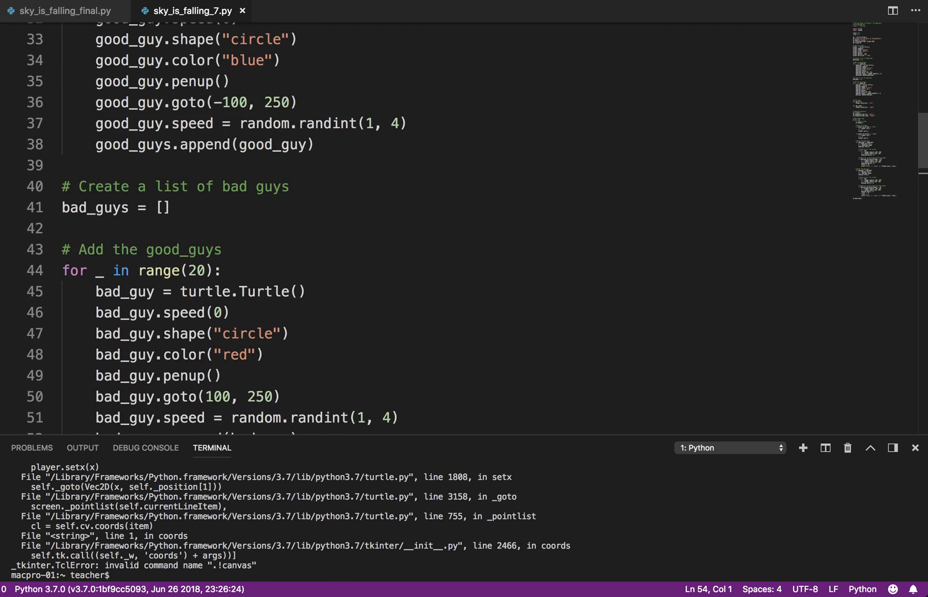
scroll(up, 3)
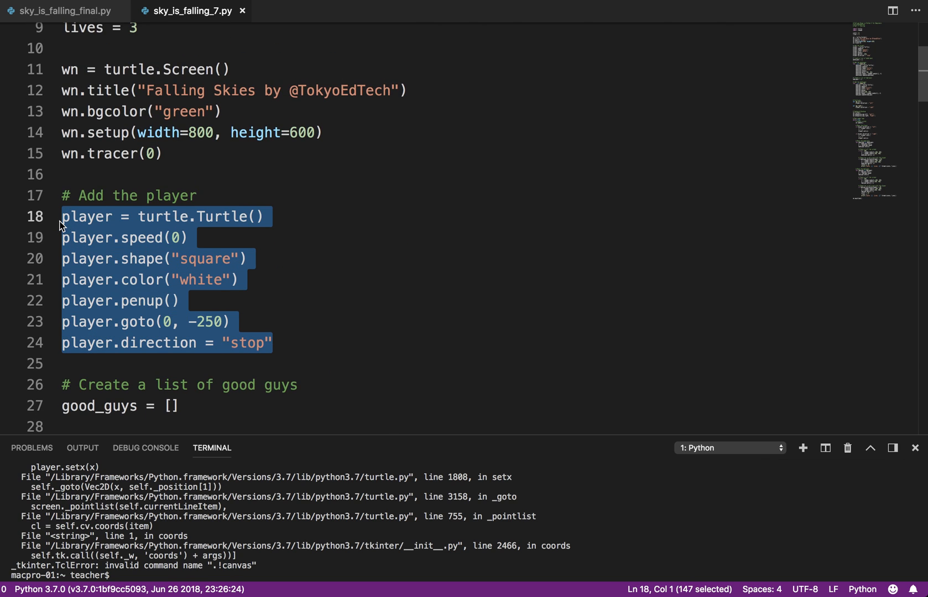
scroll(down, 3)
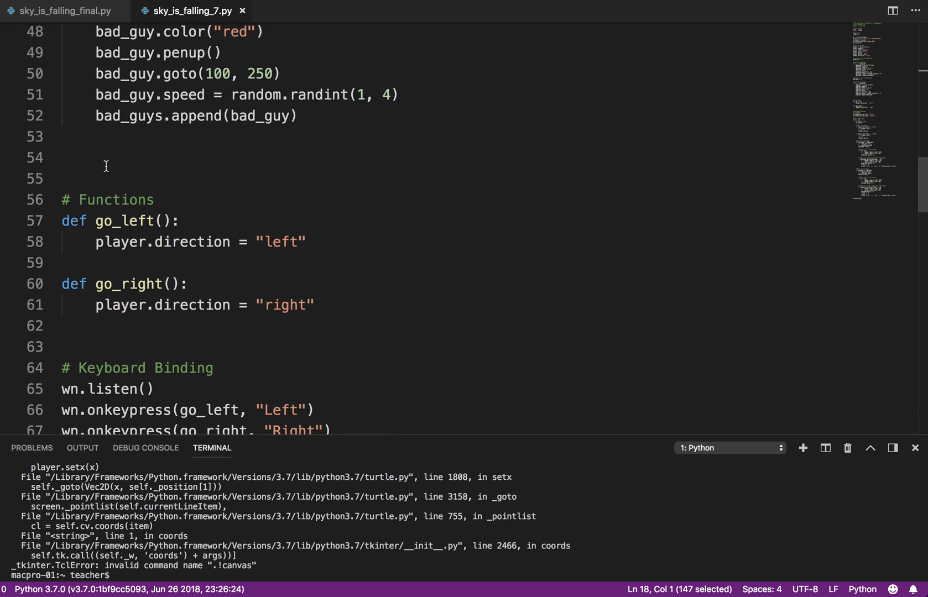
scroll(up, 3)
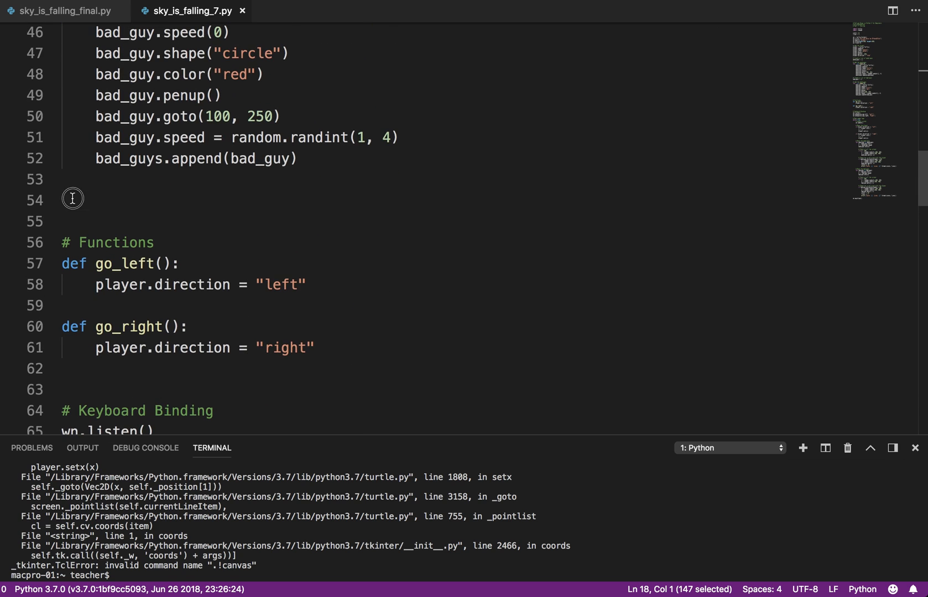
- Add a '# Make the pen' comment and rename the copied player block to pen
text(# Make the)
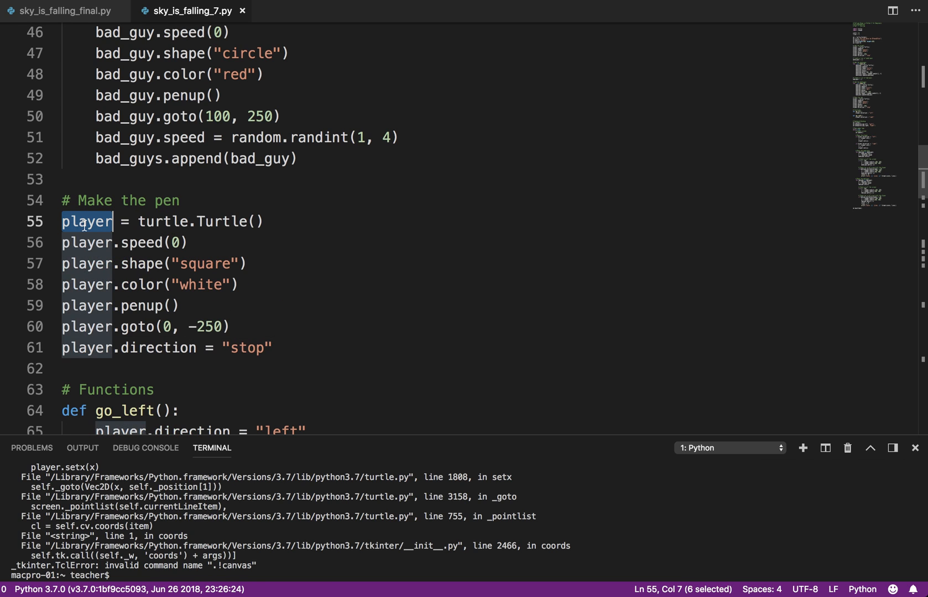
text(pen)
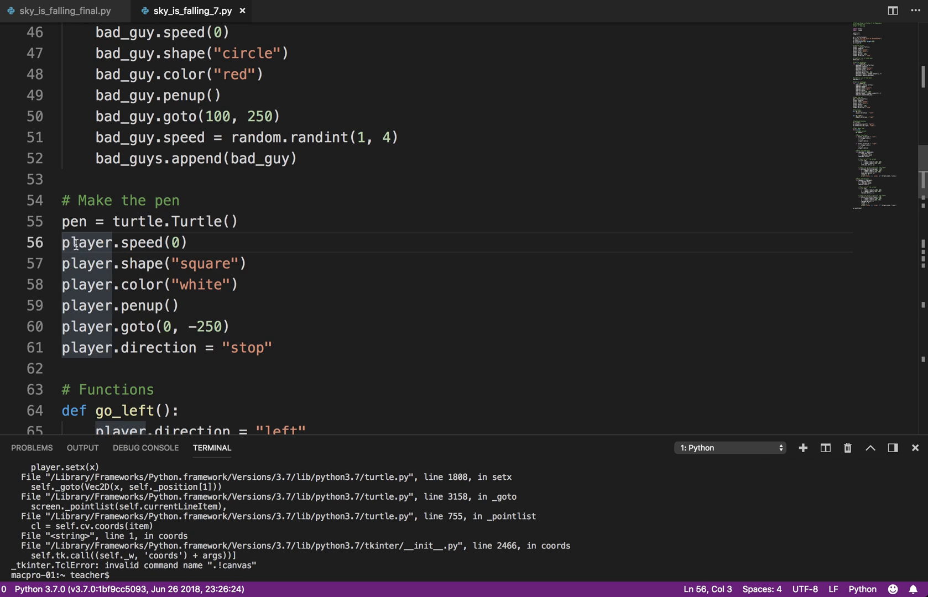
double_click(86, 263)
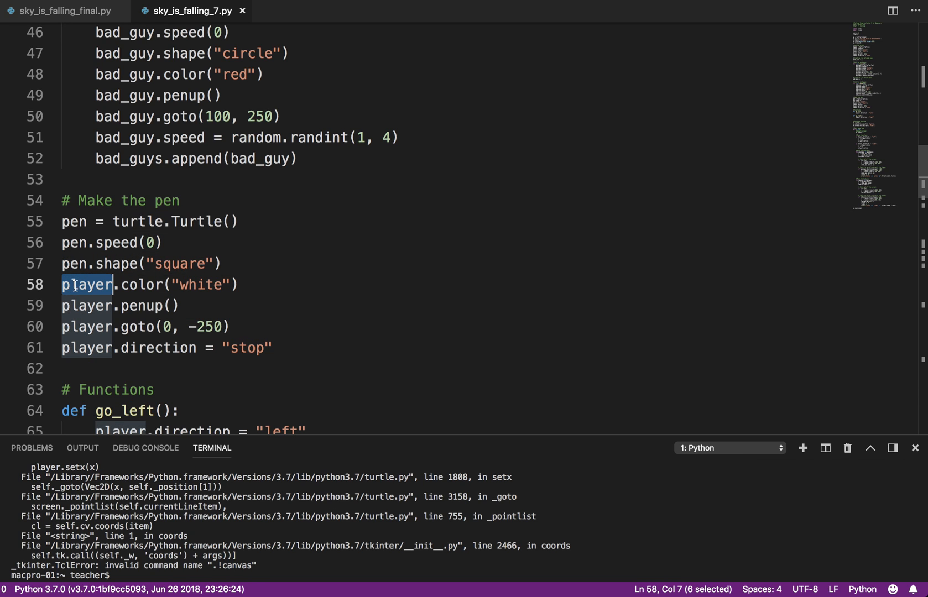
text(pen)
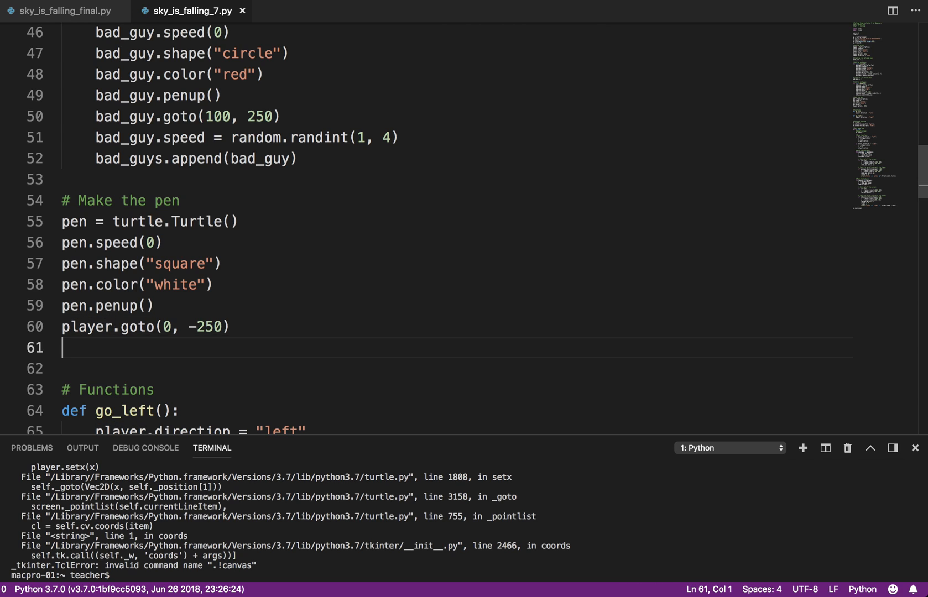
mouse_move(195, 323)
text(6)
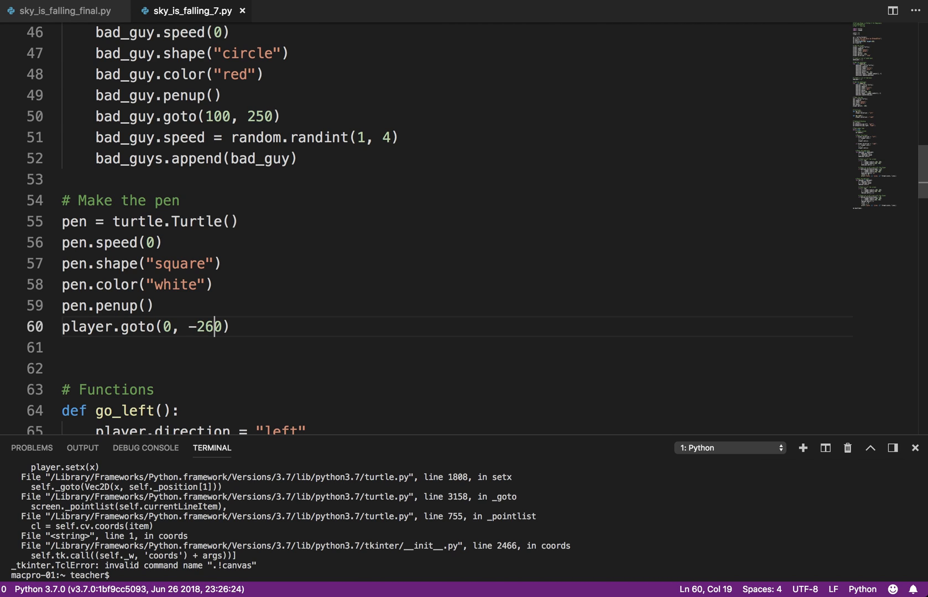
- Add pen.hideturtle() to the pen setup and start a new line below
click(145, 306)
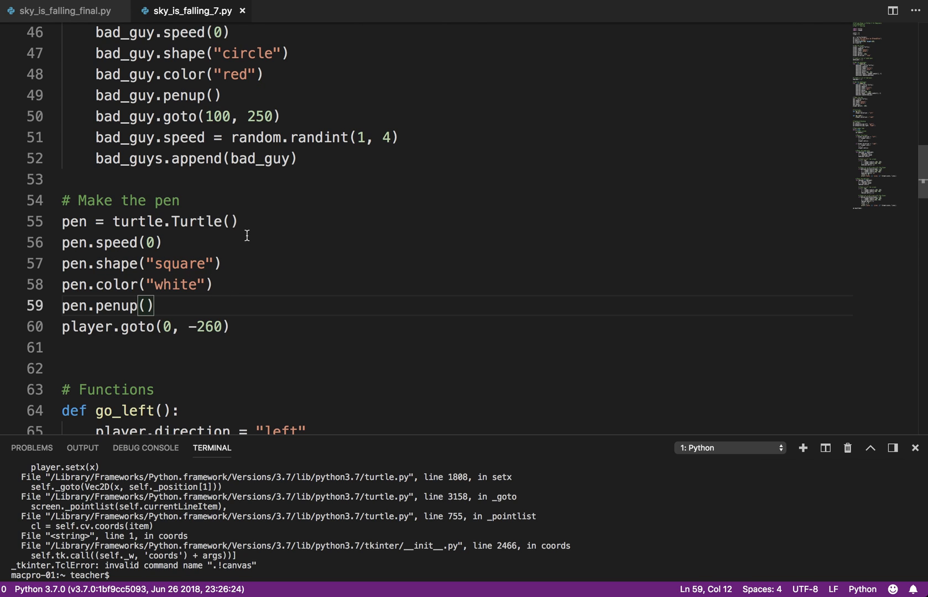
text(p)
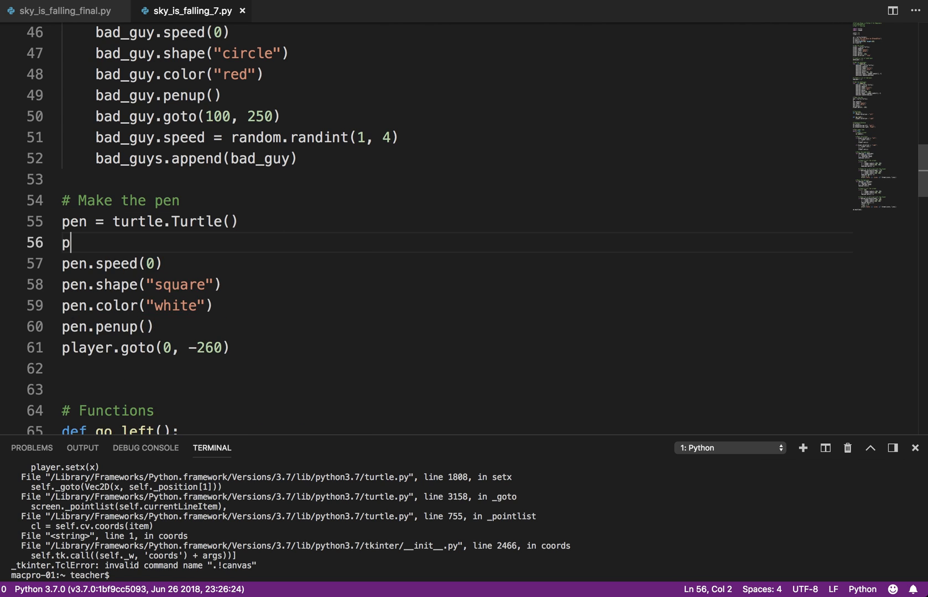
text(en.hideturtle()
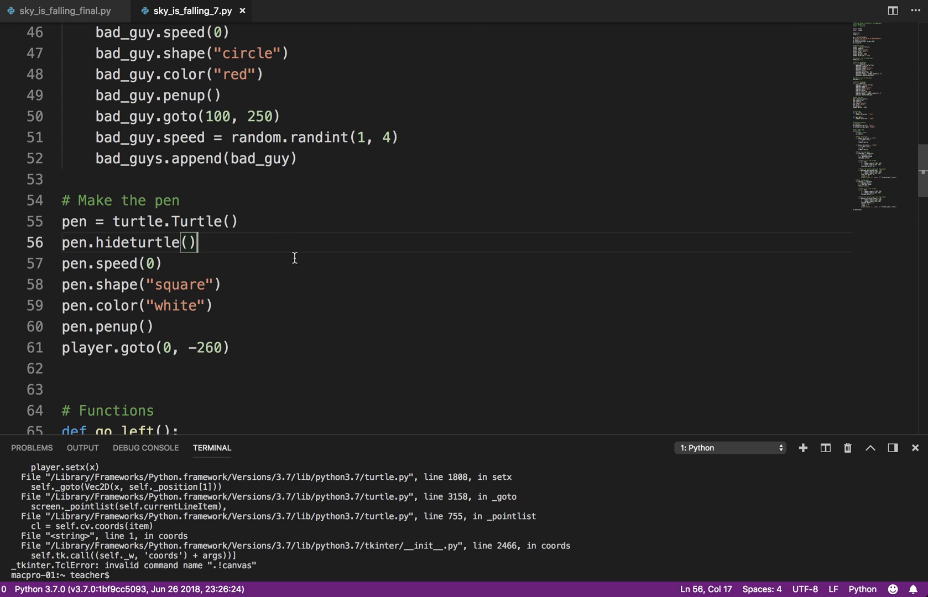
mouse_move(255, 371)
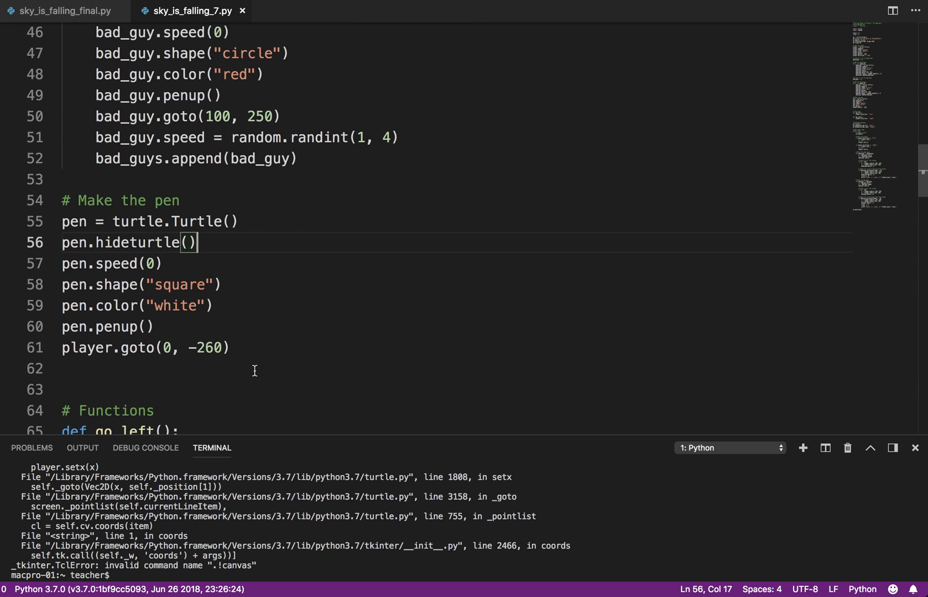
click(227, 347)
text(pen.w)
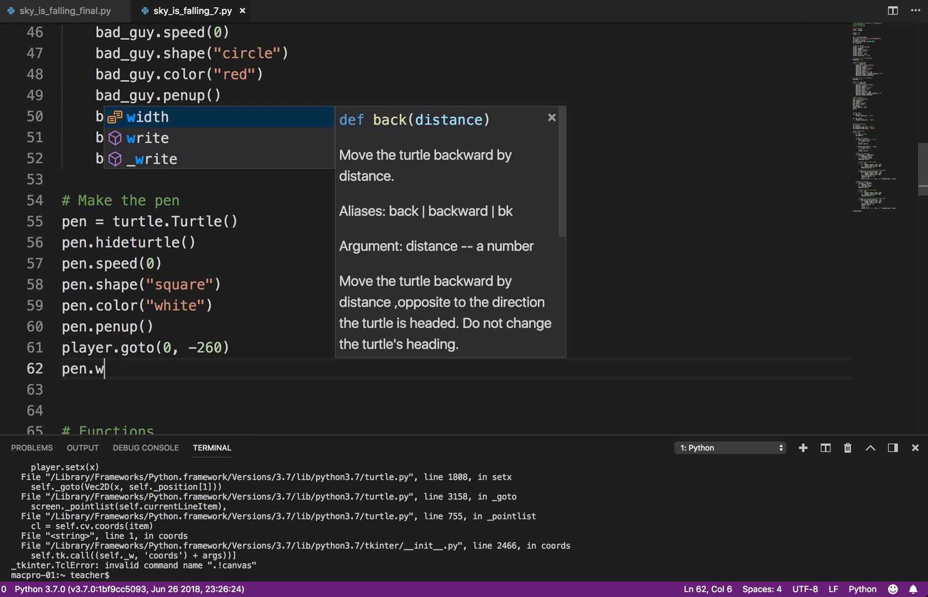
- Start a pen.write call with the text 'Score: {} Lives: {}'
text(rite()
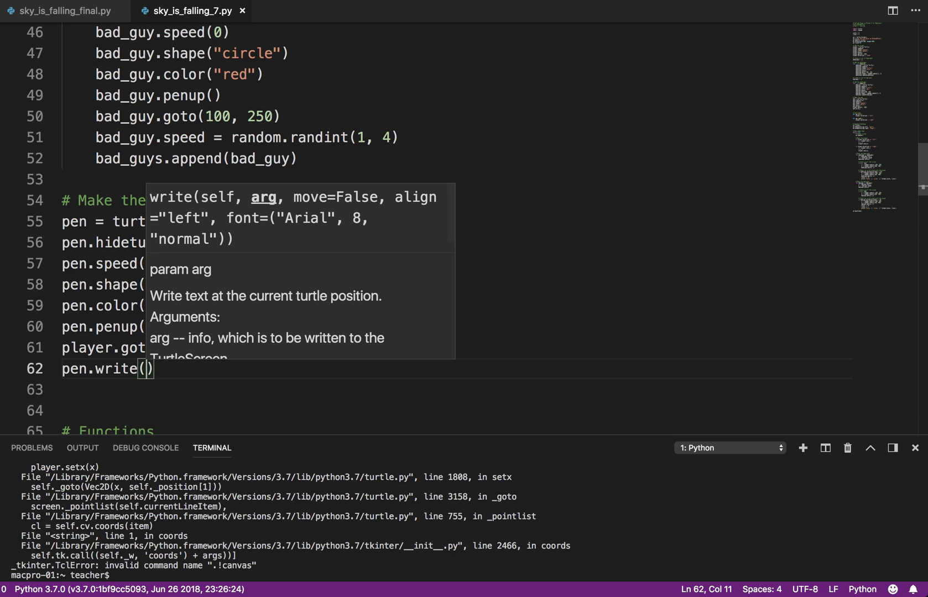
text("Score")
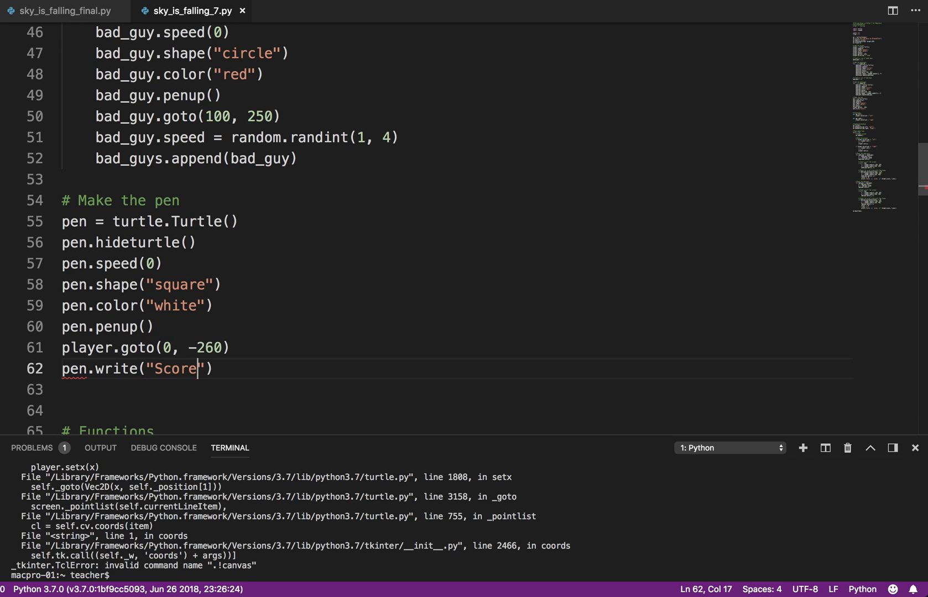
text(: 0  Lives)
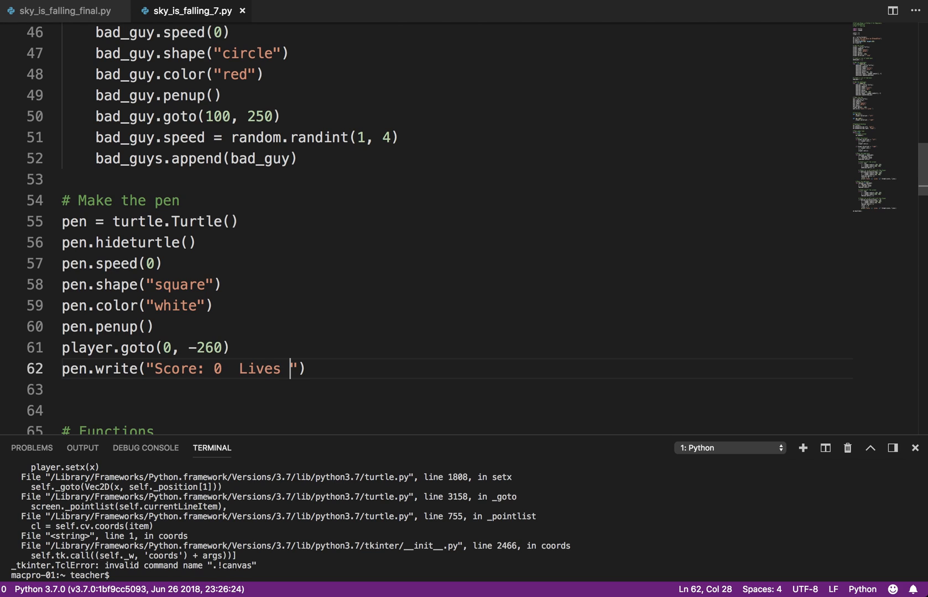
text(: 3)
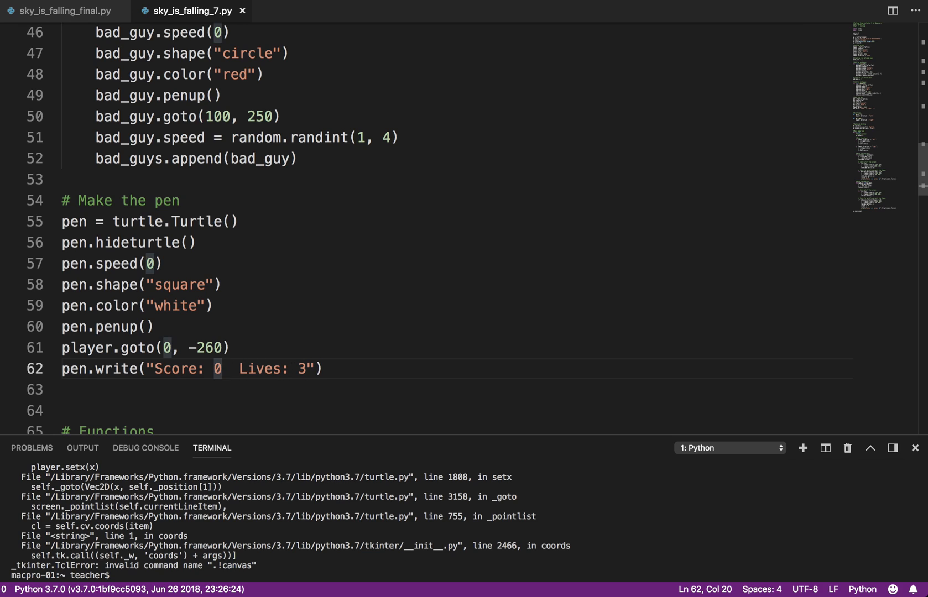
text({})
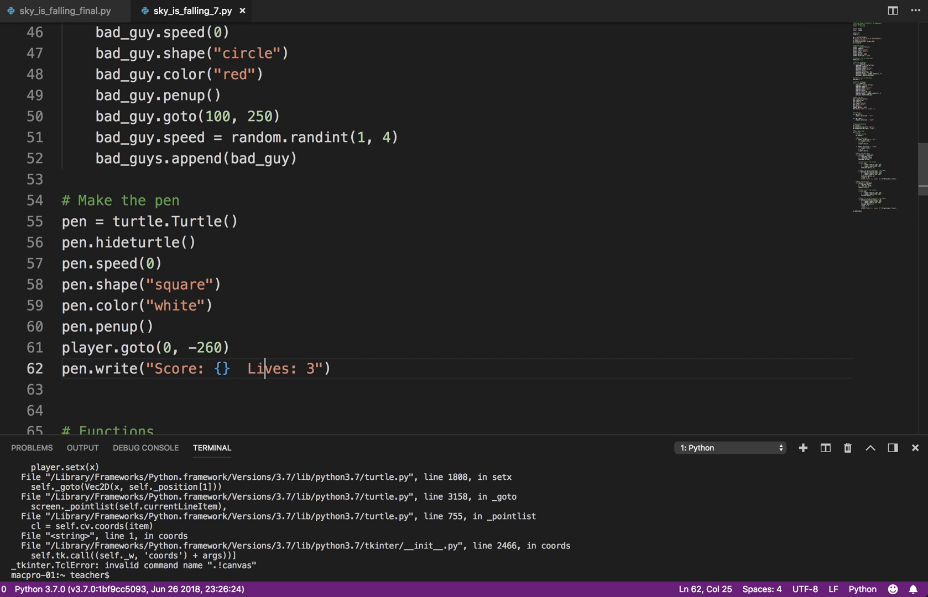
text({})
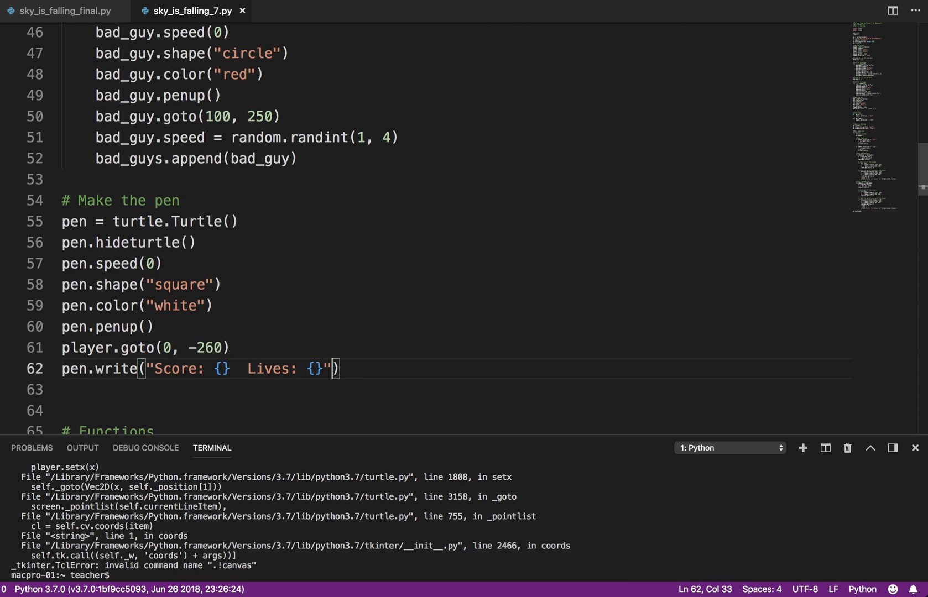
- Fill the text with .format(score, lives) and align="center"
text(.format())
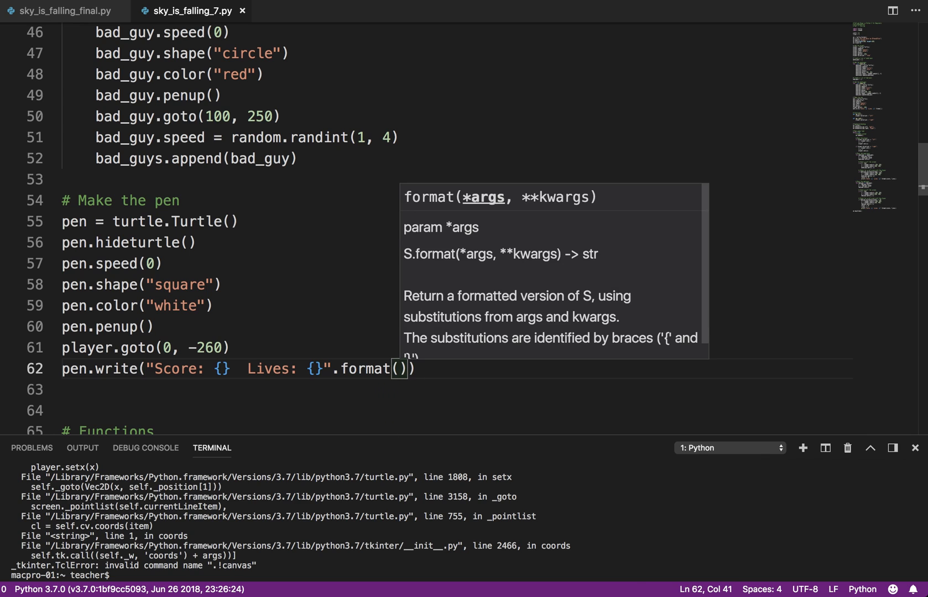
text(score, lives)
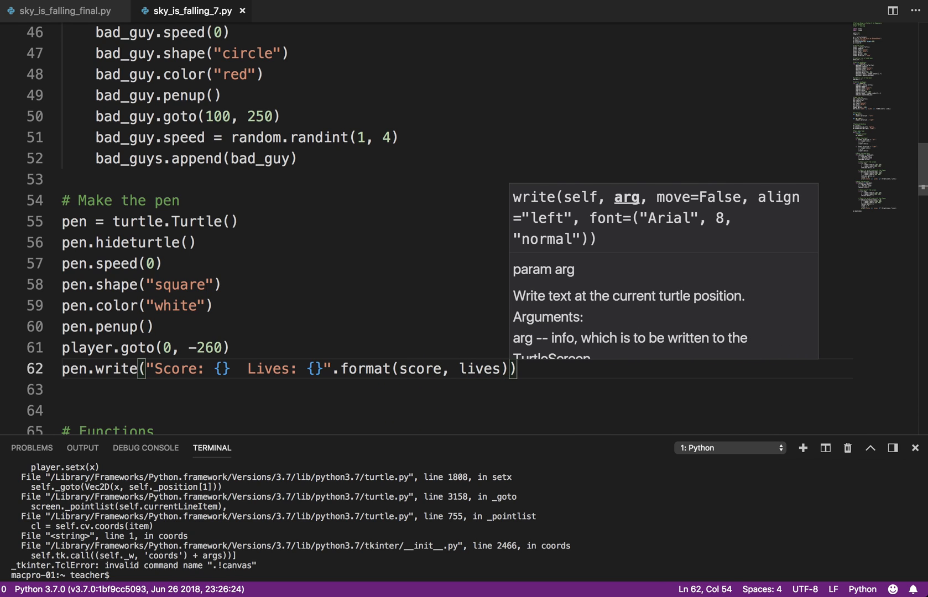
text(, aligh)
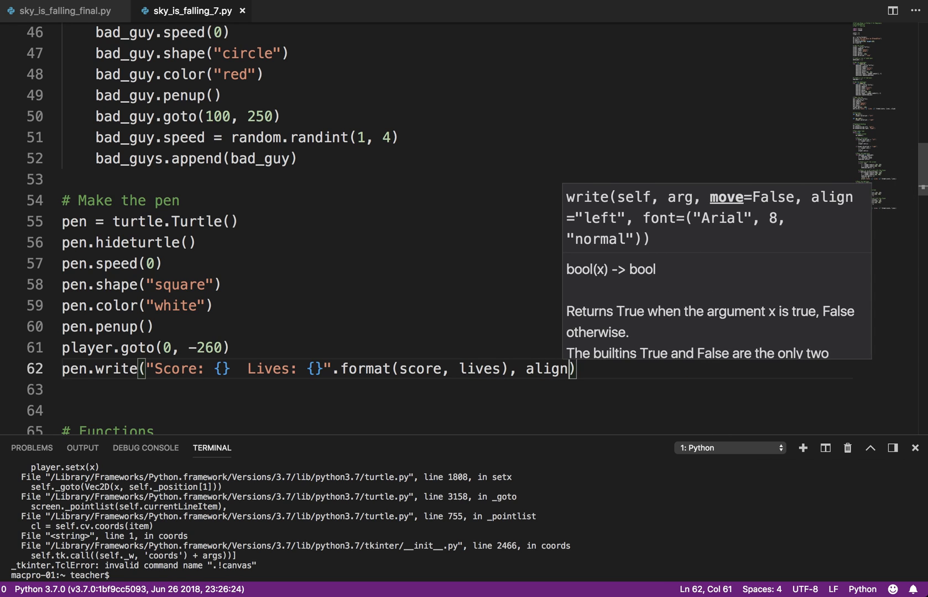
text(="cen)
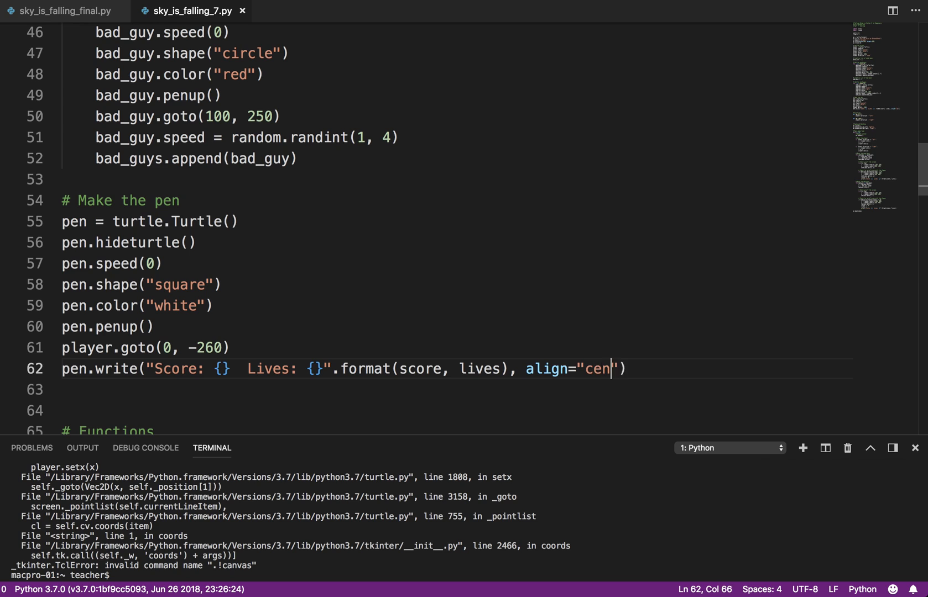
text(ter)
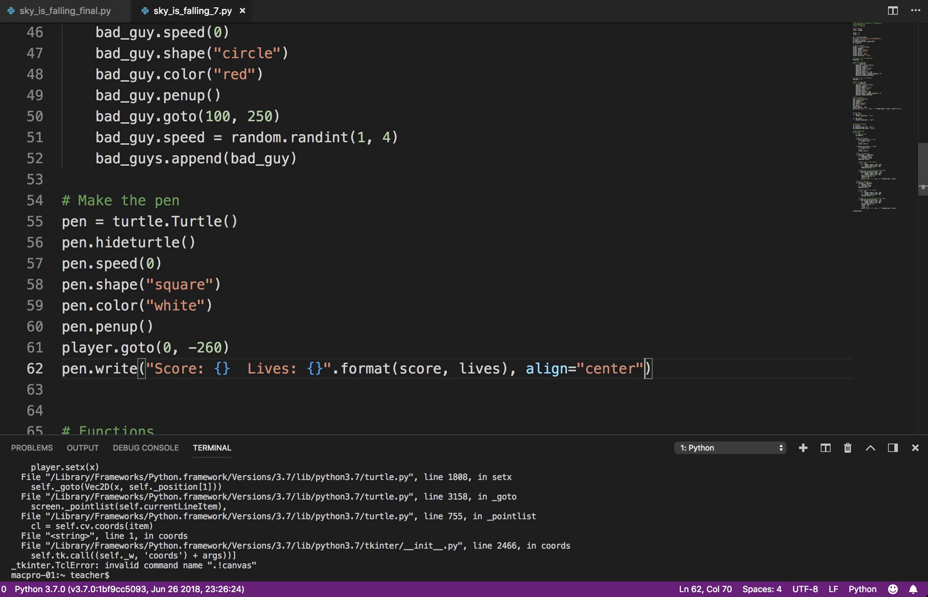
text(,)
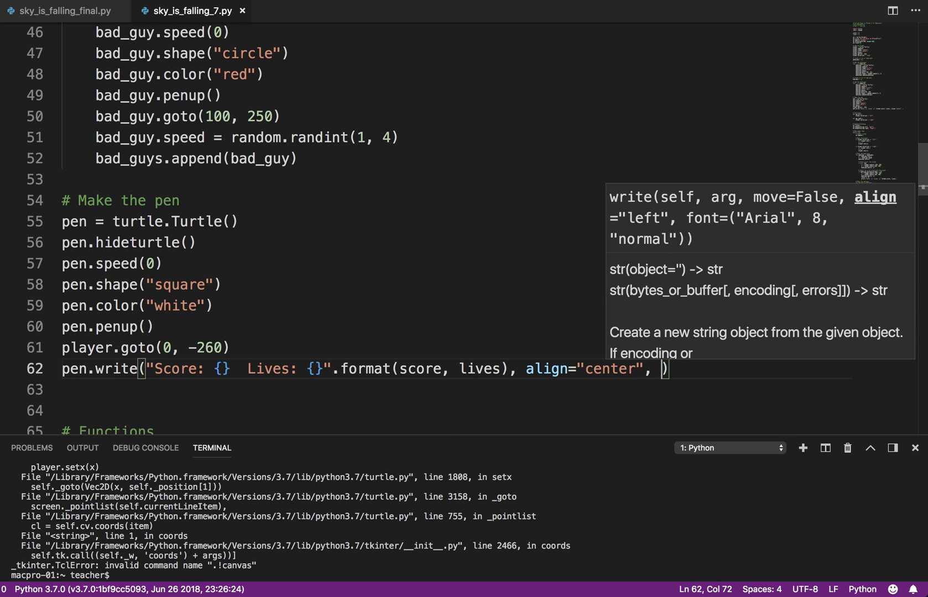
- Define font = ("Courier", 24, "normal") and pass it to pen.write
text(font)
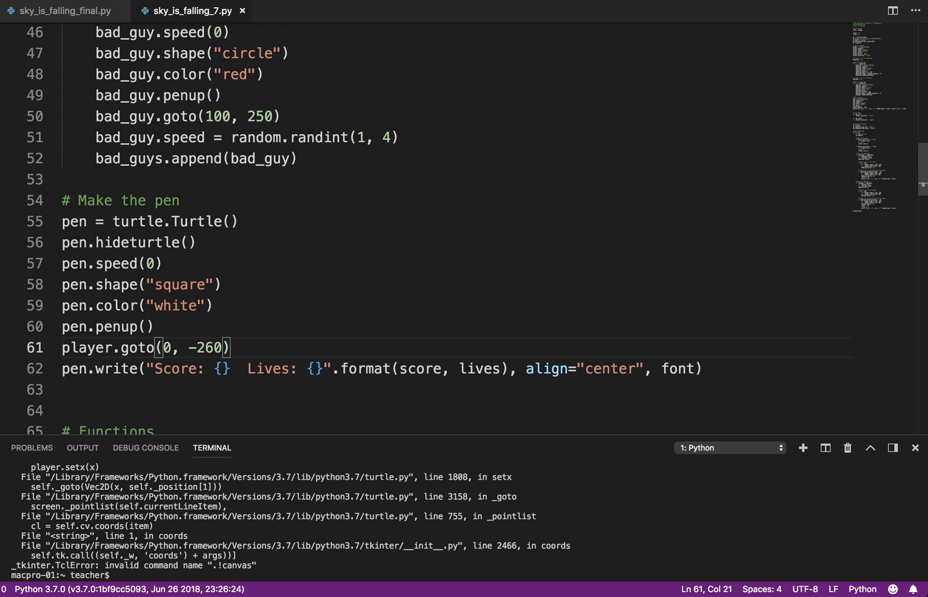
text(font)
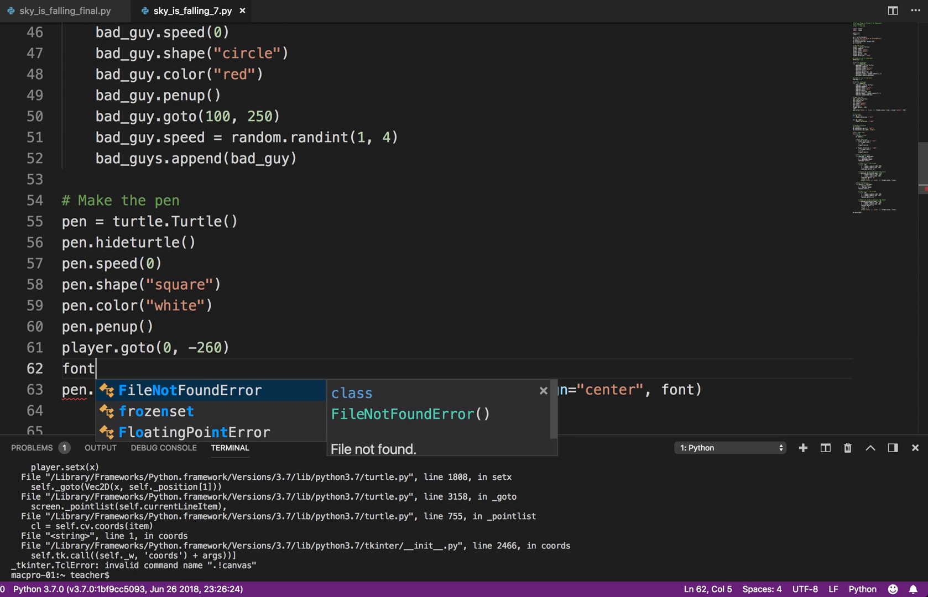
text(= ())
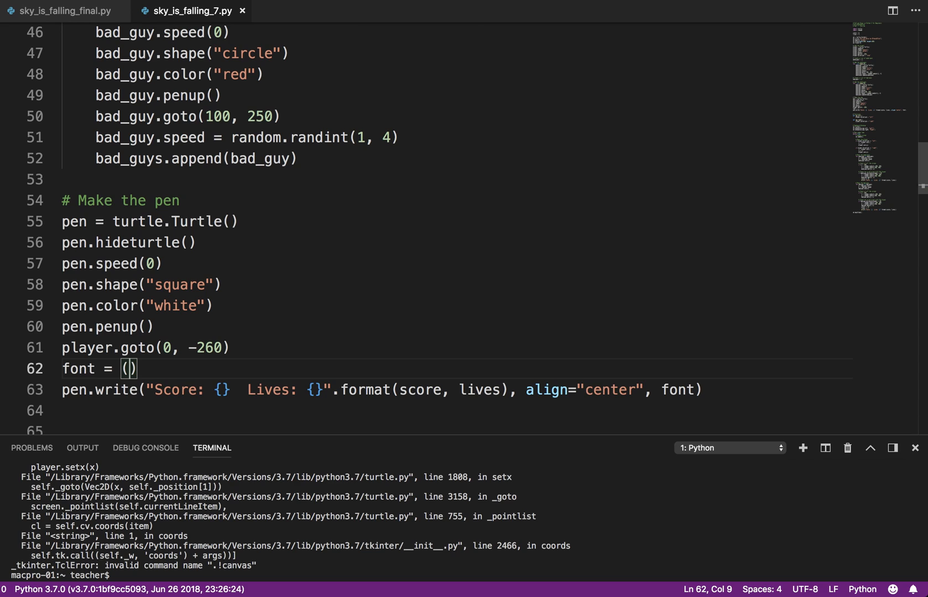
text("Courier",)
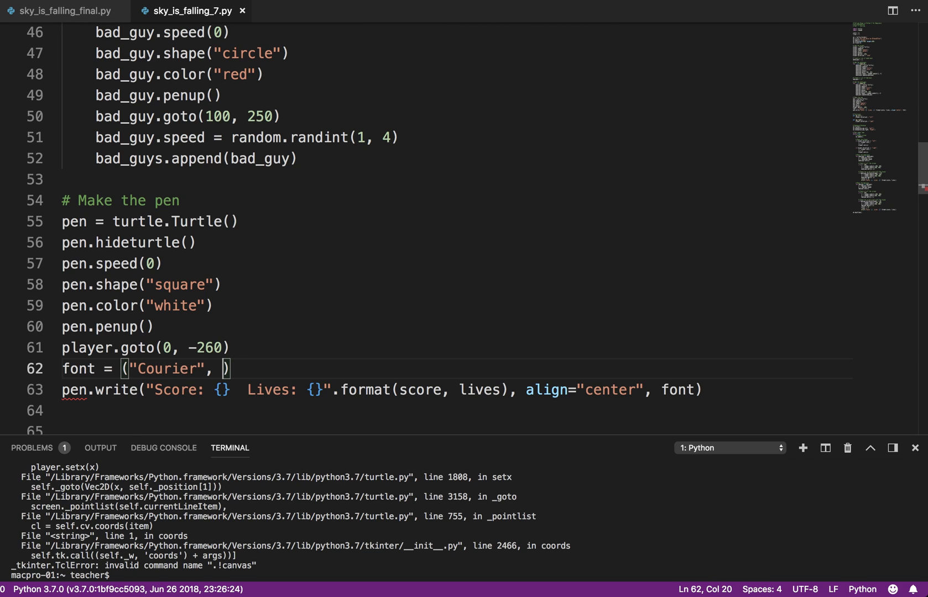
text(24, "nor")
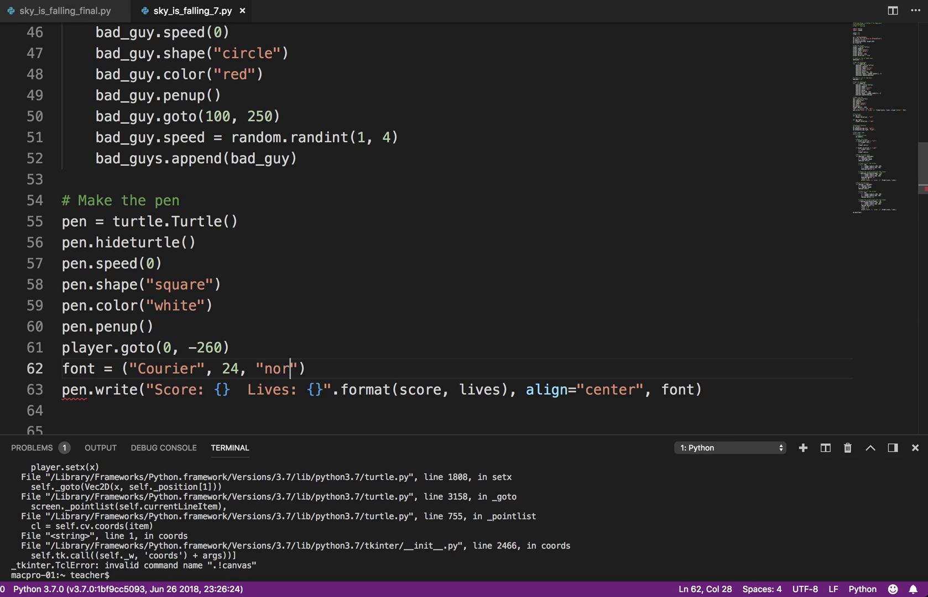
text(mal)
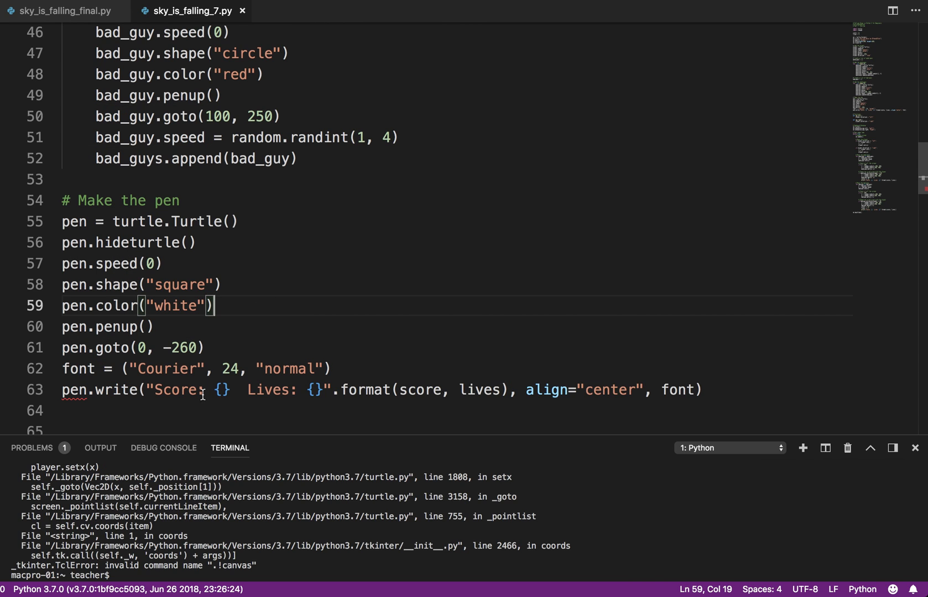
mouse_move(73, 390)
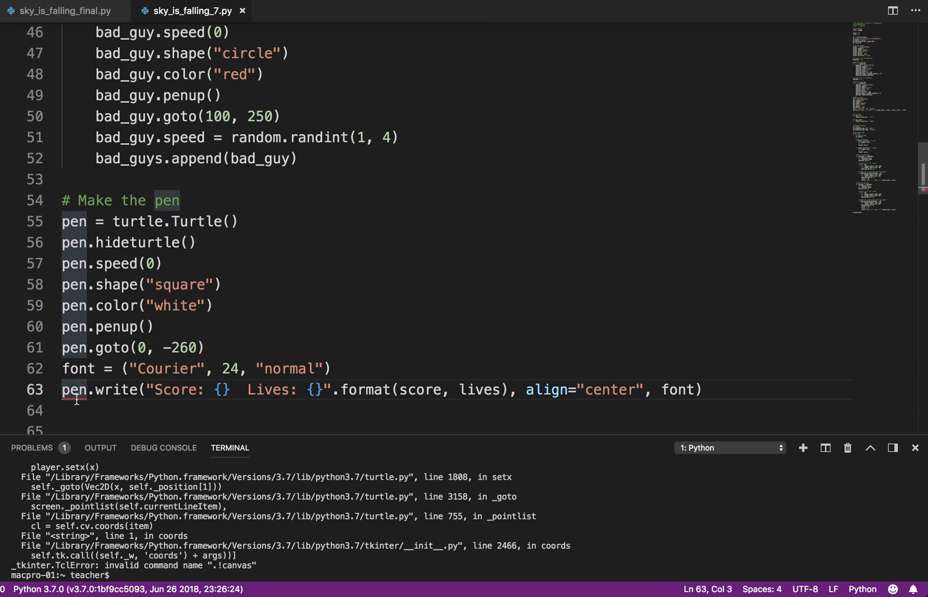
mouse_move(354, 367)
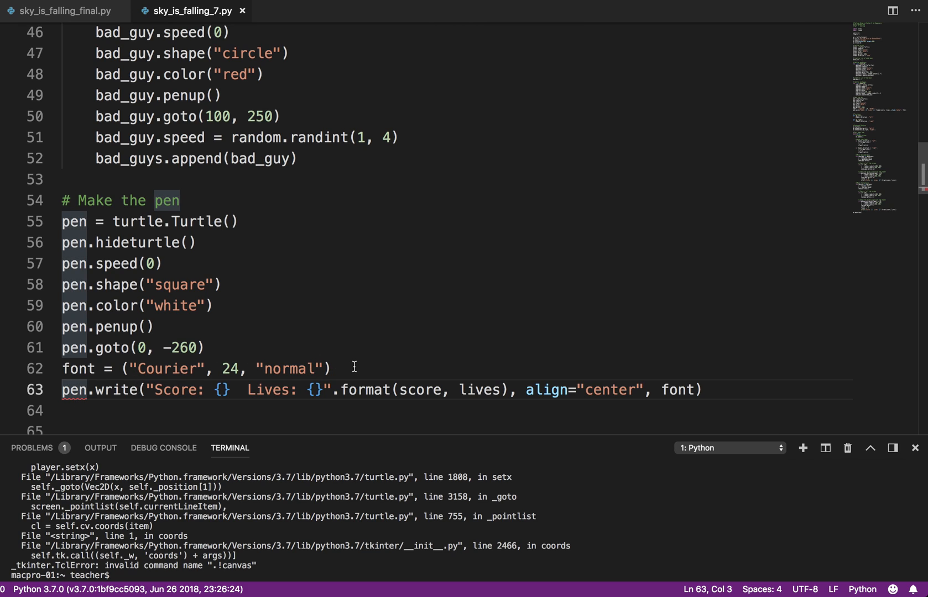
mouse_move(160, 426)
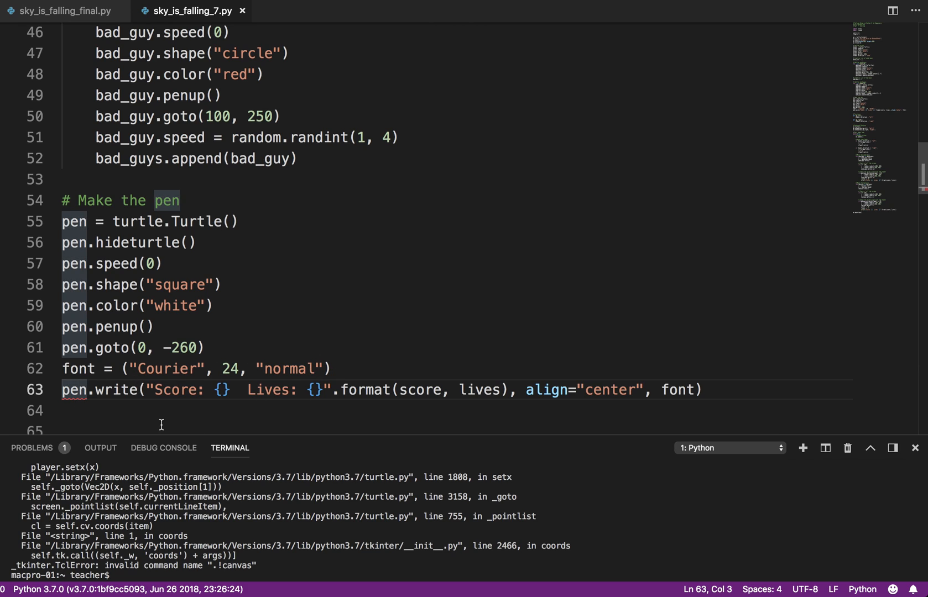
mouse_move(486, 412)
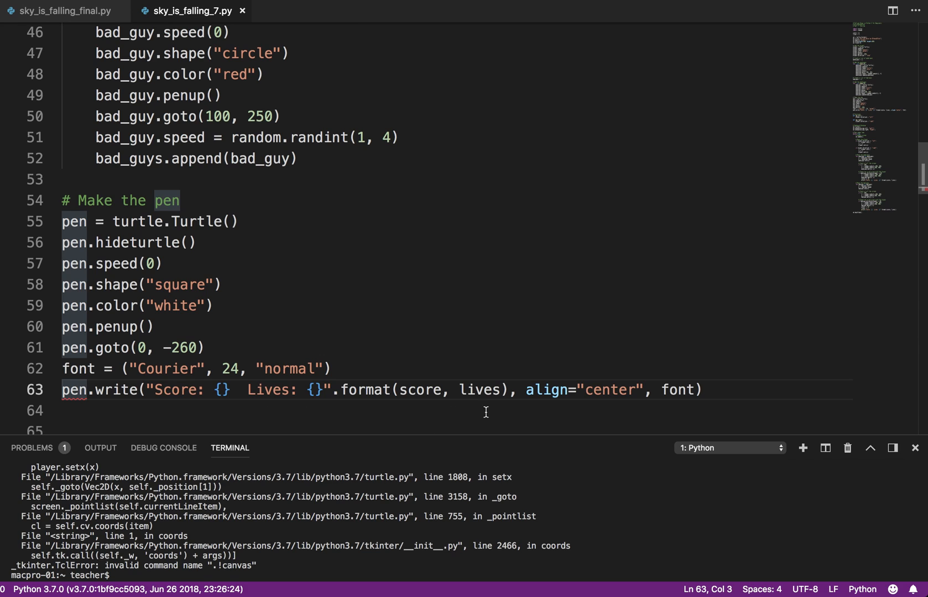
mouse_move(559, 410)
text(=font)
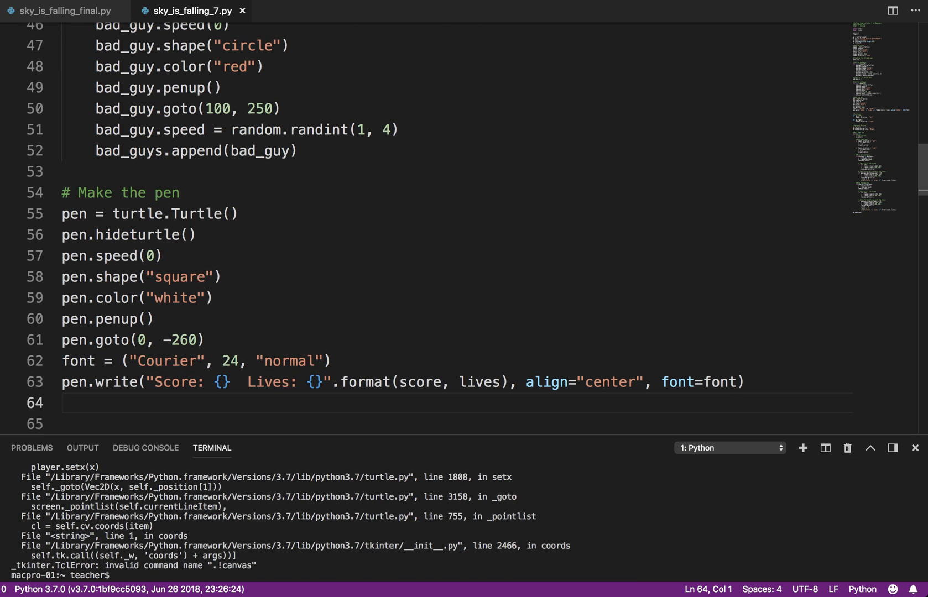
mouse_move(566, 365)
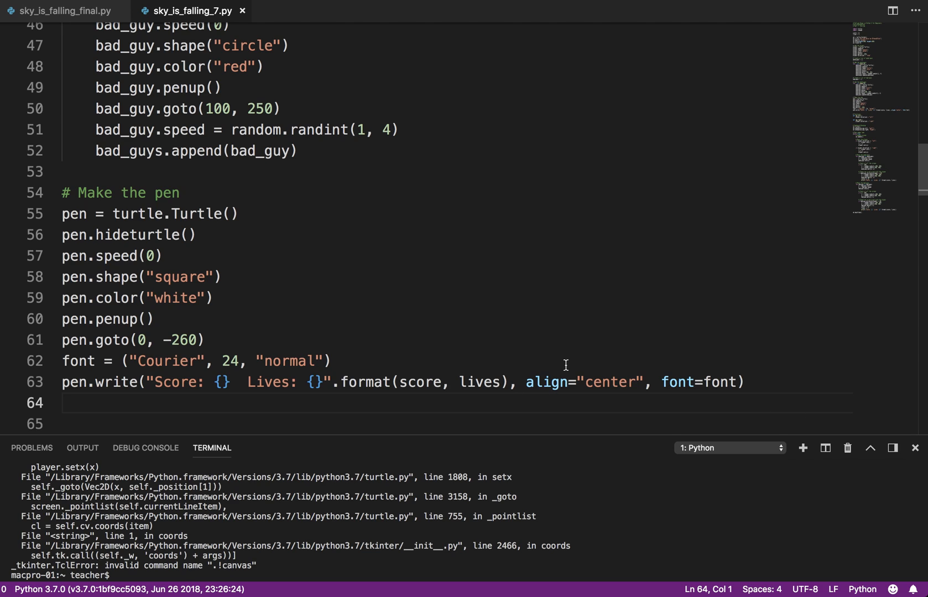
mouse_move(677, 381)
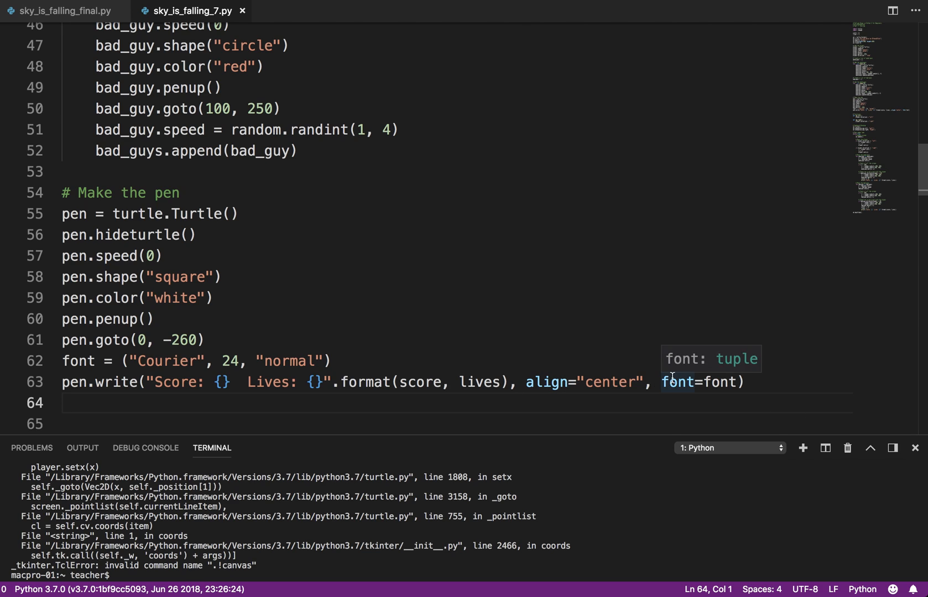
mouse_move(599, 382)
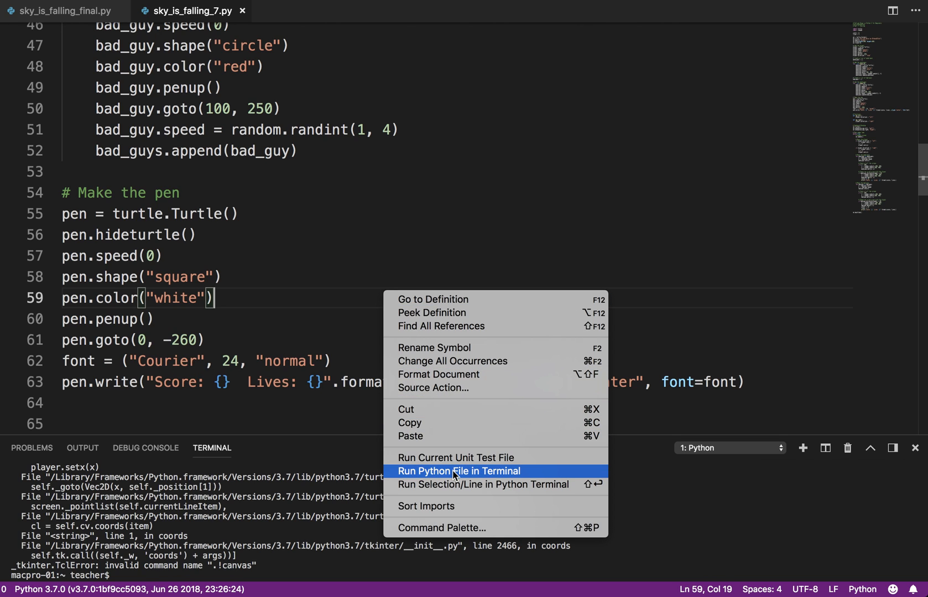
click(458, 471)
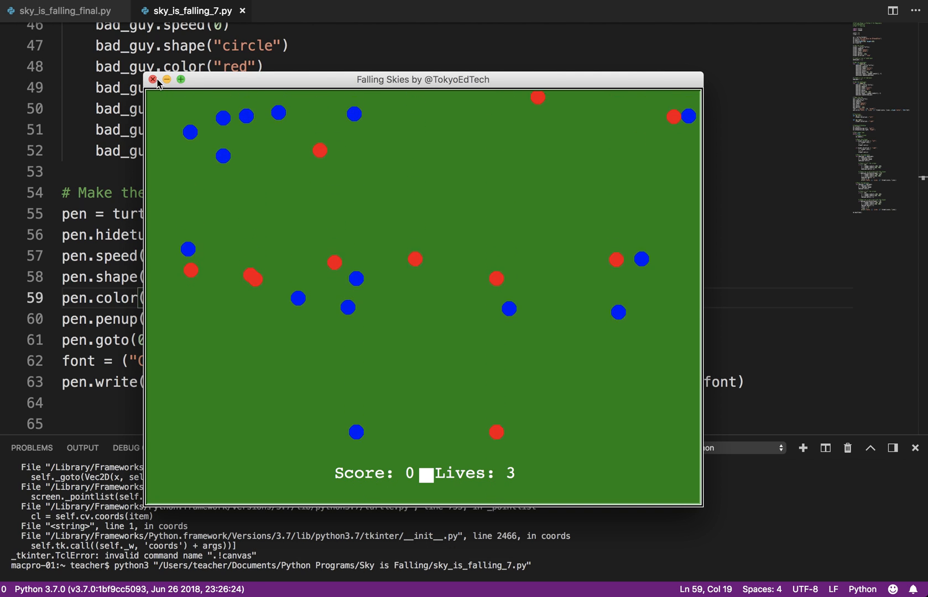
click(153, 79)
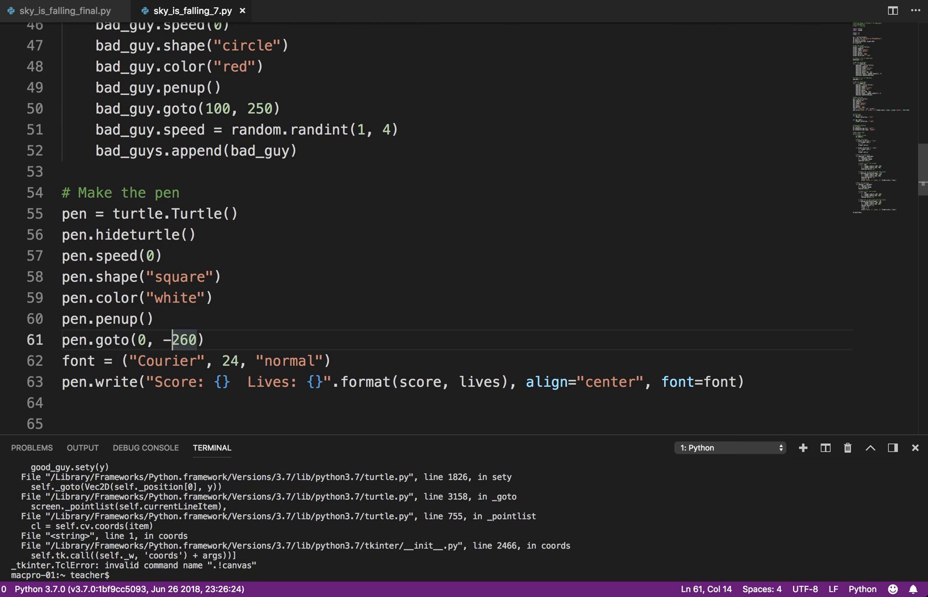
- Delete the minus sign so the pen's goto y-value becomes 260
key(Backspace)
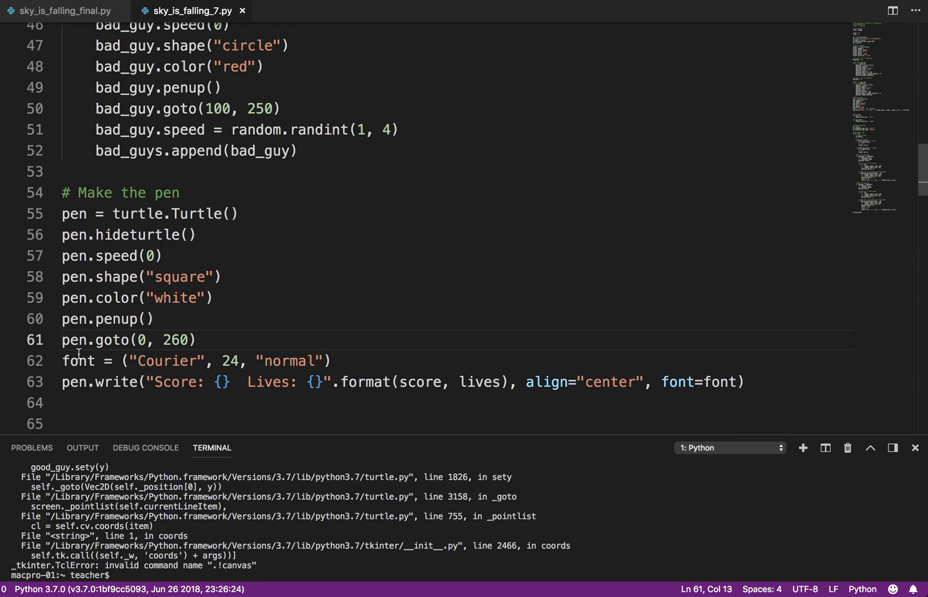
mouse_move(179, 343)
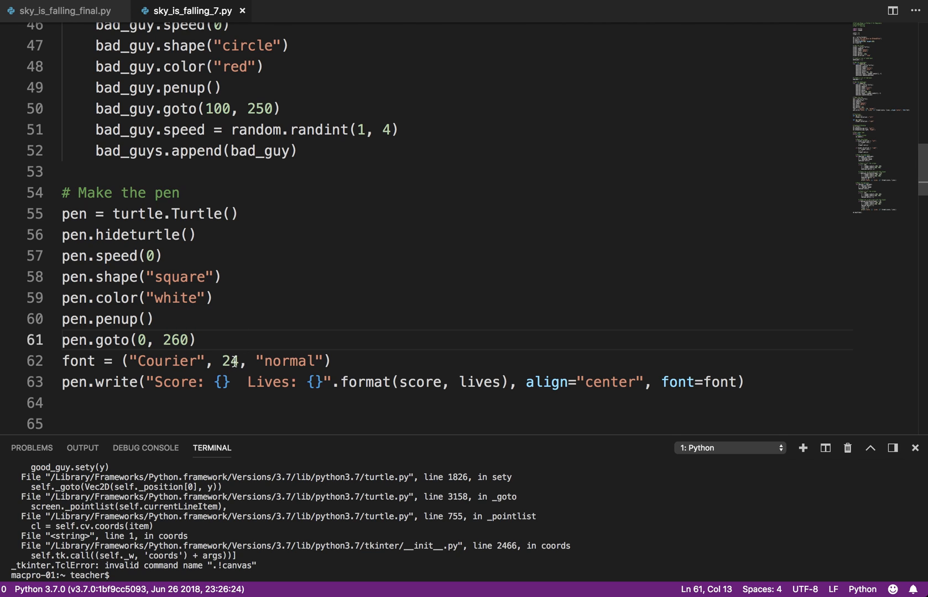
mouse_move(255, 396)
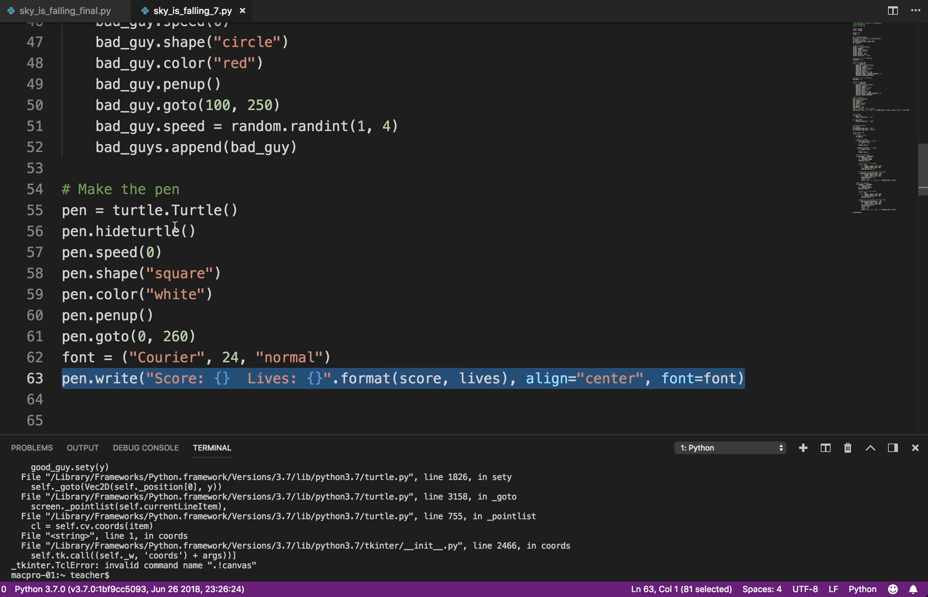
- Scroll down to the good_guy and bad_guy collision blocks for the pen.write copies
scroll(down, 3)
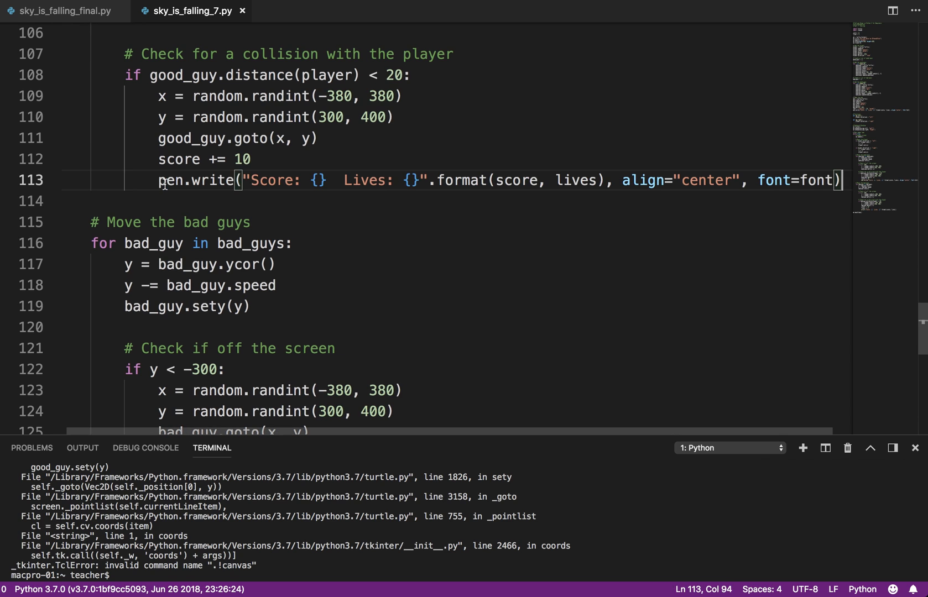
scroll(down, 3)
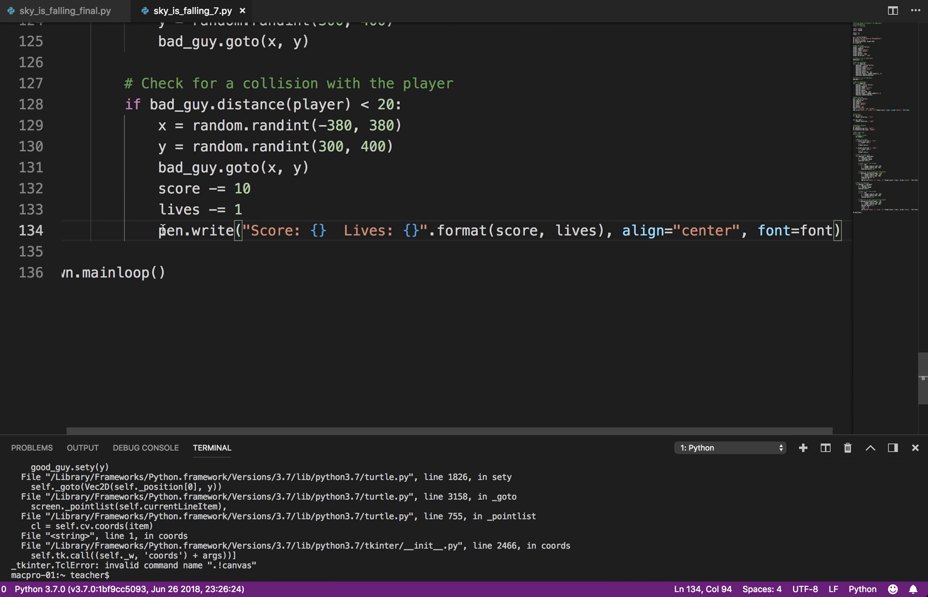
mouse_move(403, 251)
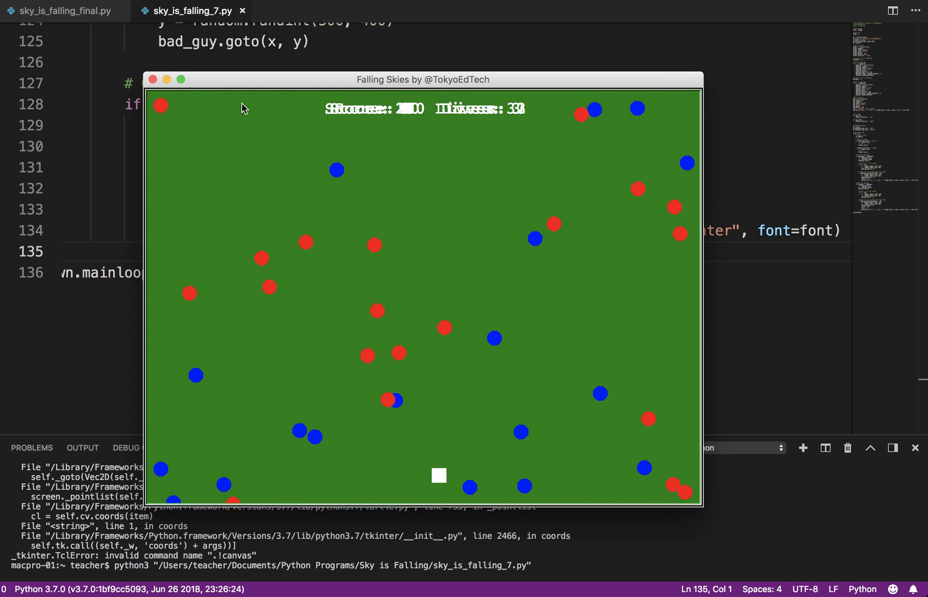
click(152, 79)
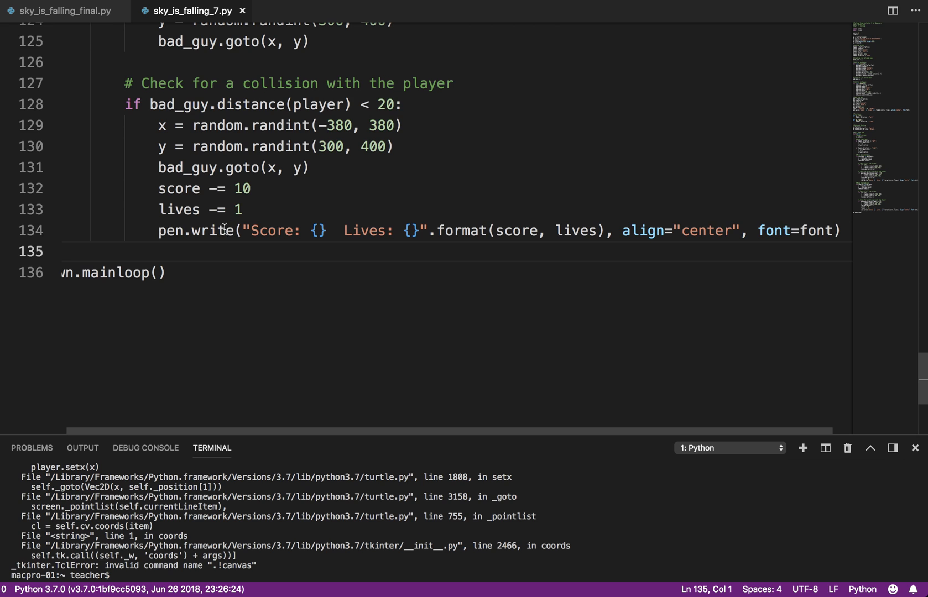
scroll(up, 3)
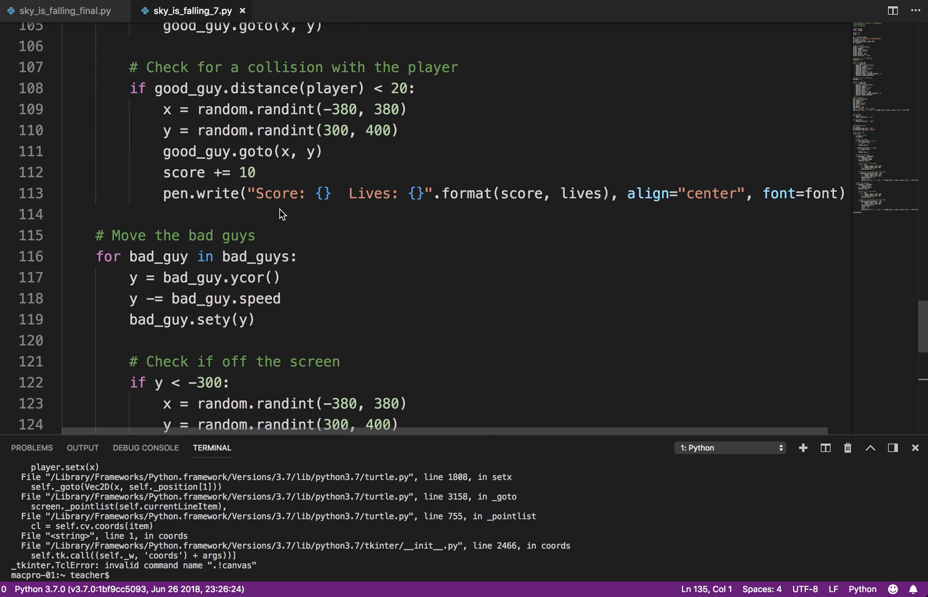
- Add pen.clear() before both pen.write readout lines in the collision blocks
double_click(246, 172)
text(pen.clear())
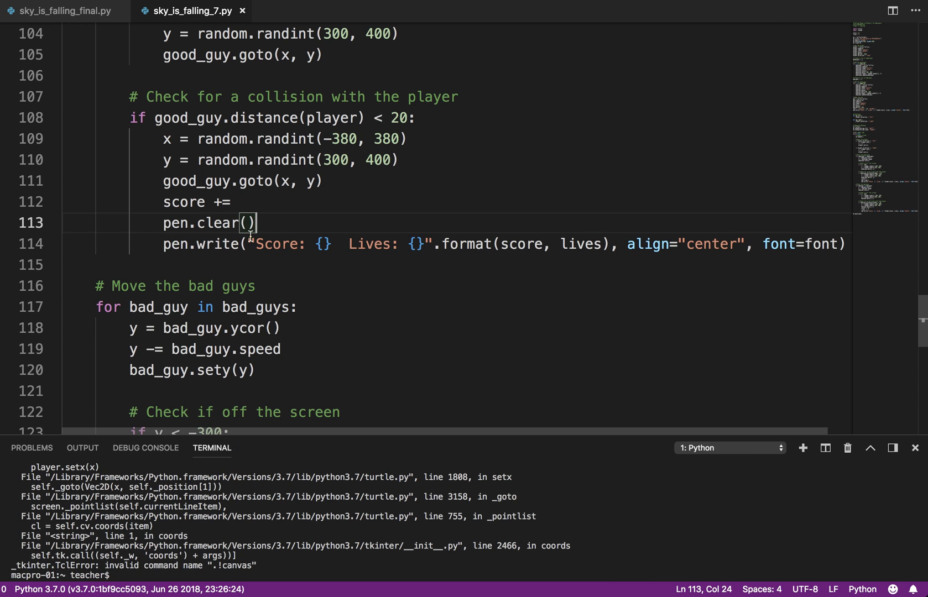
scroll(down, 3)
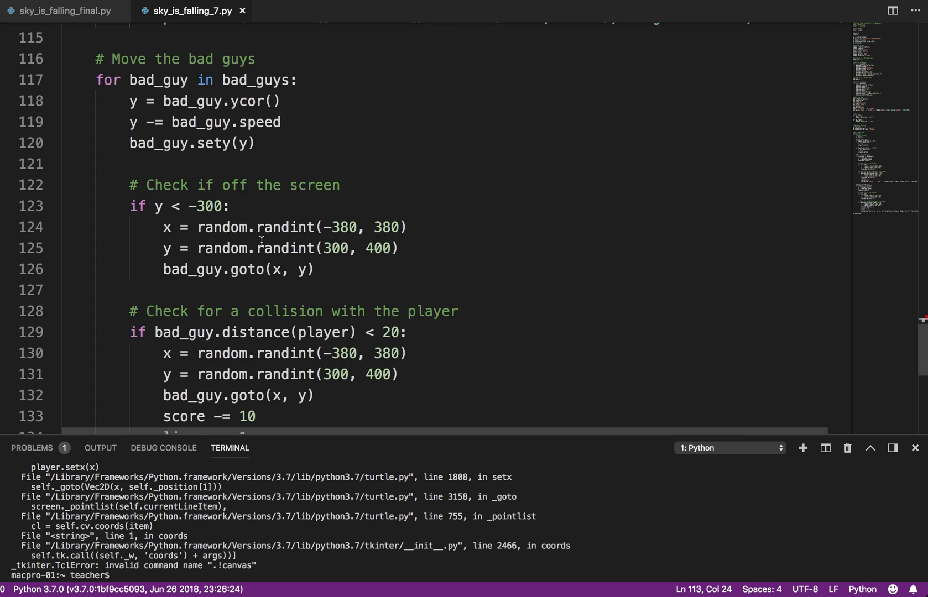
scroll(down, 3)
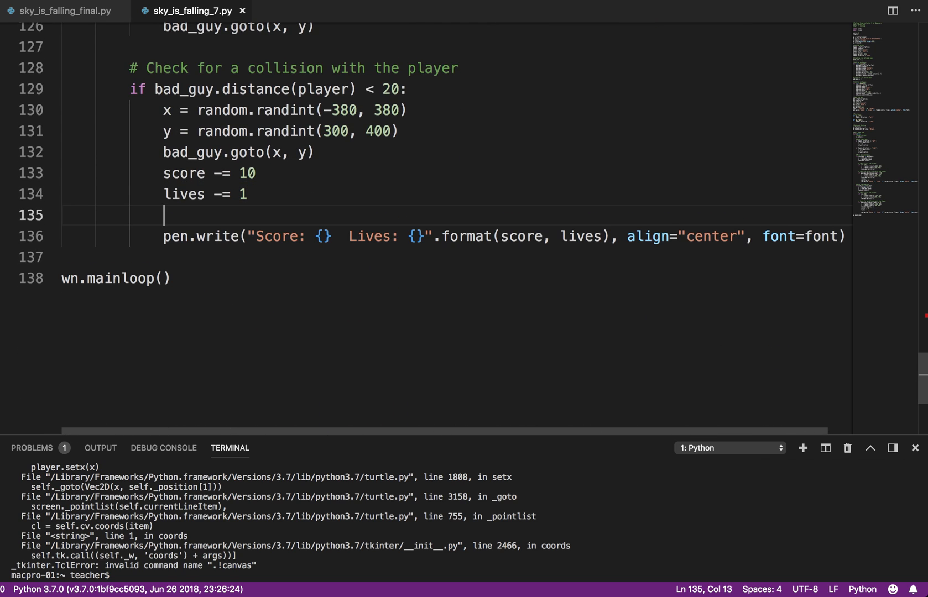
text(pen.clear()
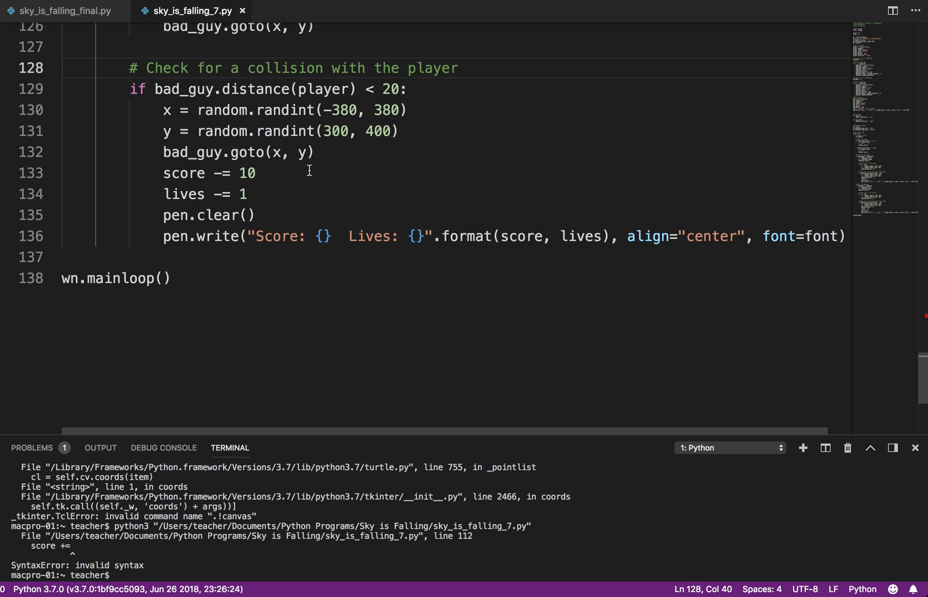
mouse_move(478, 537)
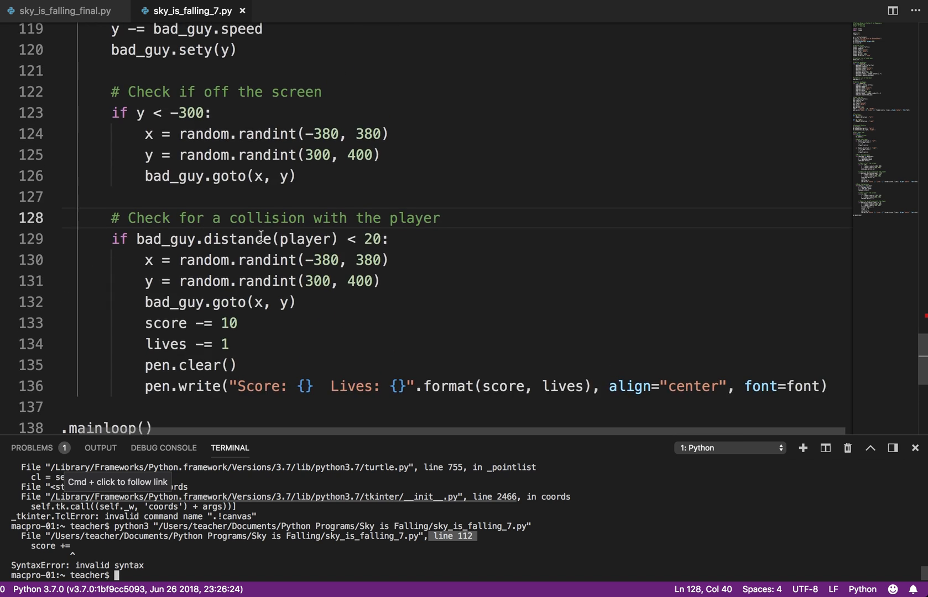
- Complete line 112 as score += 10 to fix the SyntaxError
scroll(up, 3)
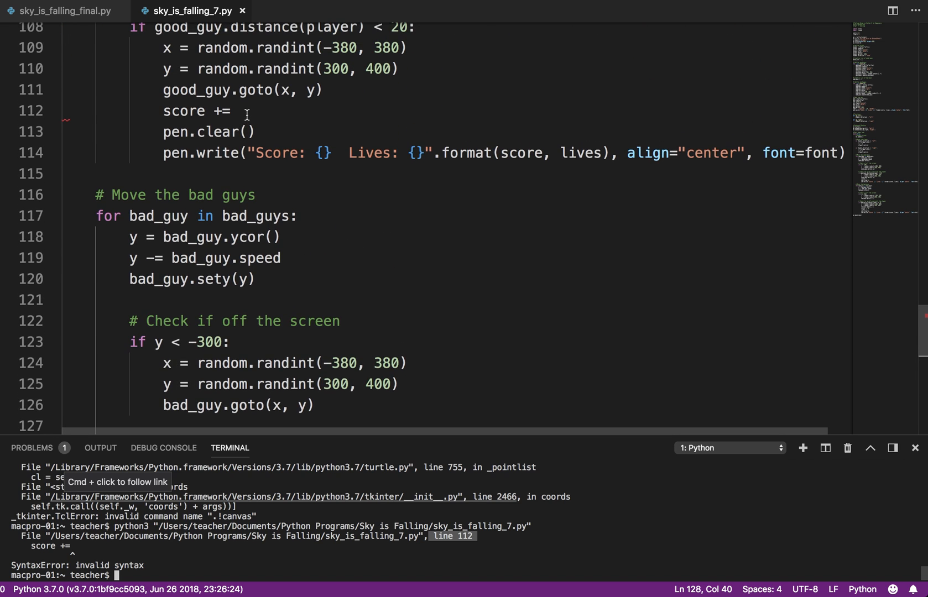
text(10)
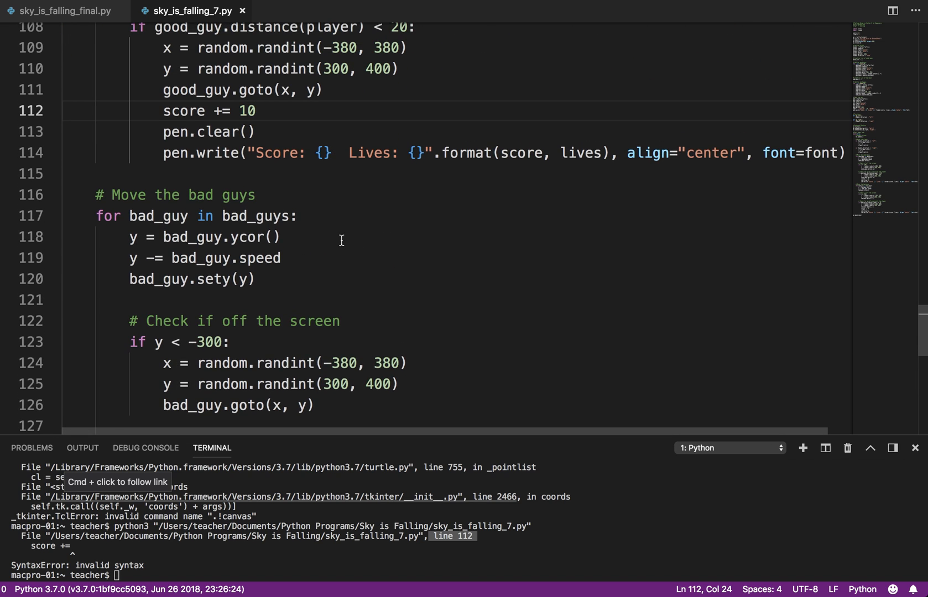
click(273, 237)
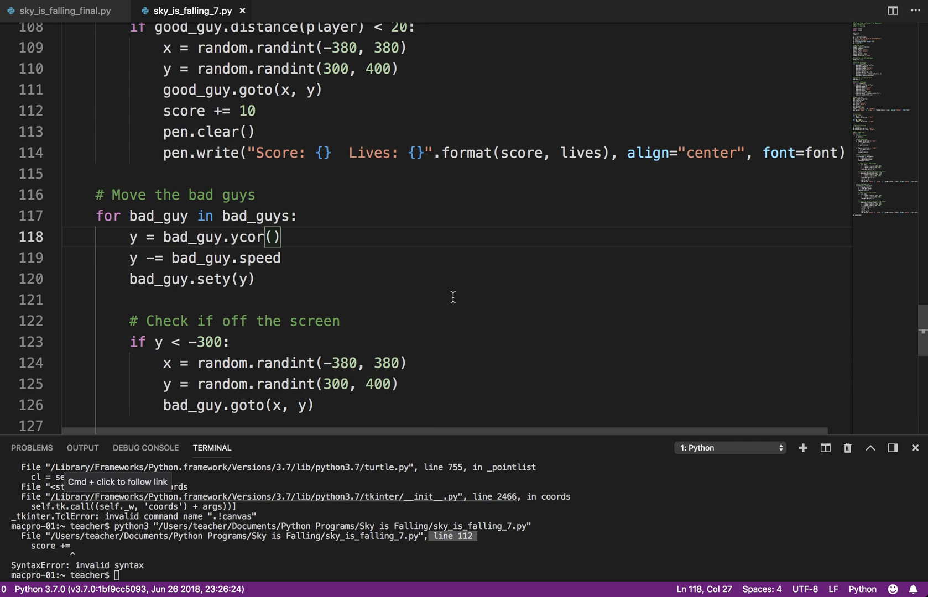
- Run the fixed game, showing Score: 260 Lives: 3, then close the window
right_click(189, 342)
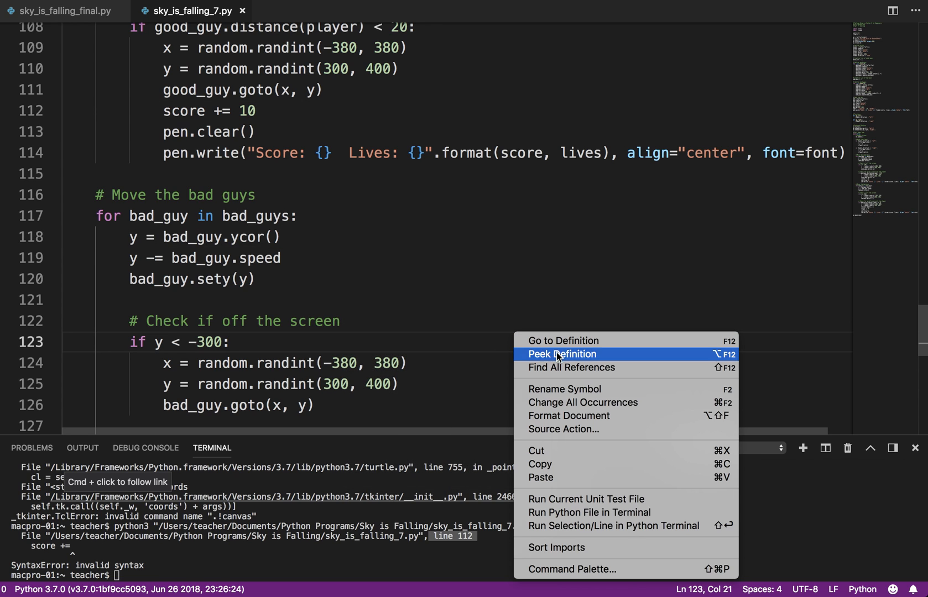
mouse_move(588, 499)
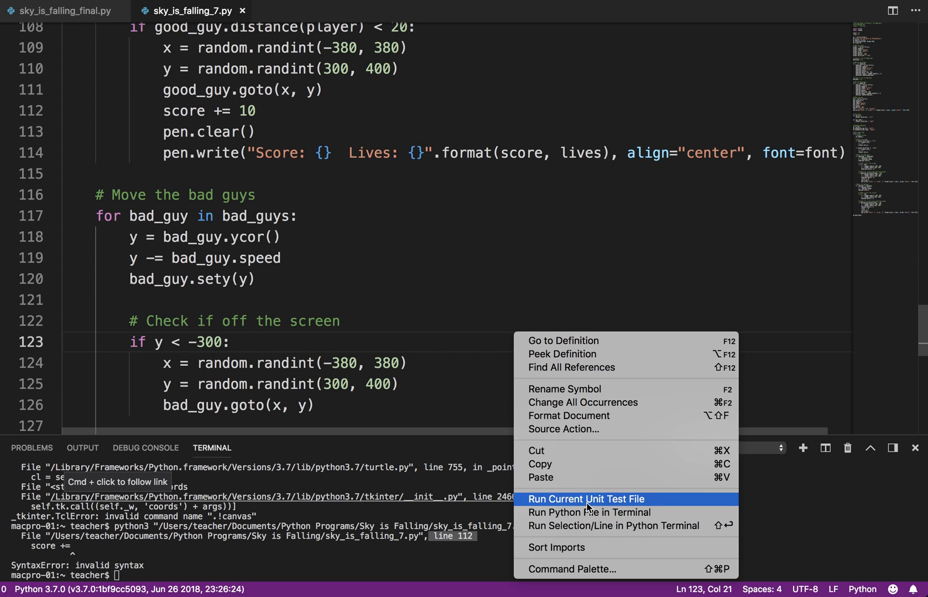
click(589, 512)
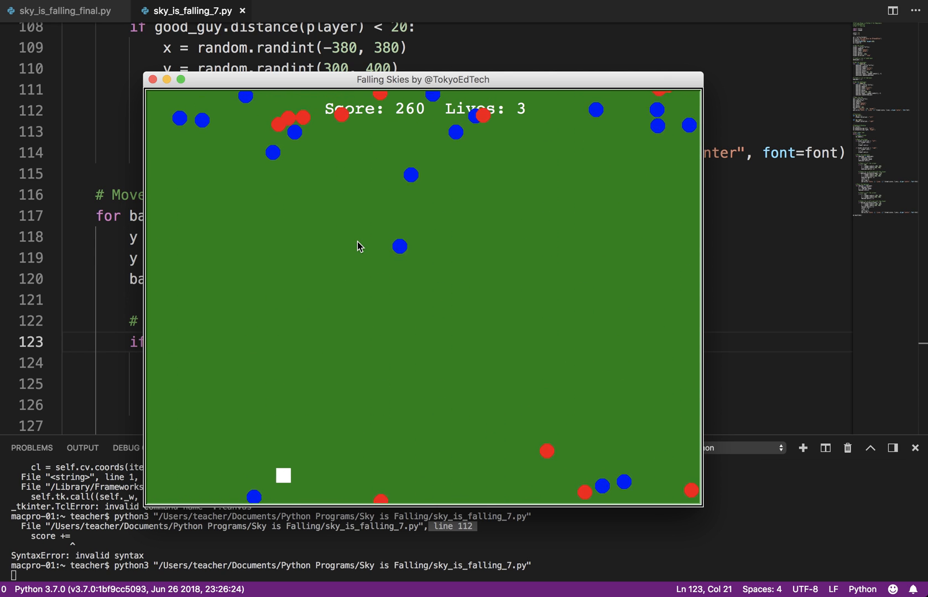
click(152, 79)
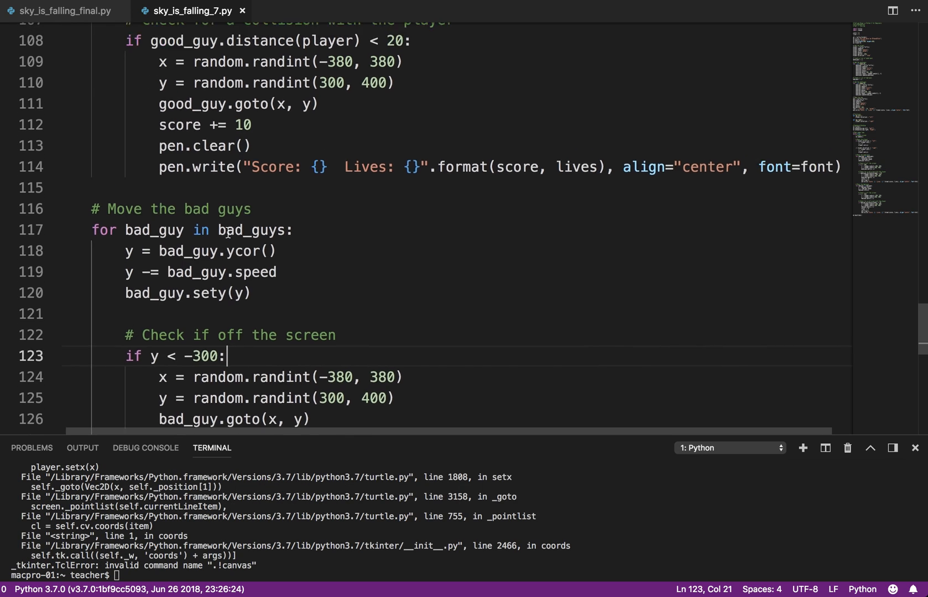
scroll(up, 3)
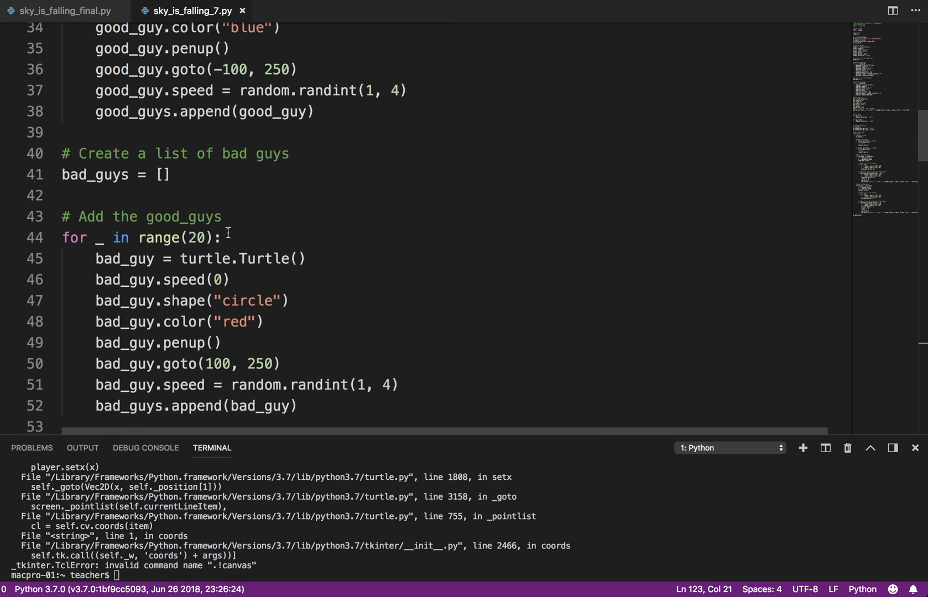
scroll(up, 3)
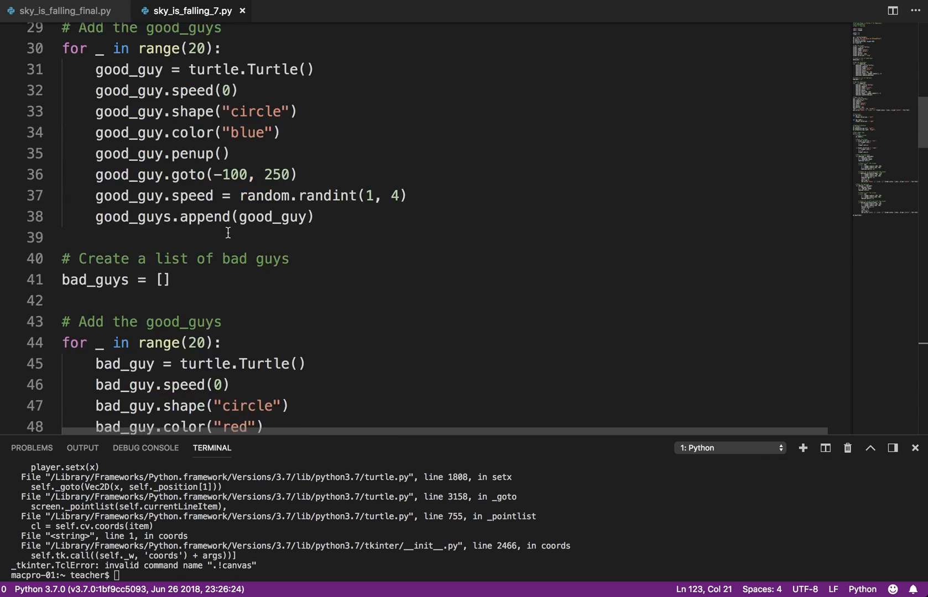
scroll(down, 3)
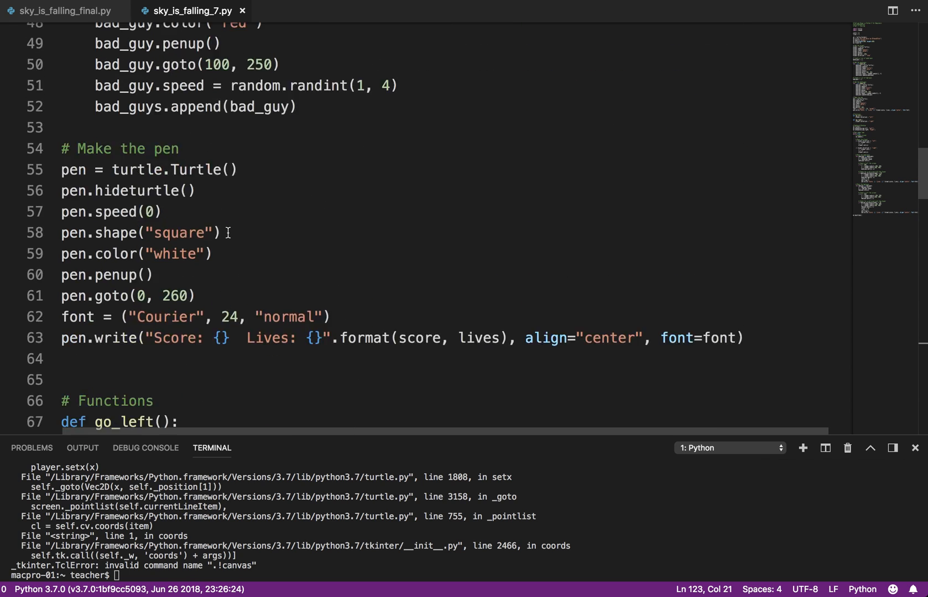
scroll(up, 3)
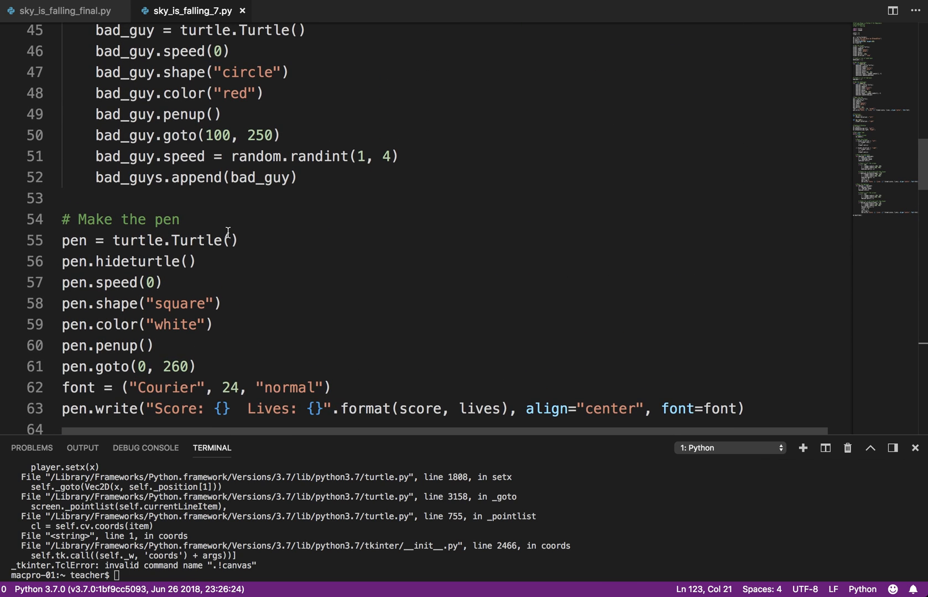
scroll(down, 3)
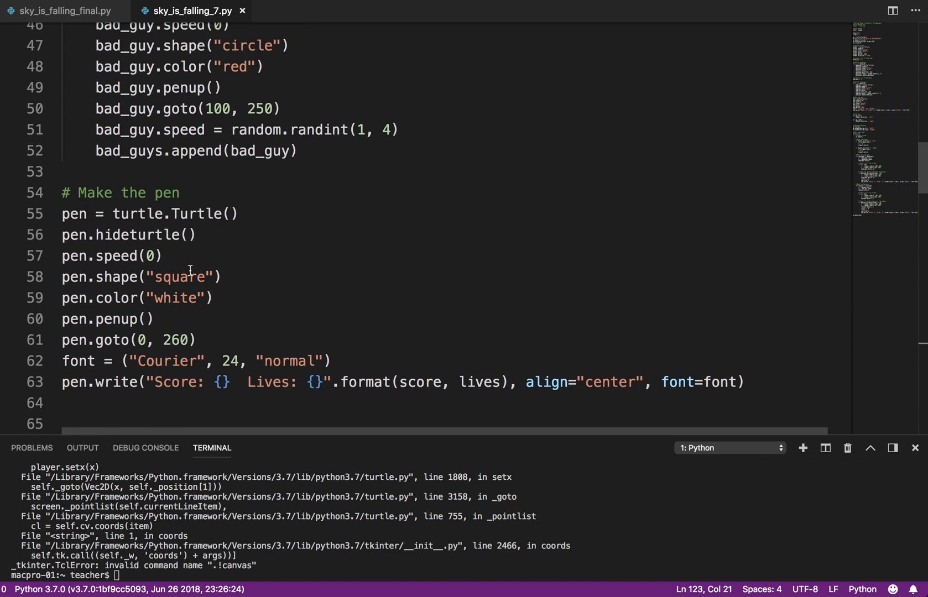
scroll(down, 3)
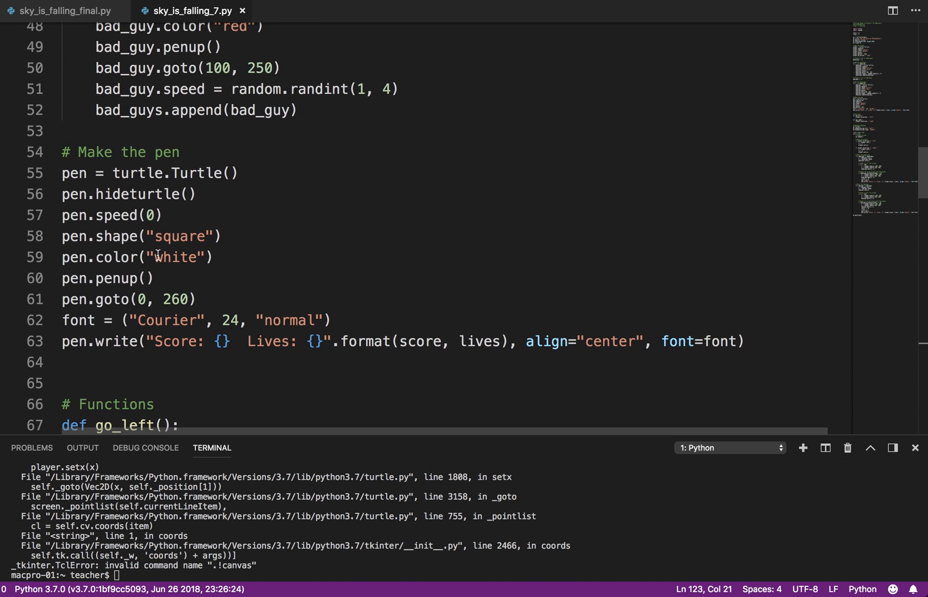
scroll(down, 3)
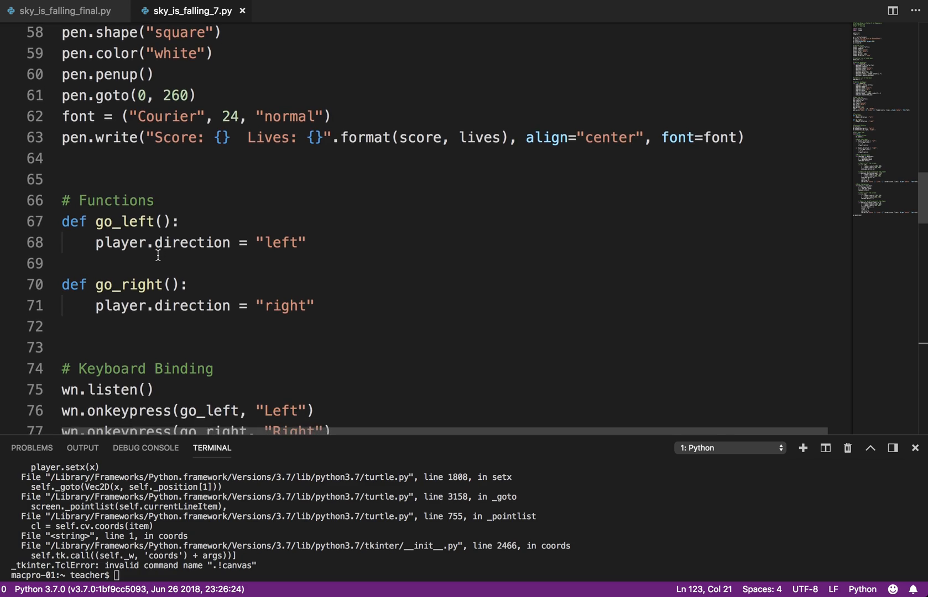
scroll(down, 3)
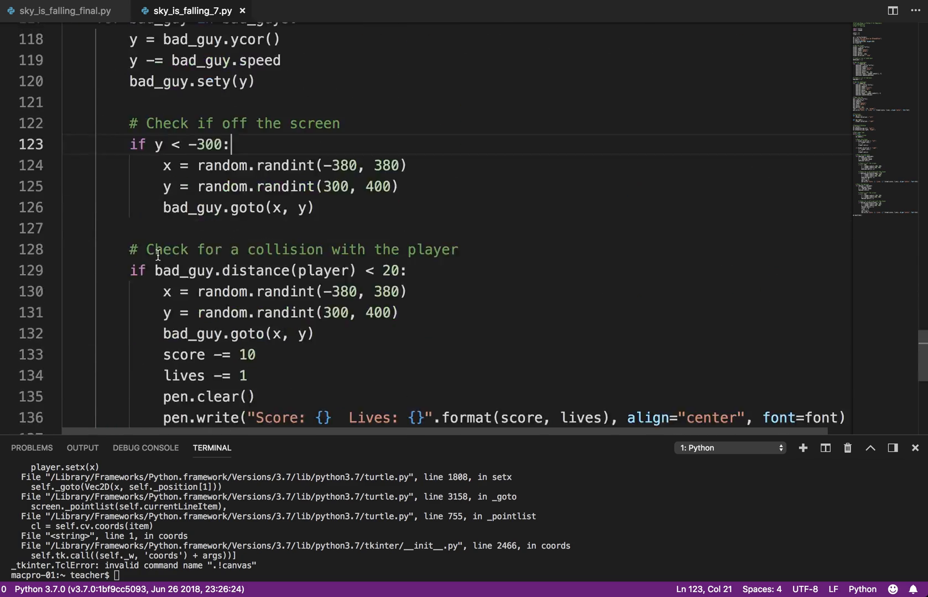
scroll(up, 3)
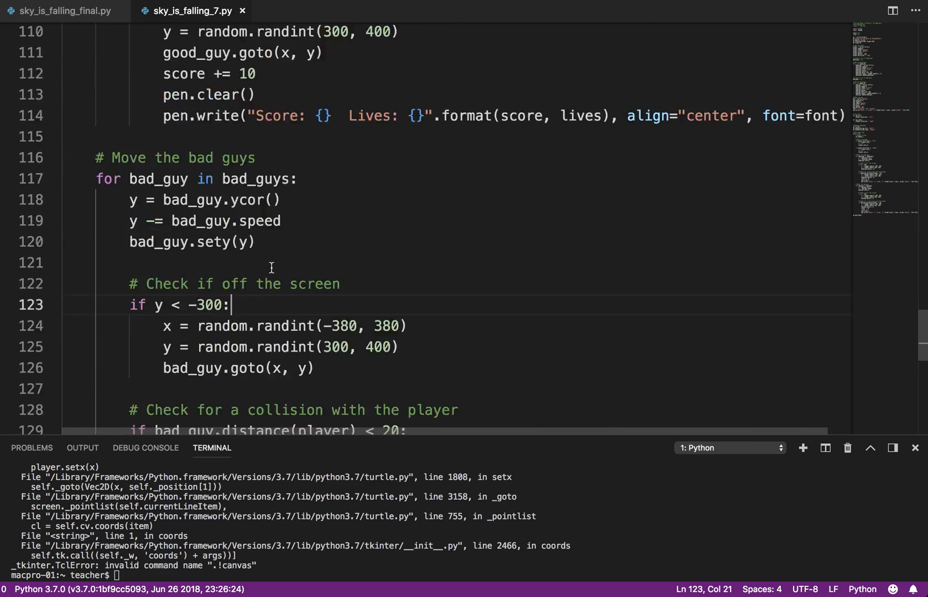
scroll(up, 3)
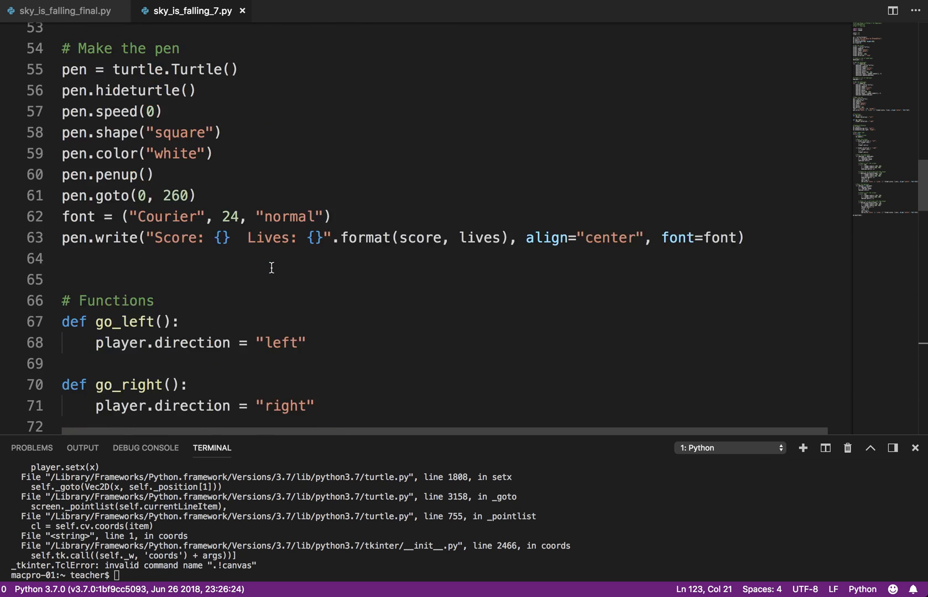
scroll(up, 3)
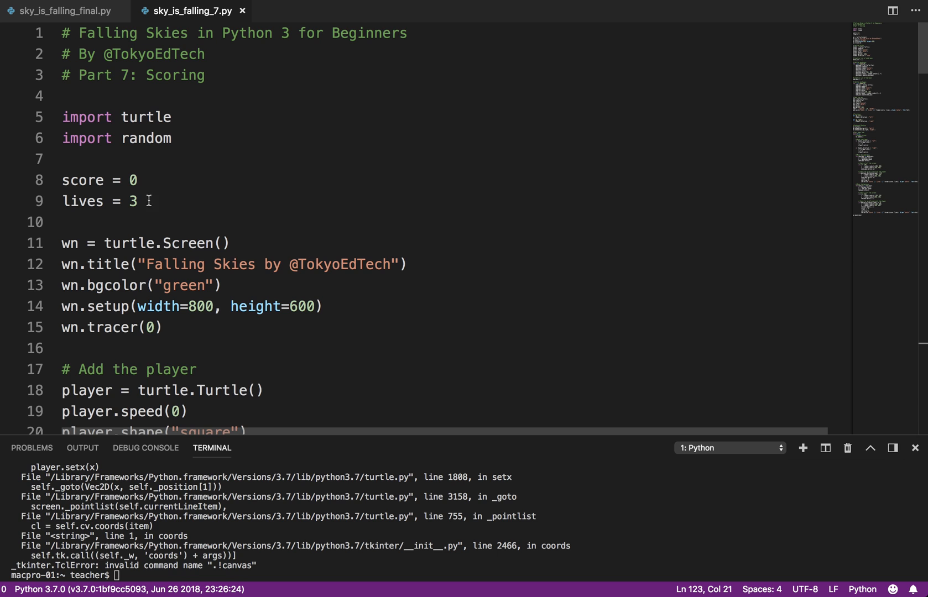
scroll(down, 3)
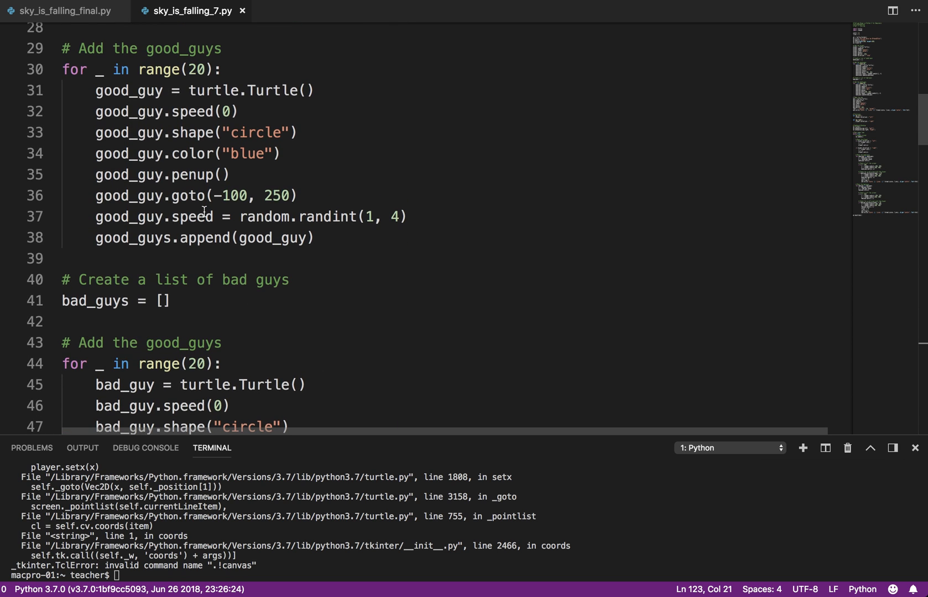
scroll(down, 3)
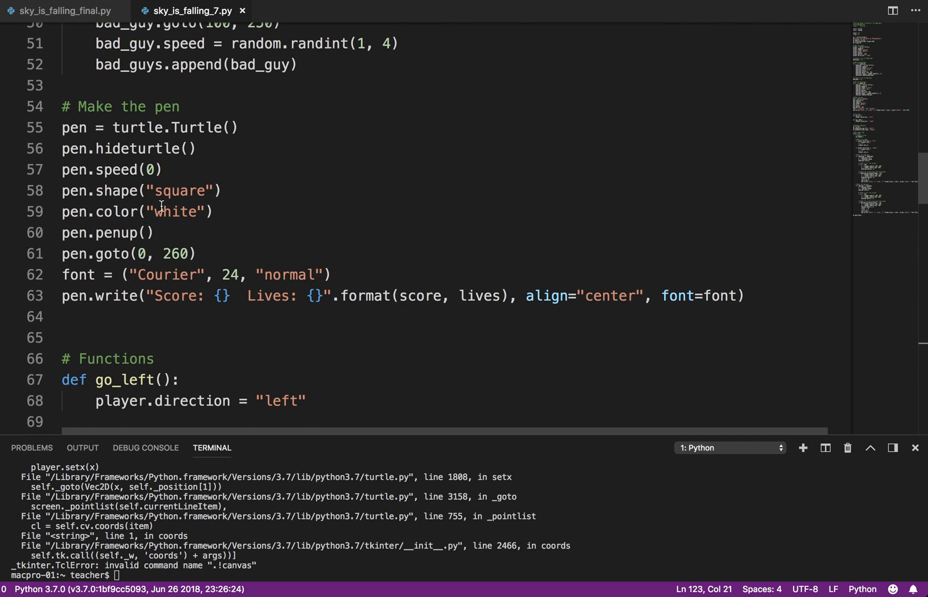
scroll(down, 3)
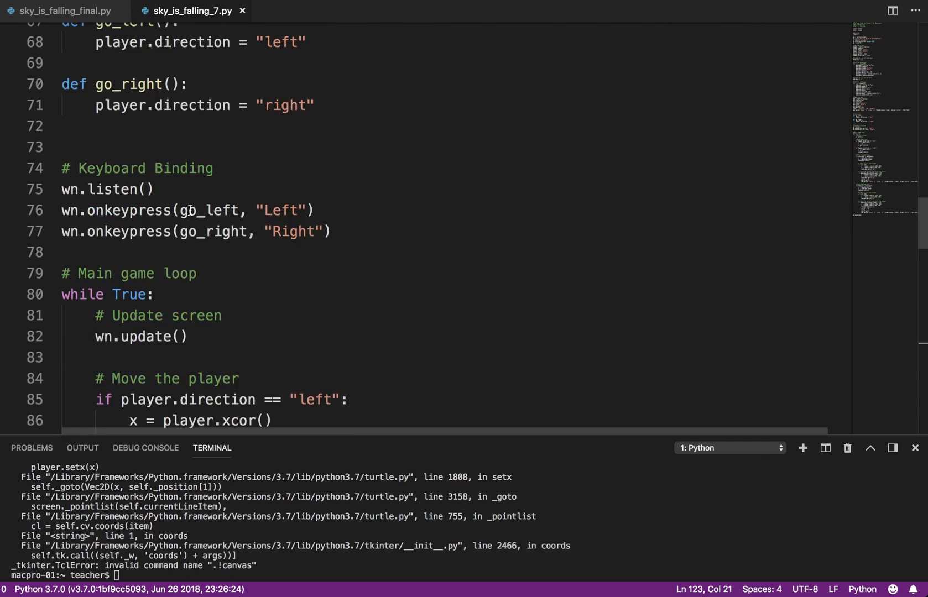
scroll(up, 3)
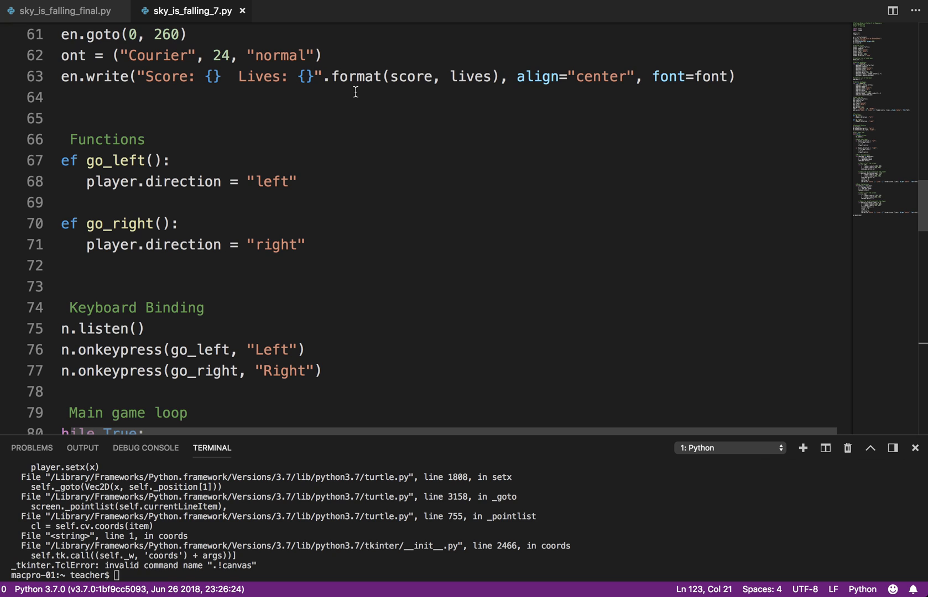
scroll(down, 3)
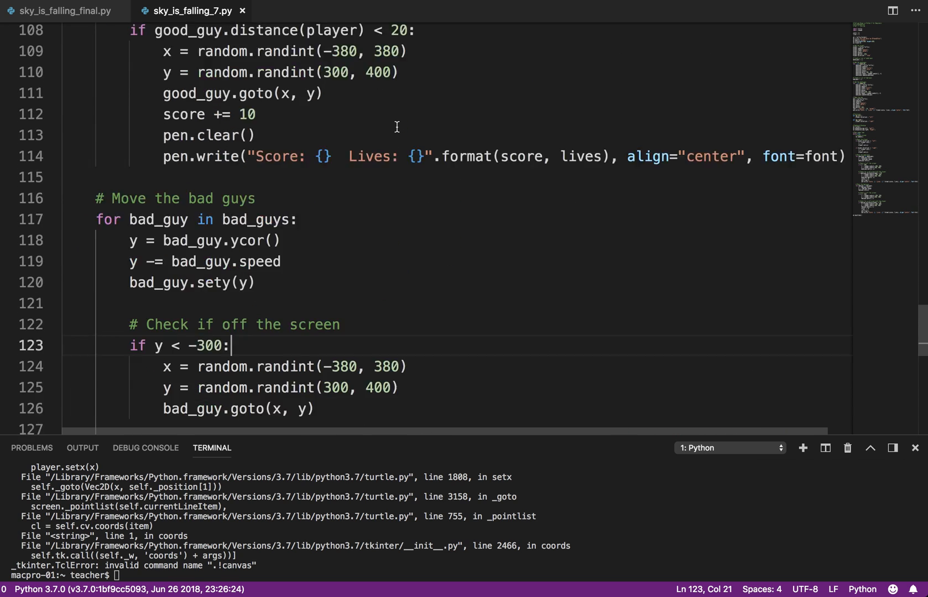
scroll(down, 3)
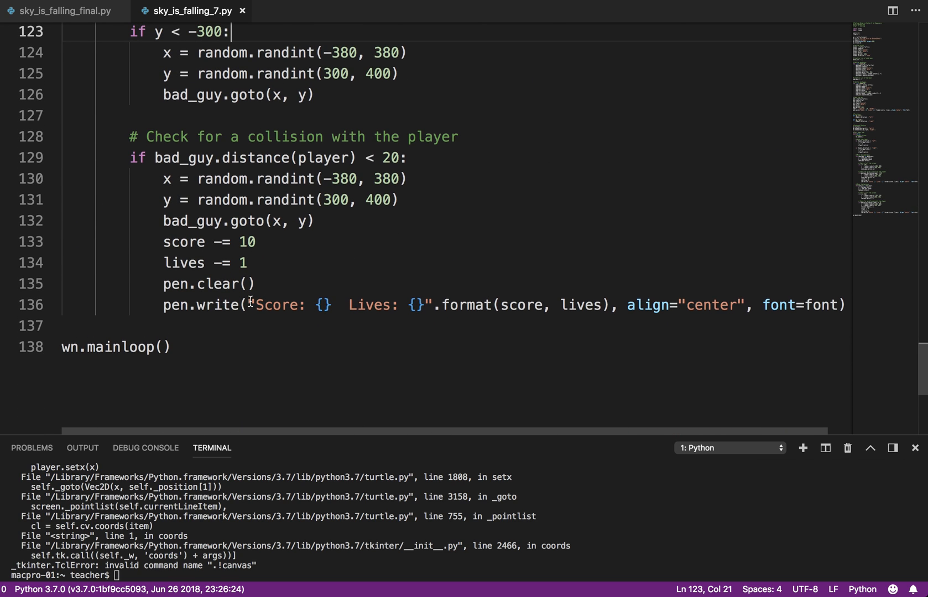
scroll(up, 3)
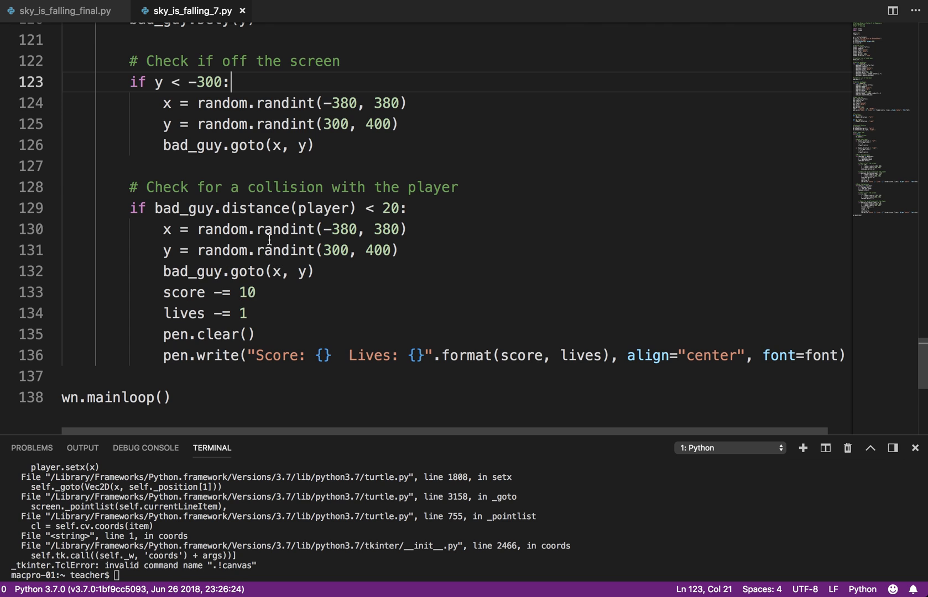
scroll(up, 3)
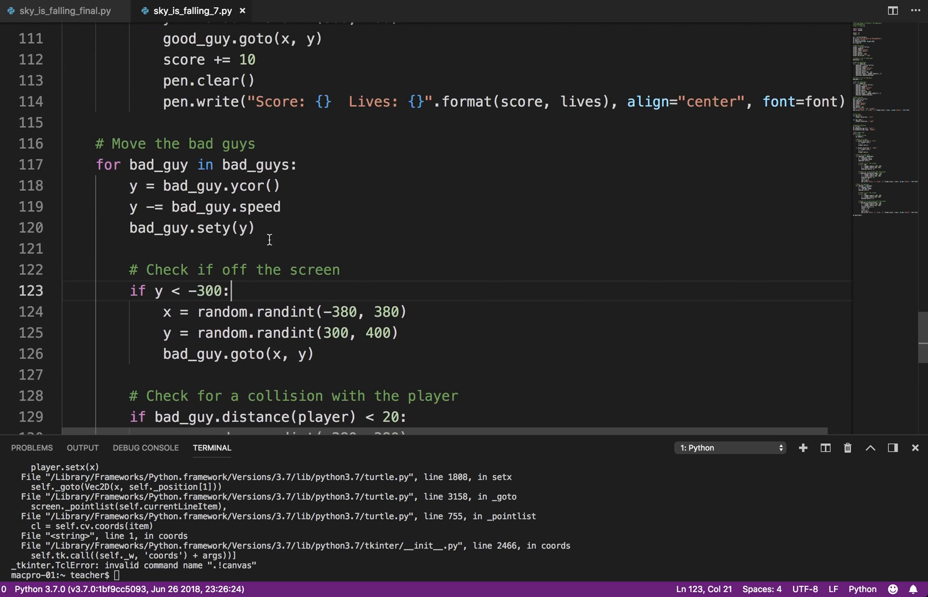
scroll(up, 3)
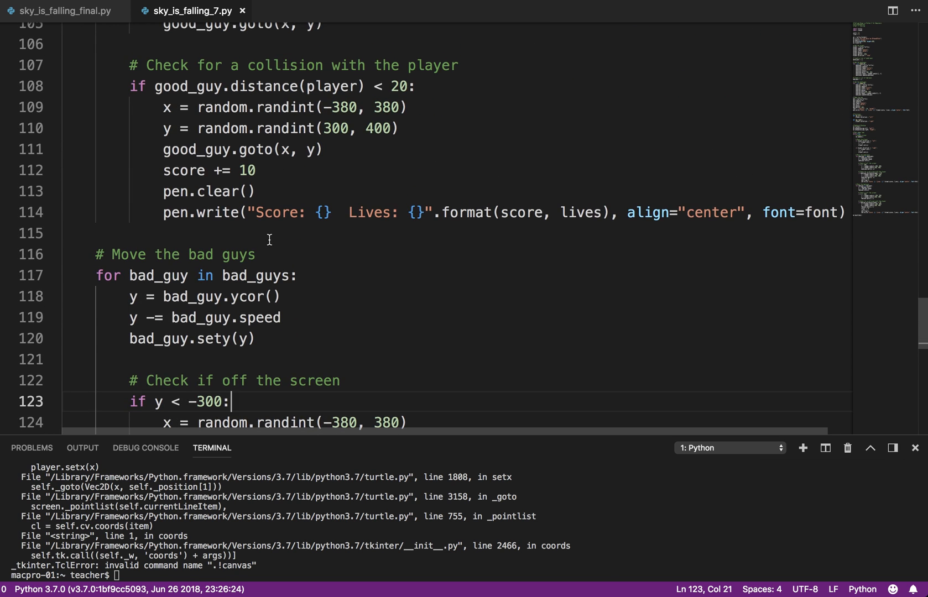
mouse_move(370, 233)
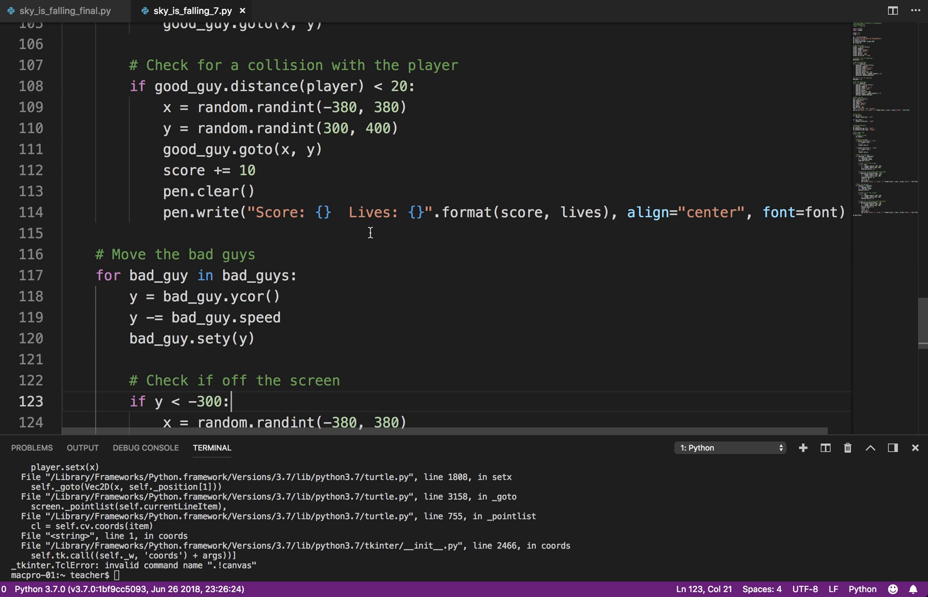
scroll(down, 3)
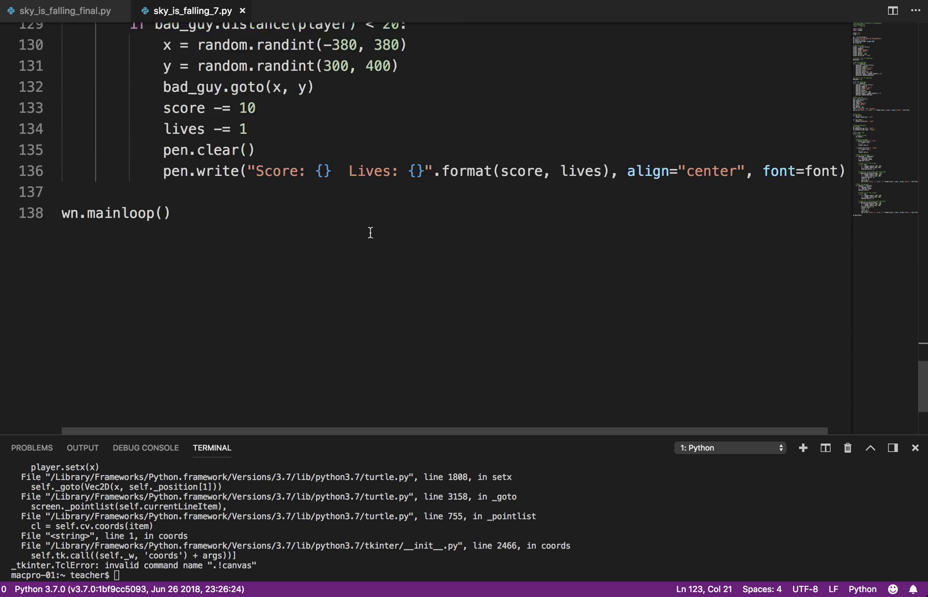
scroll(up, 3)
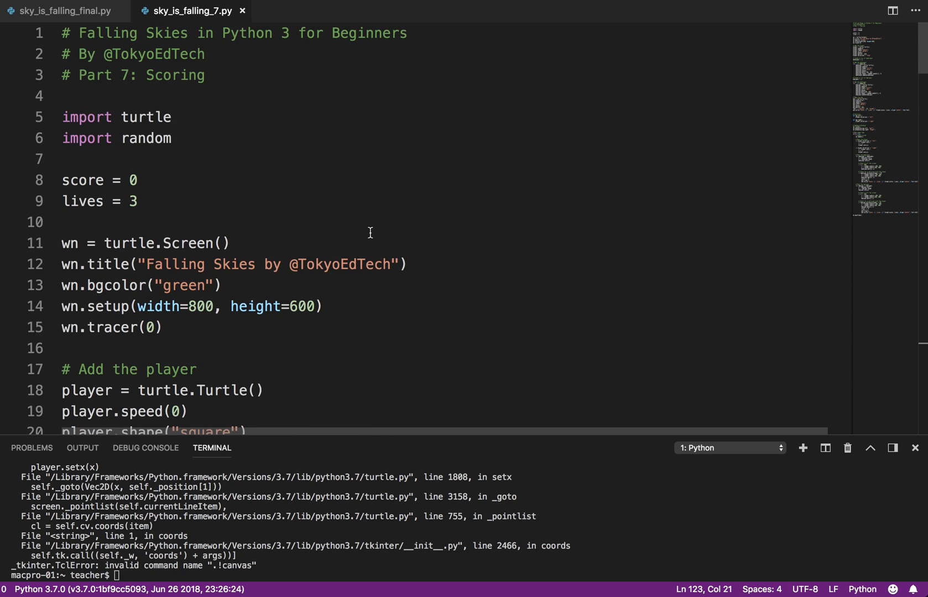
mouse_move(636, 237)
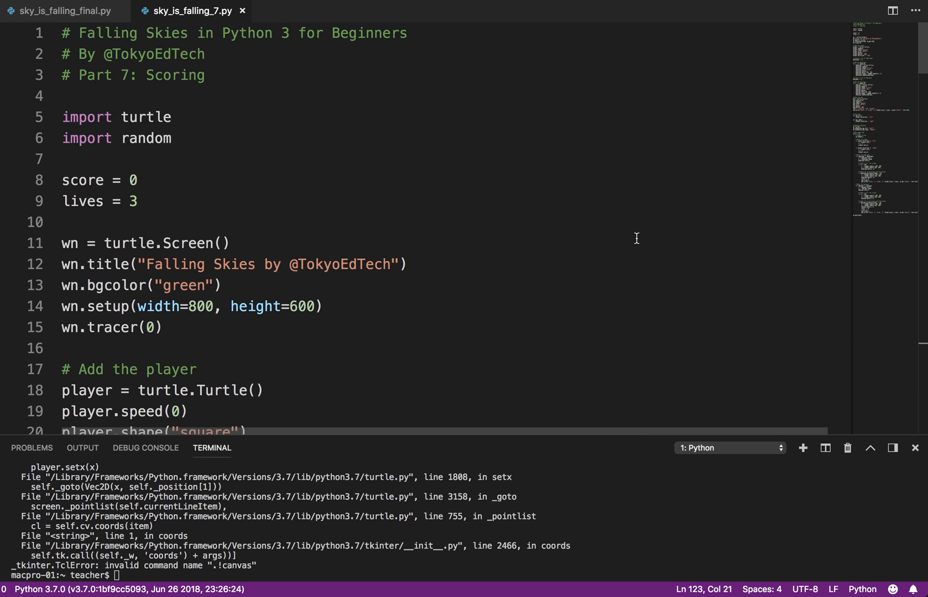